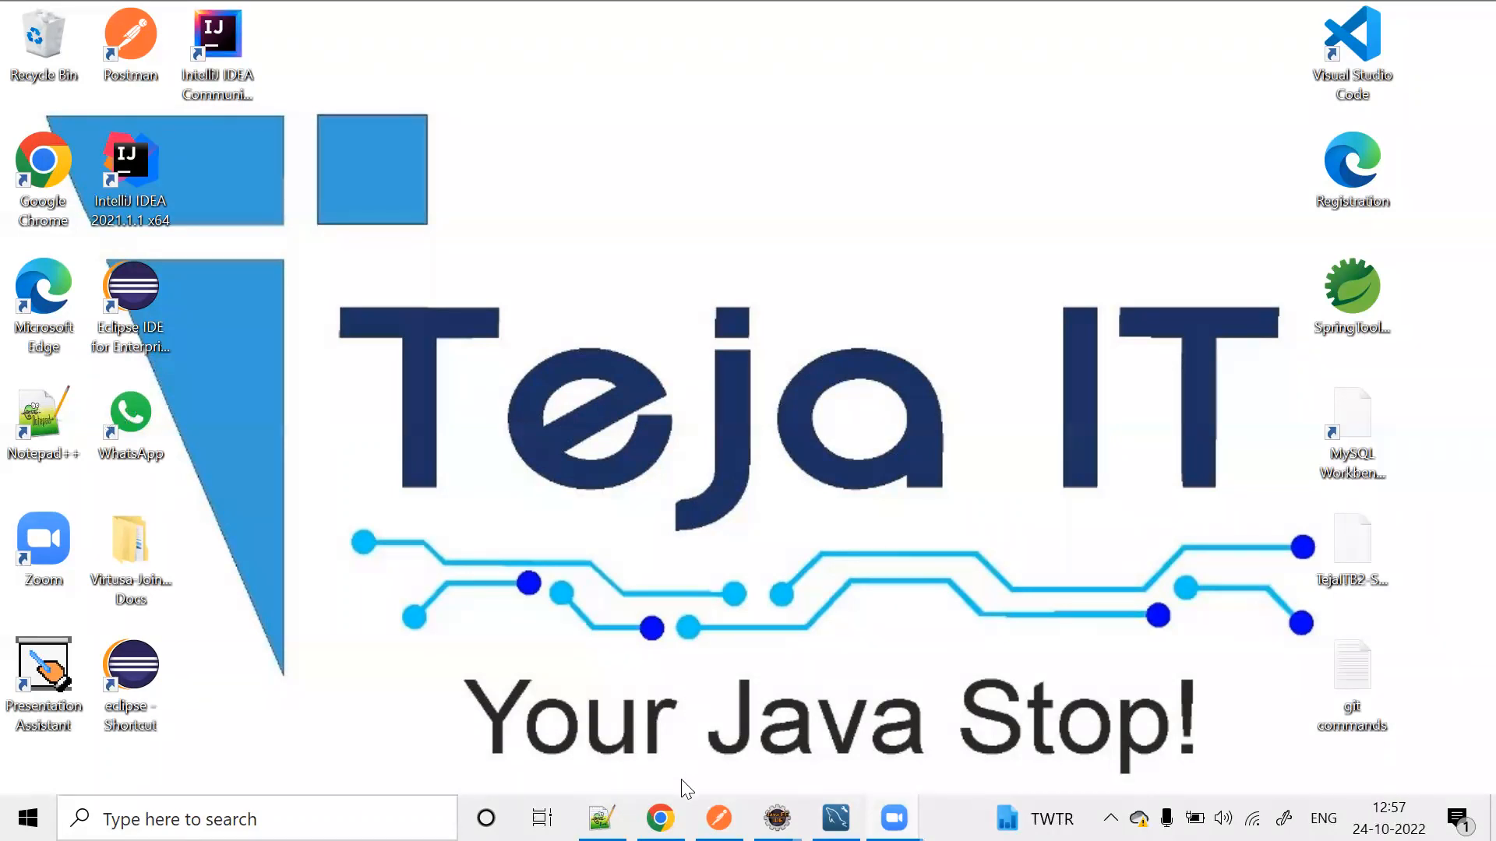
Bring the Chrome window with the Eureka dashboard (localhost:8761) to the front.
click(659, 818)
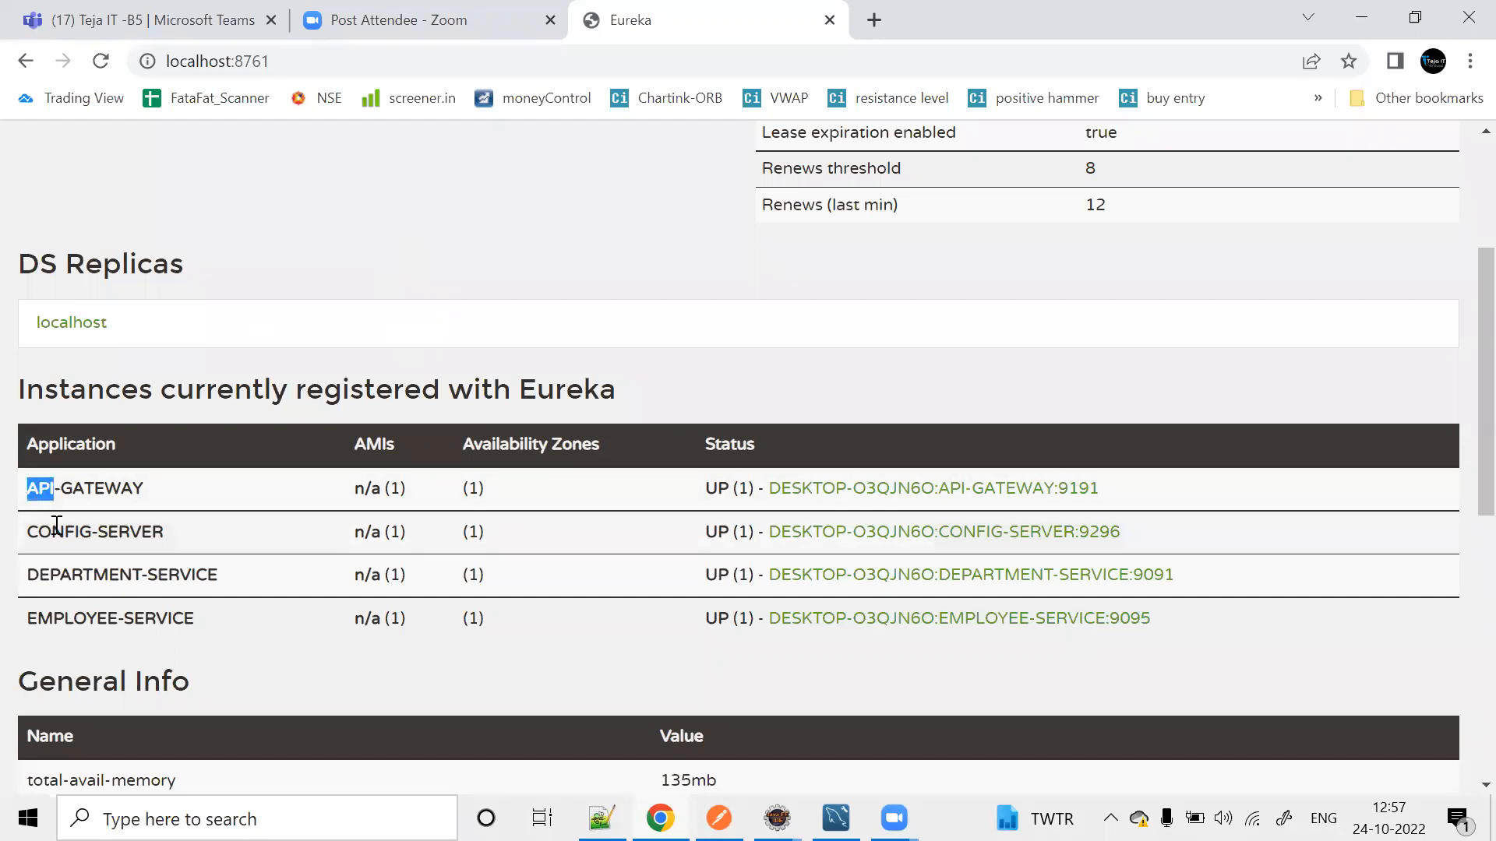
double_click(83, 575)
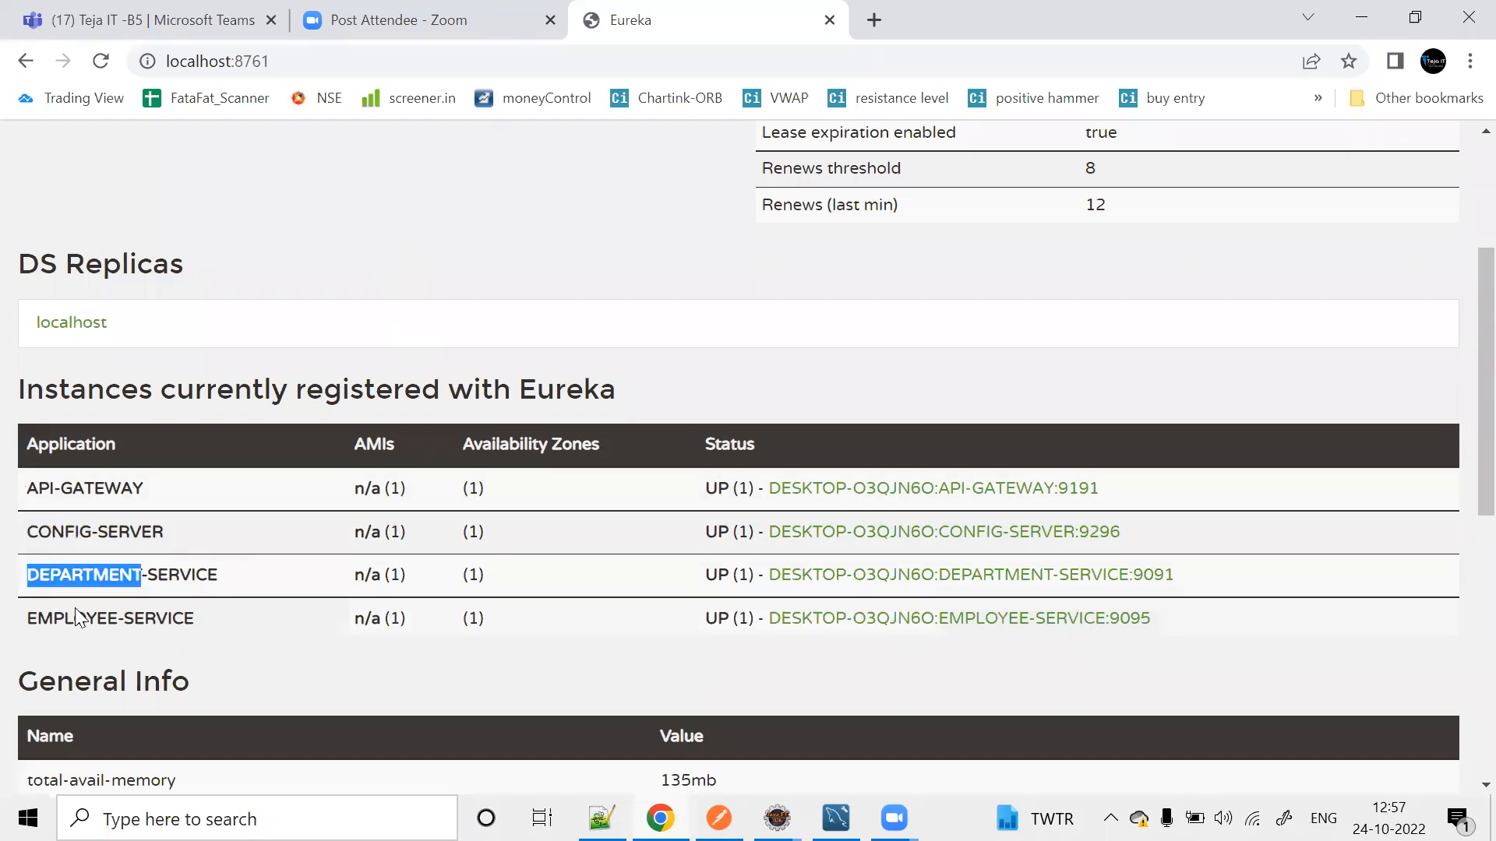
mouse_move(228, 623)
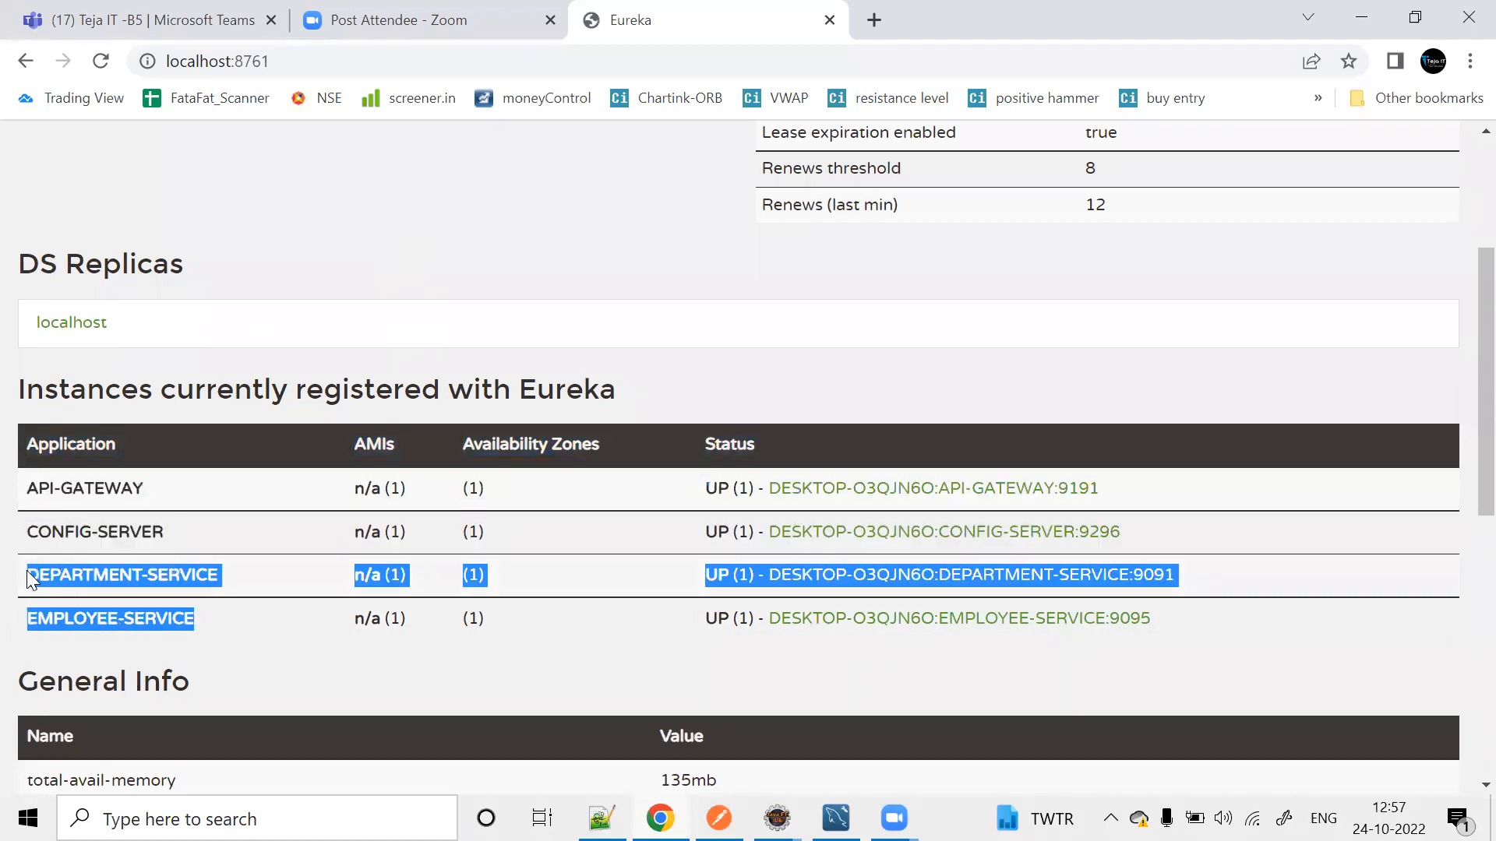
click(181, 619)
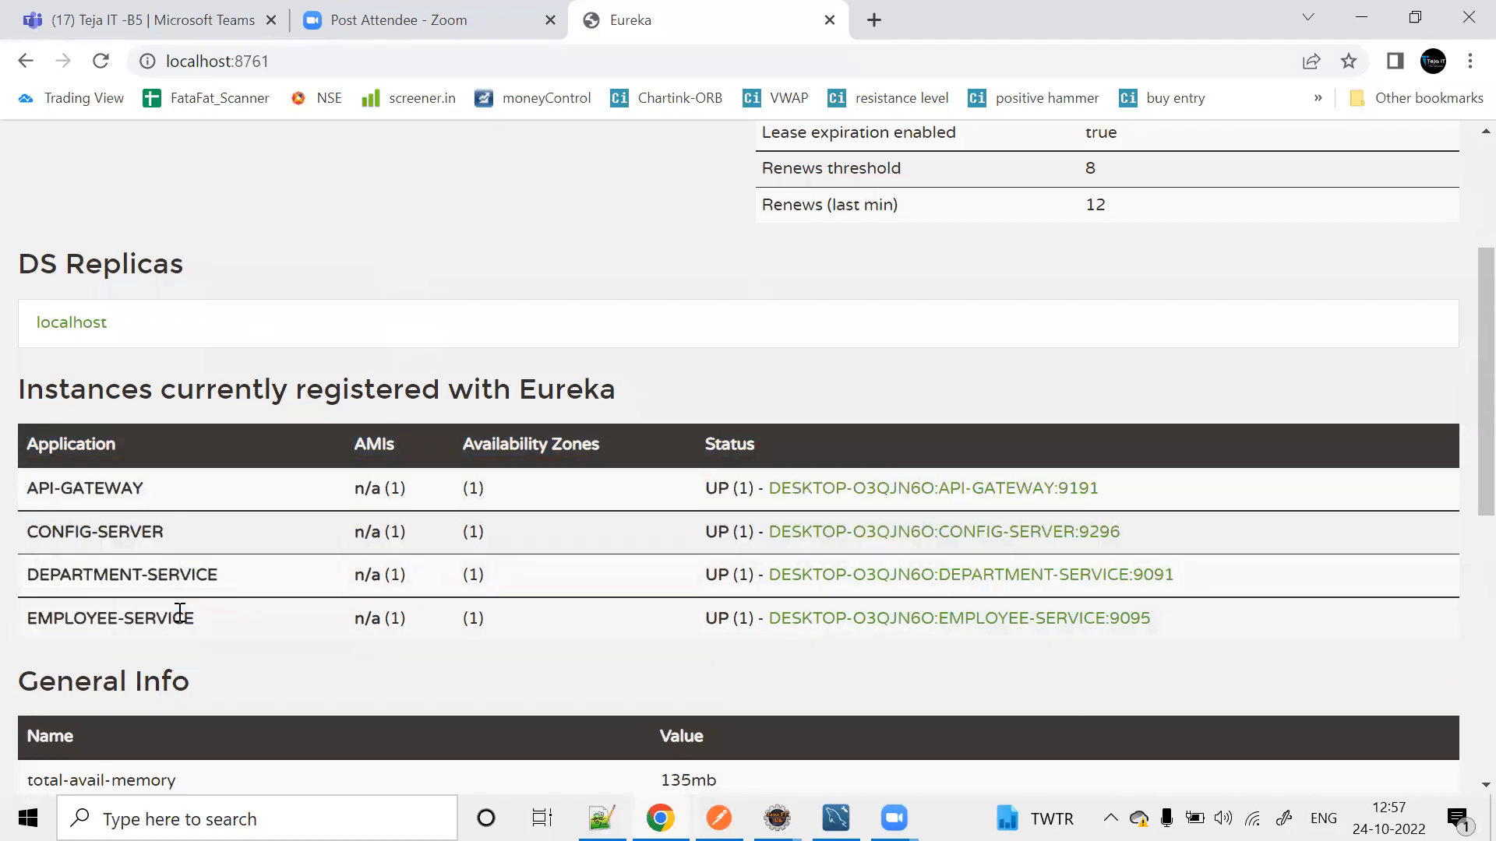
double_click(109, 619)
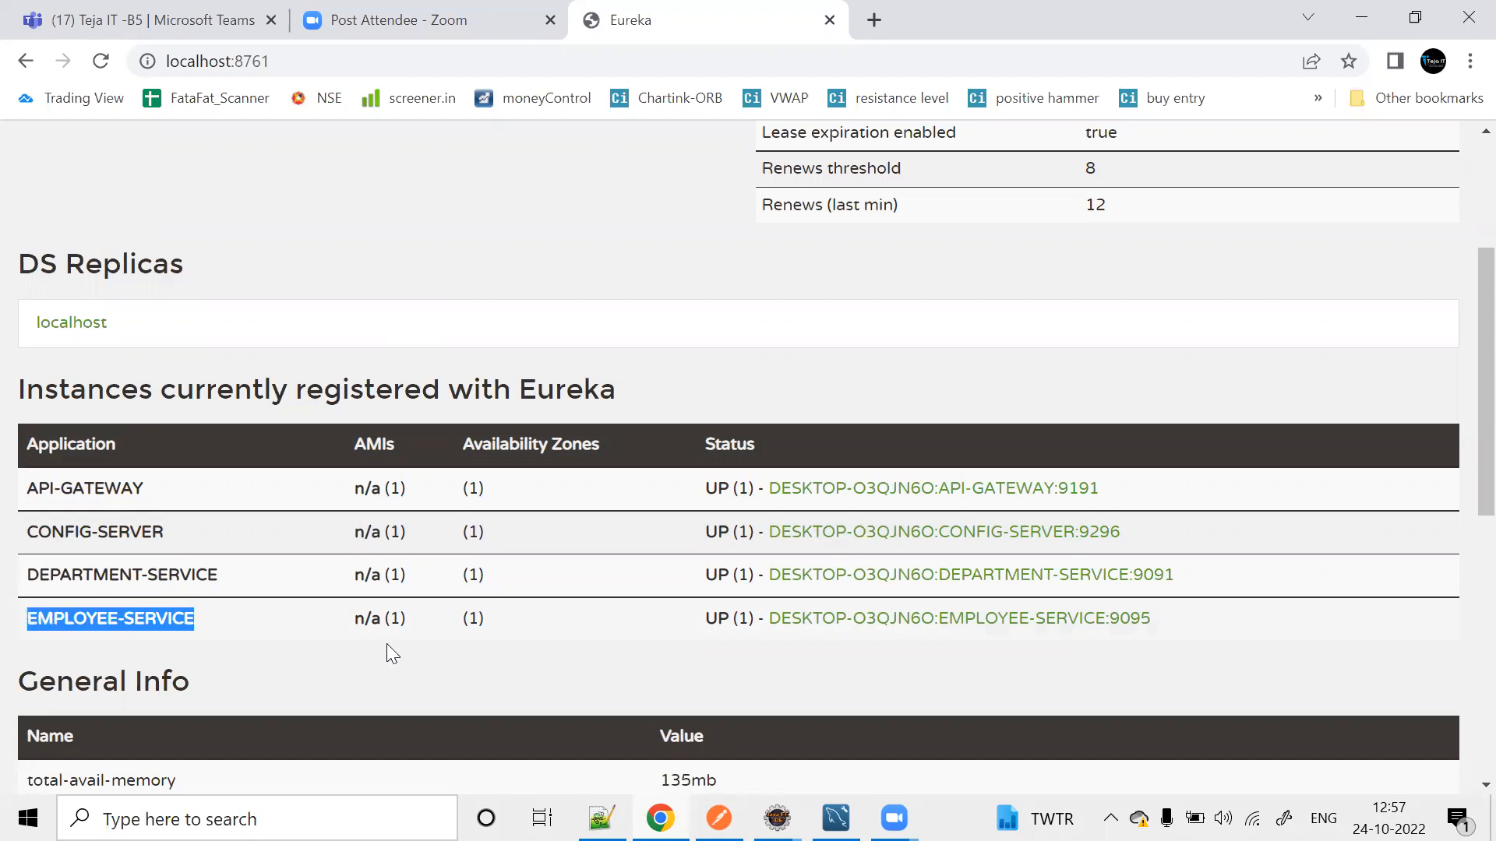
mouse_move(407, 665)
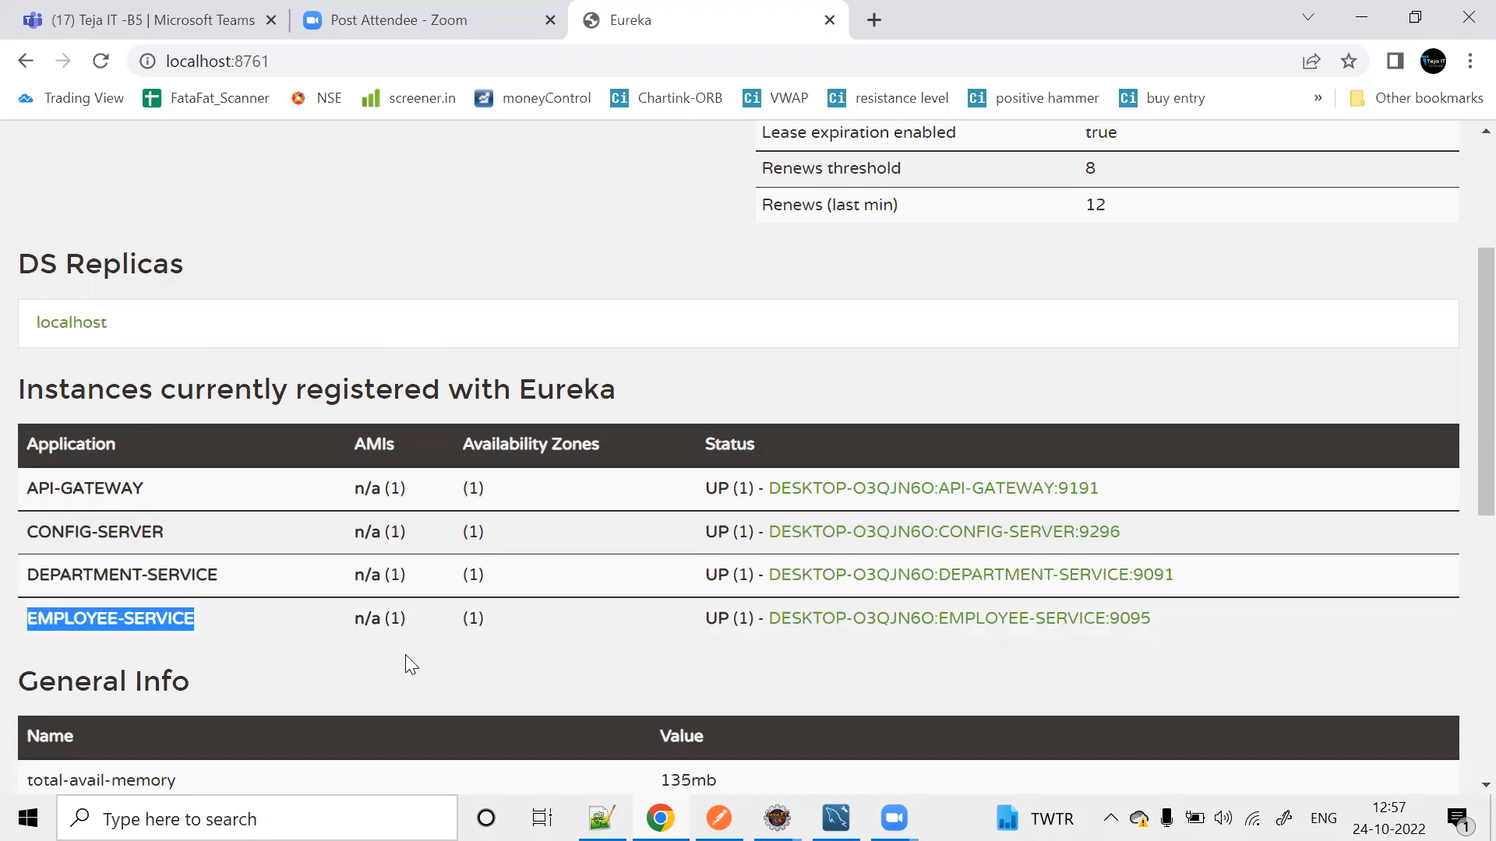
mouse_move(494, 663)
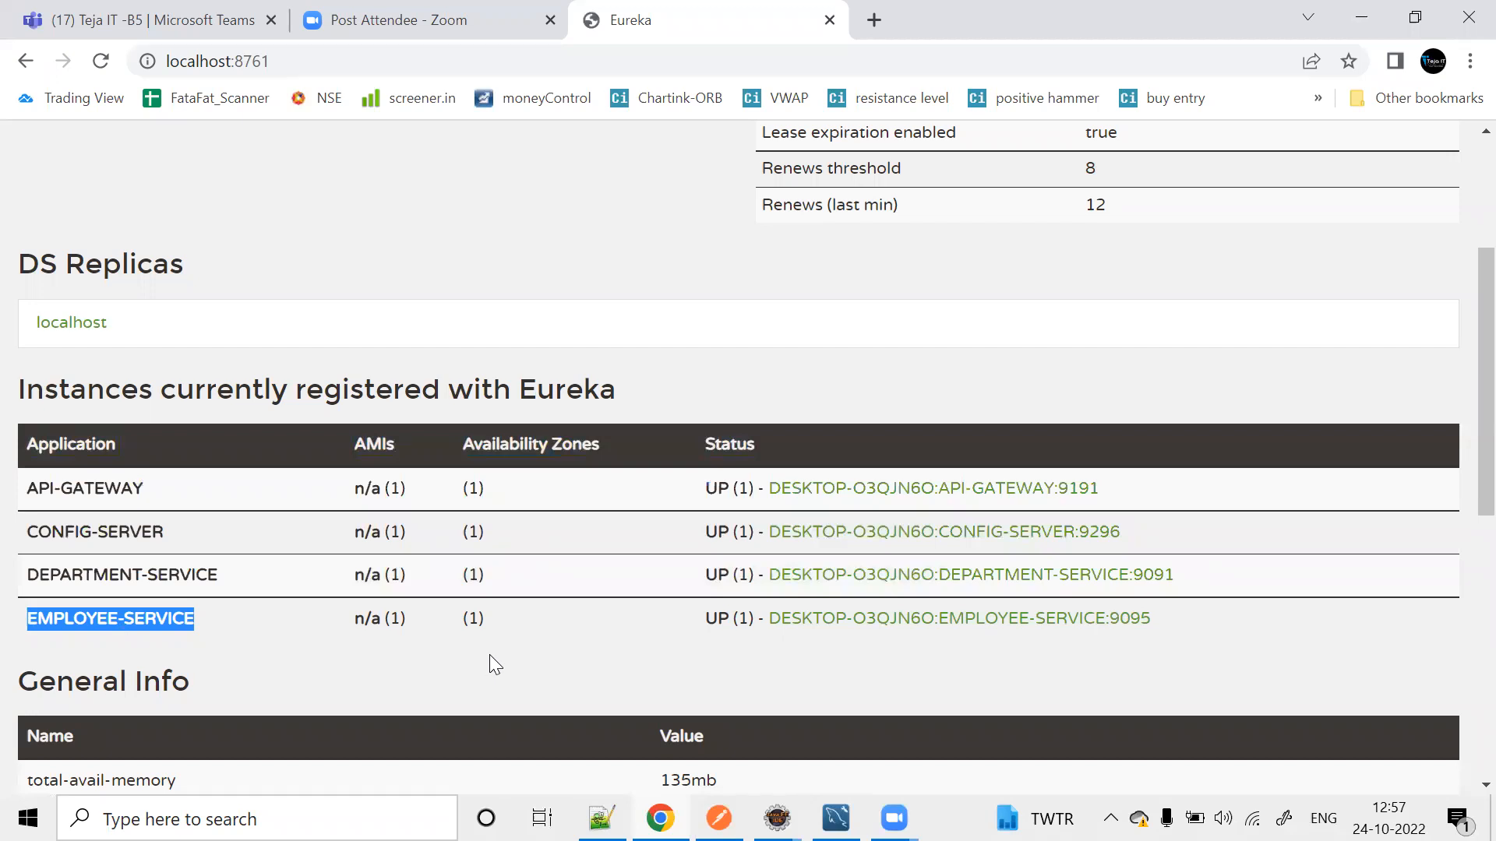
mouse_move(1096, 419)
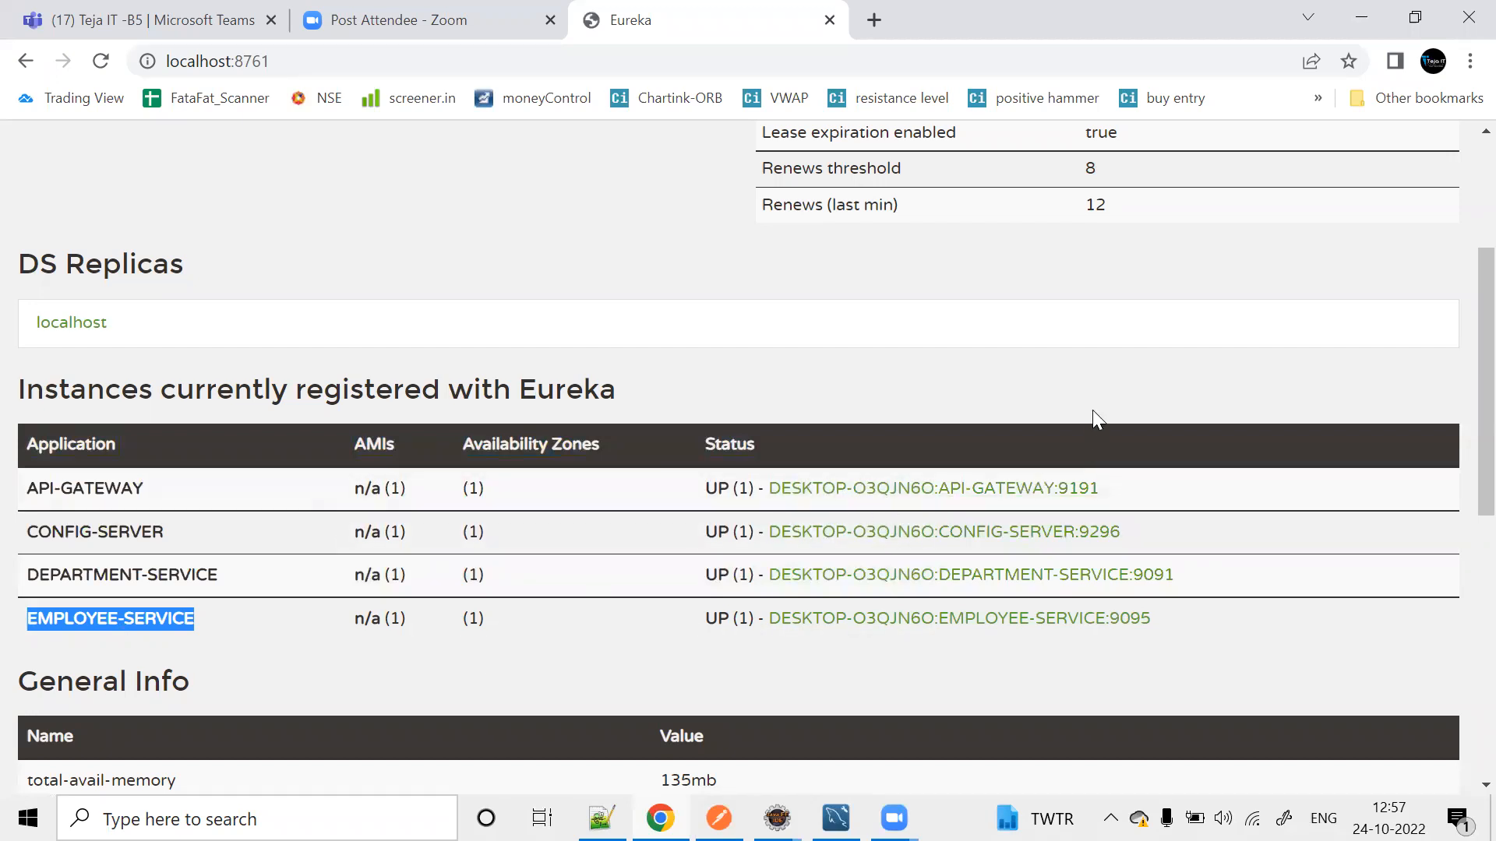
click(233, 61)
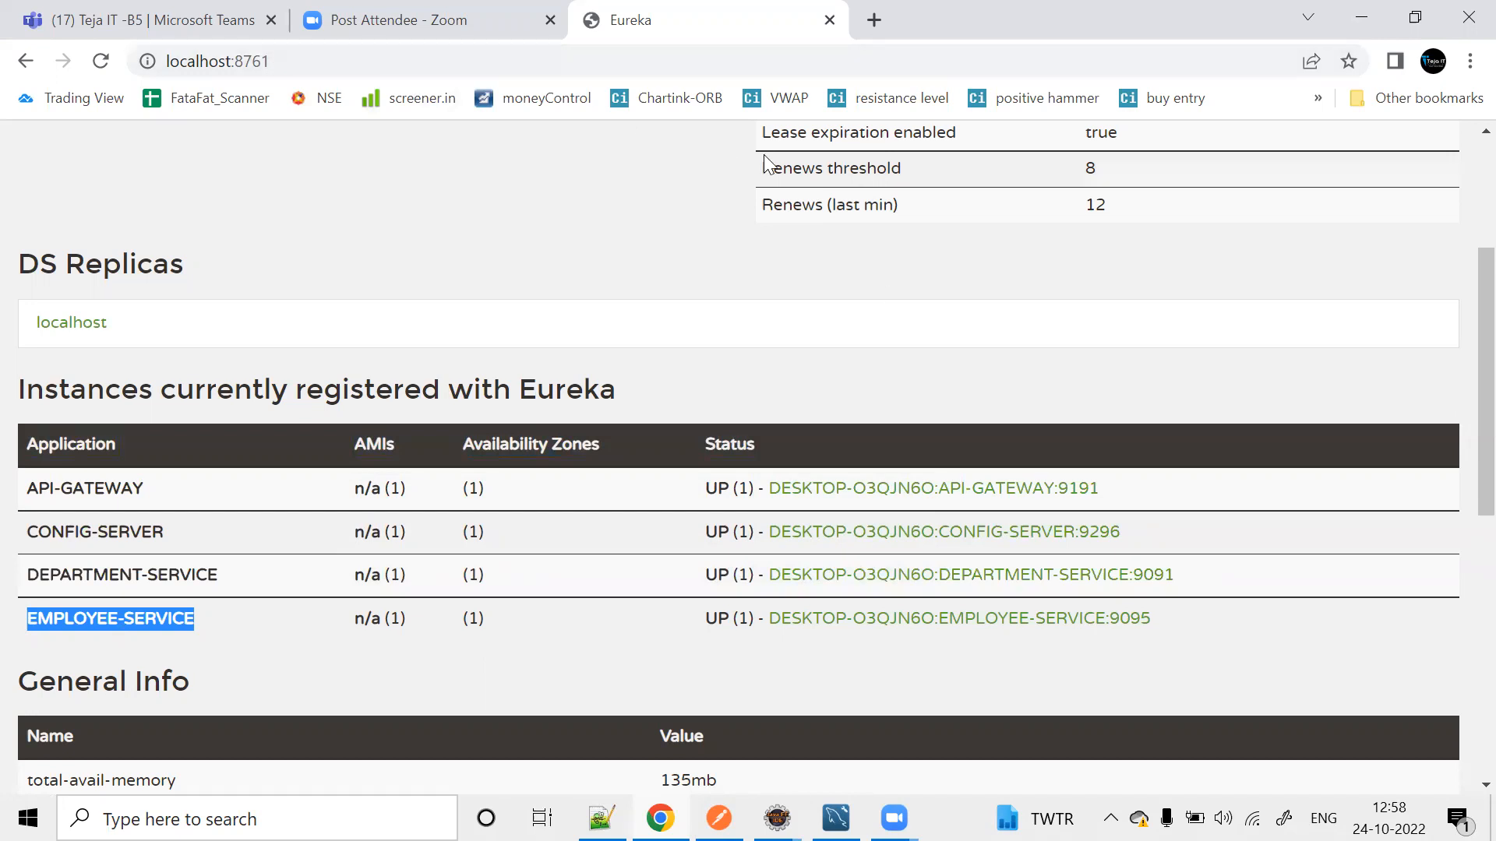
mouse_move(1078, 502)
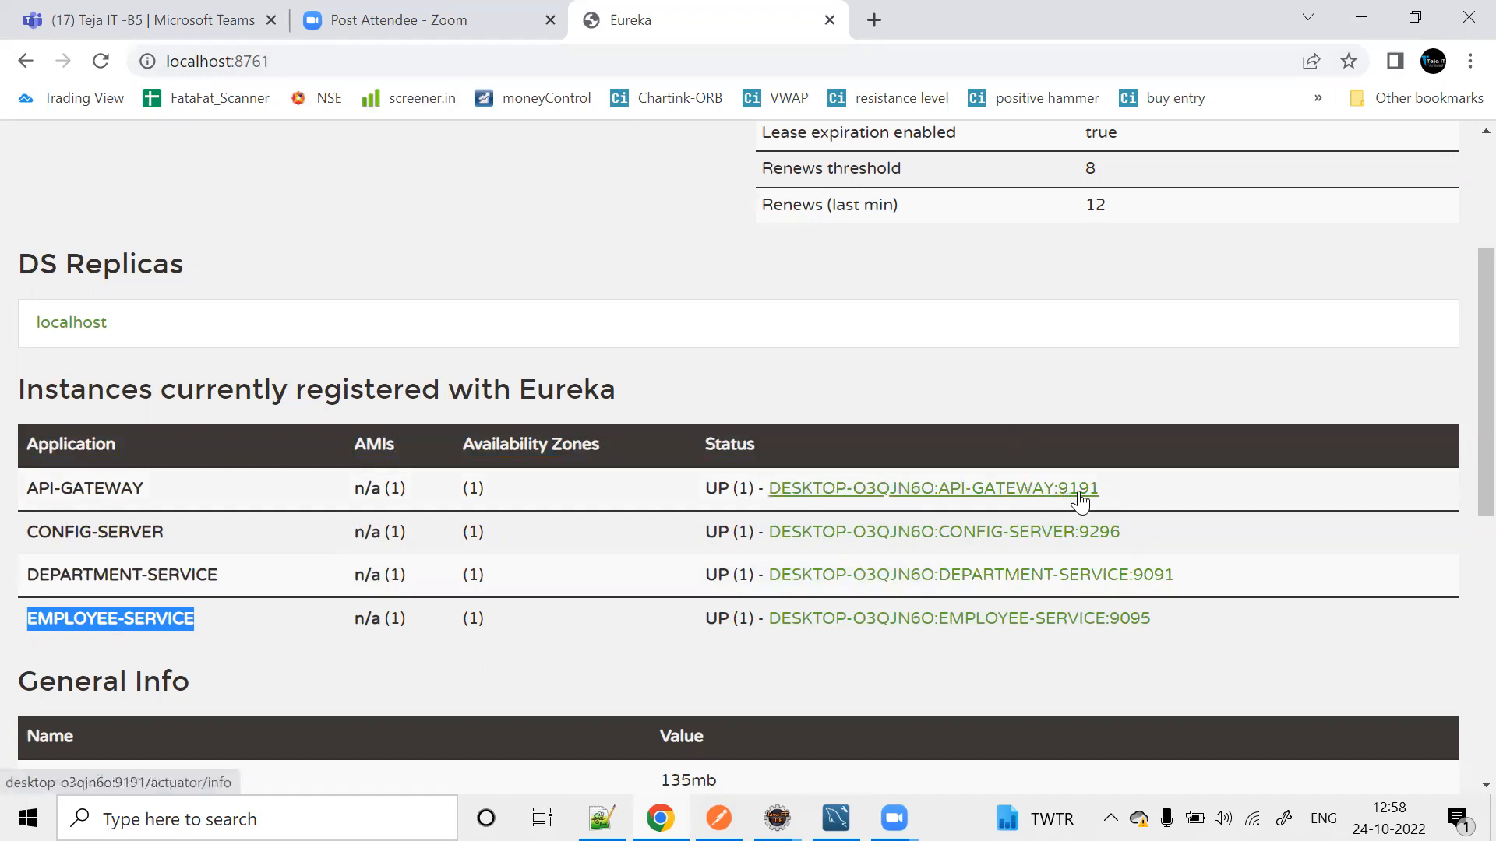
mouse_move(1102, 538)
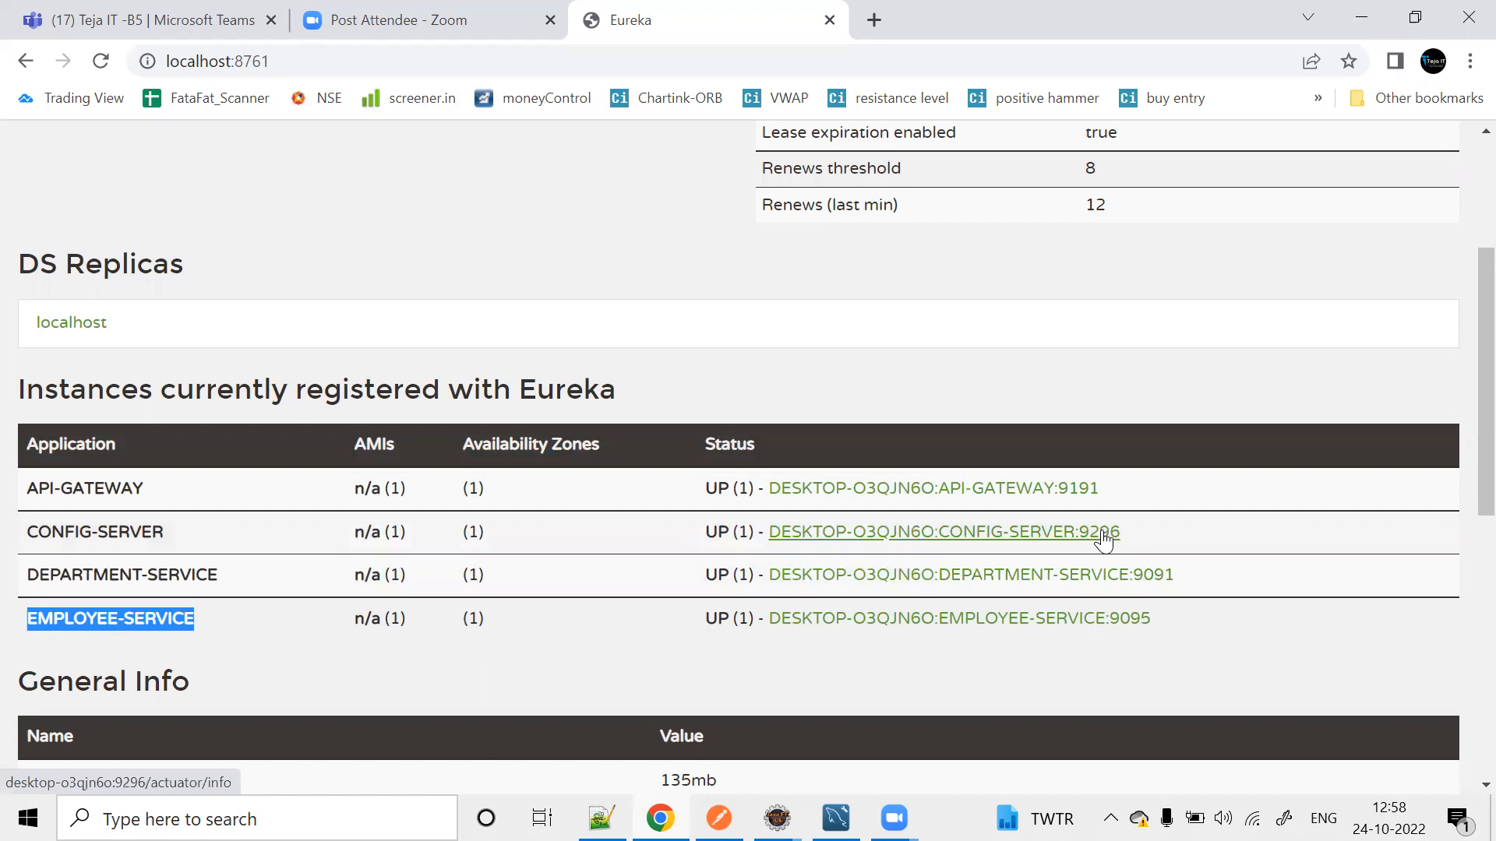
mouse_move(1169, 584)
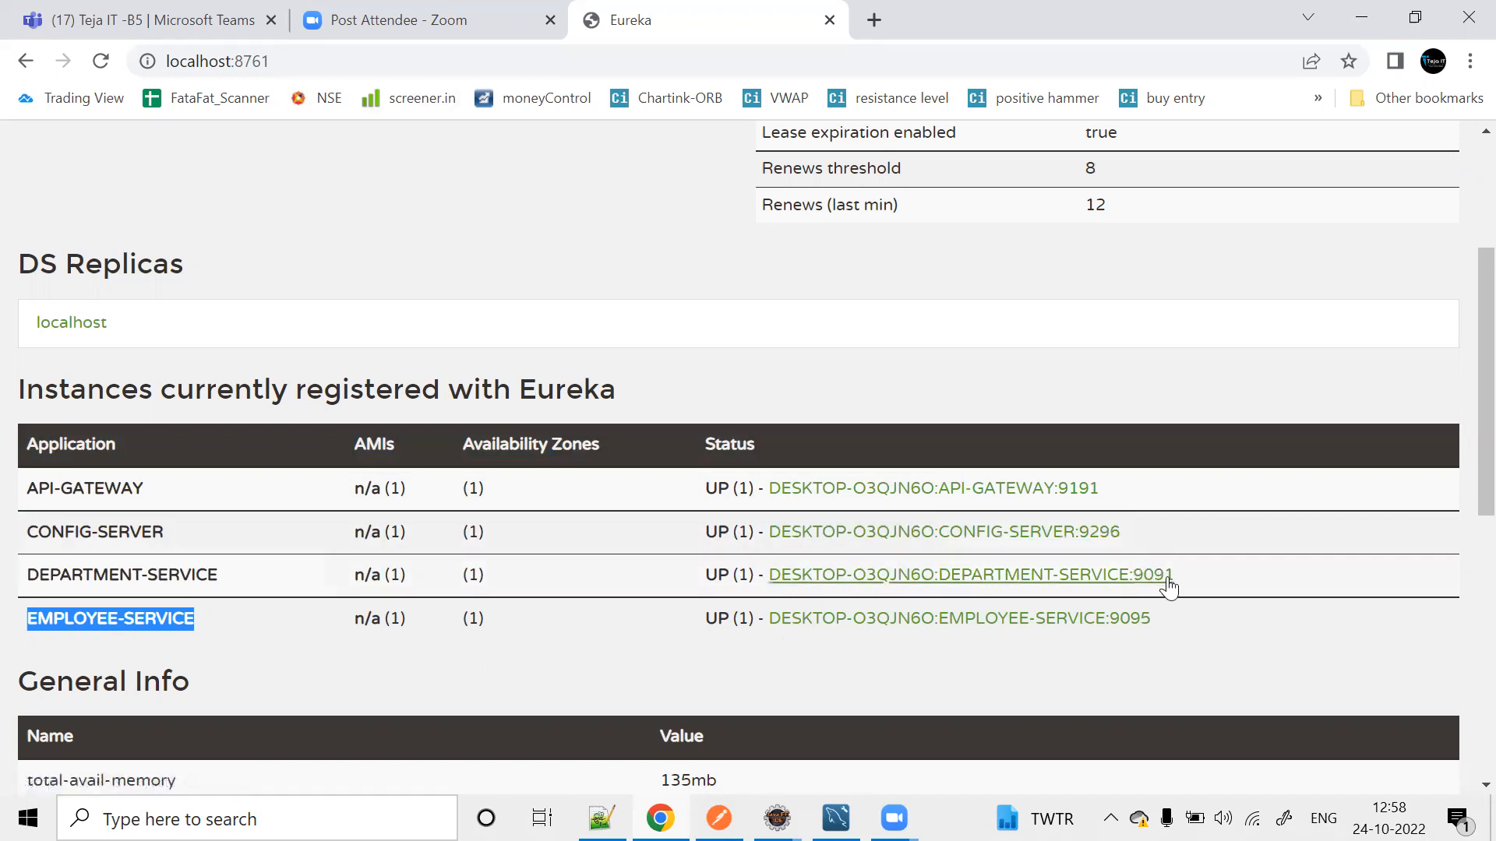
mouse_move(1151, 603)
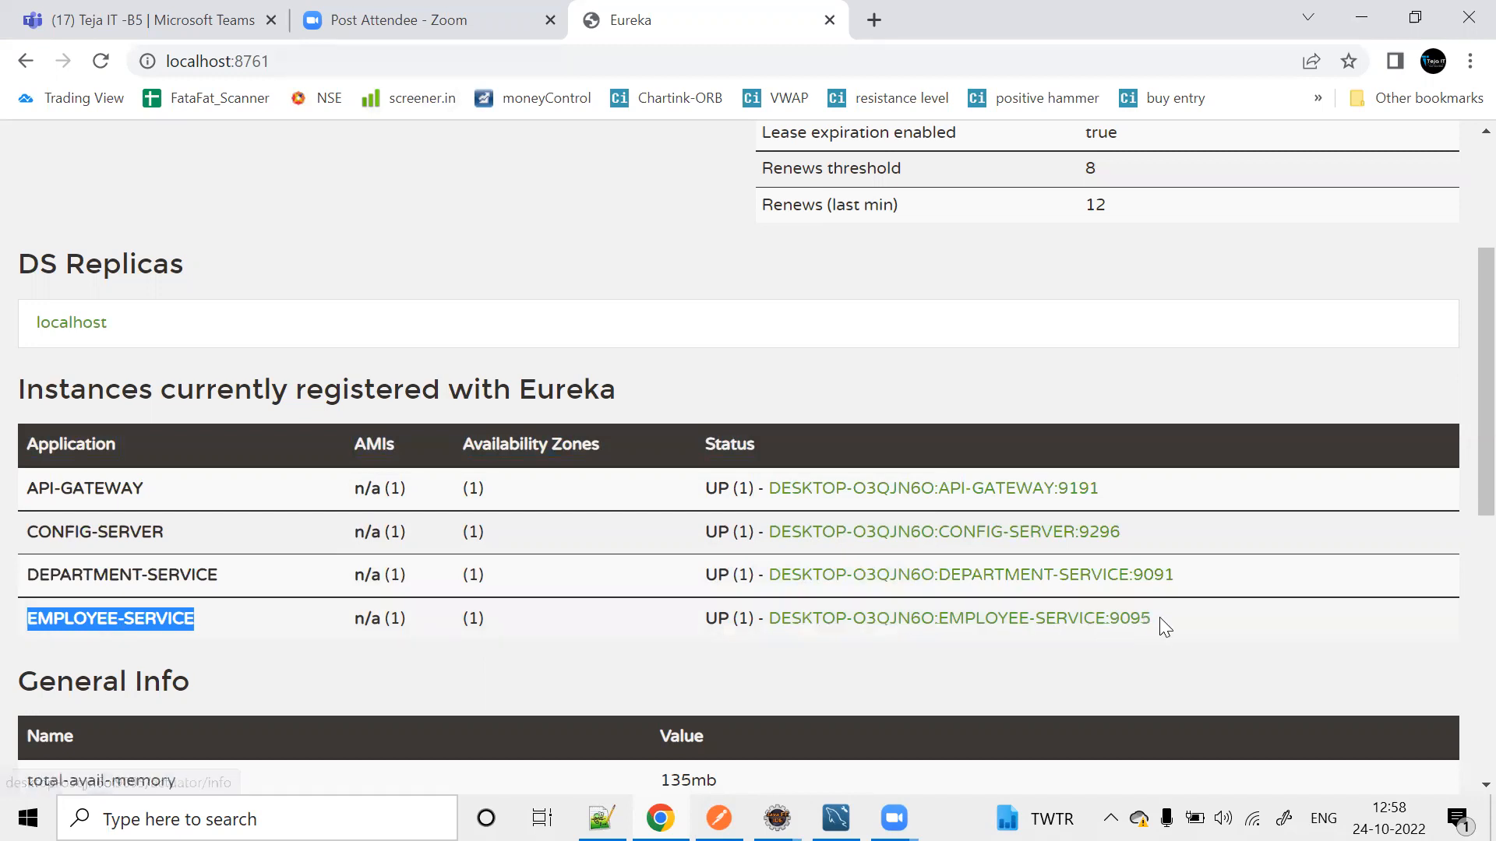
mouse_move(1133, 651)
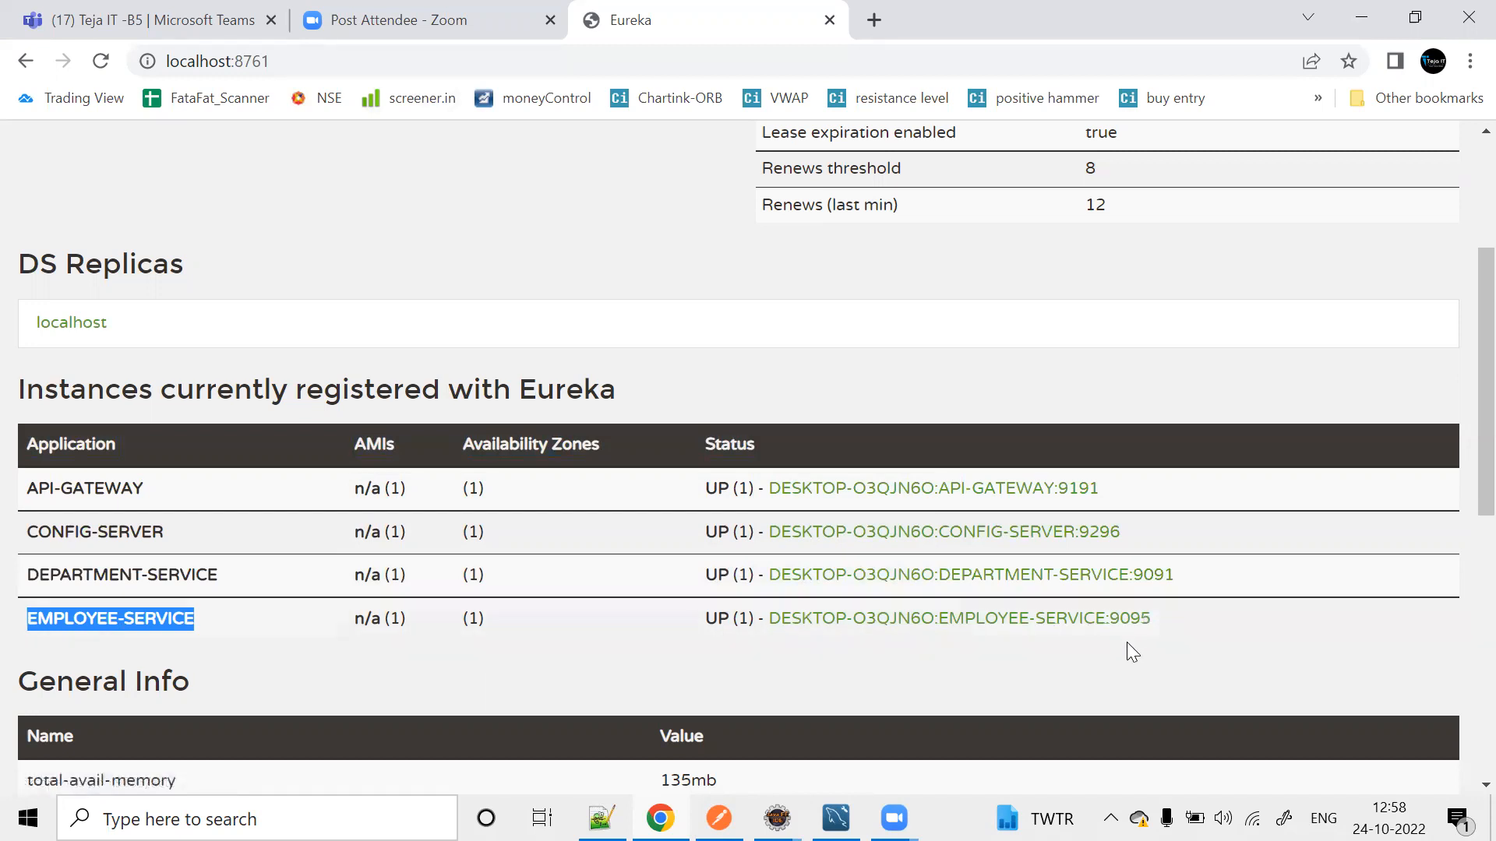
click(1131, 651)
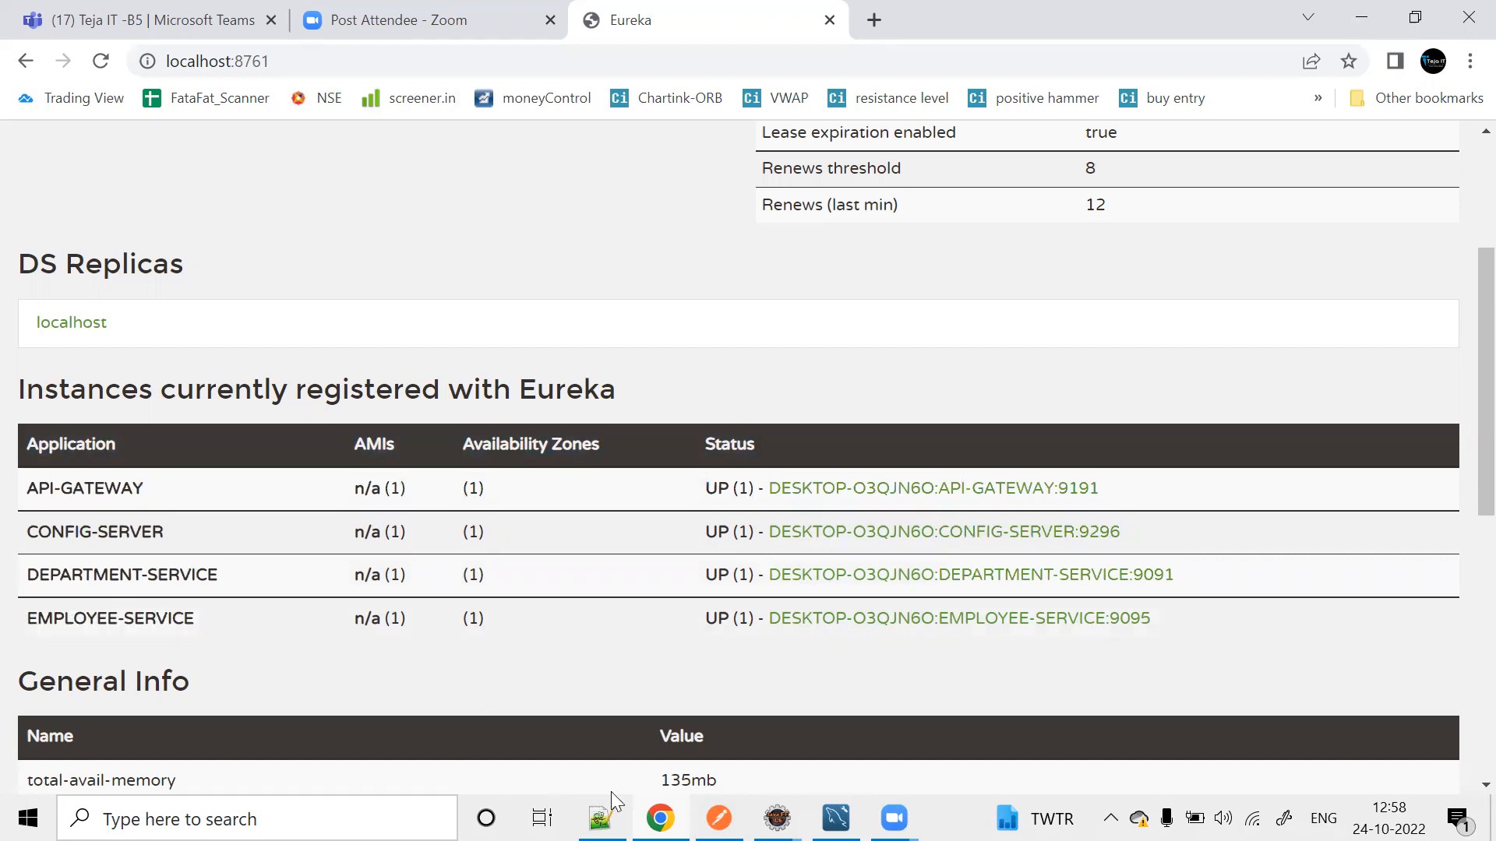
mouse_move(601, 818)
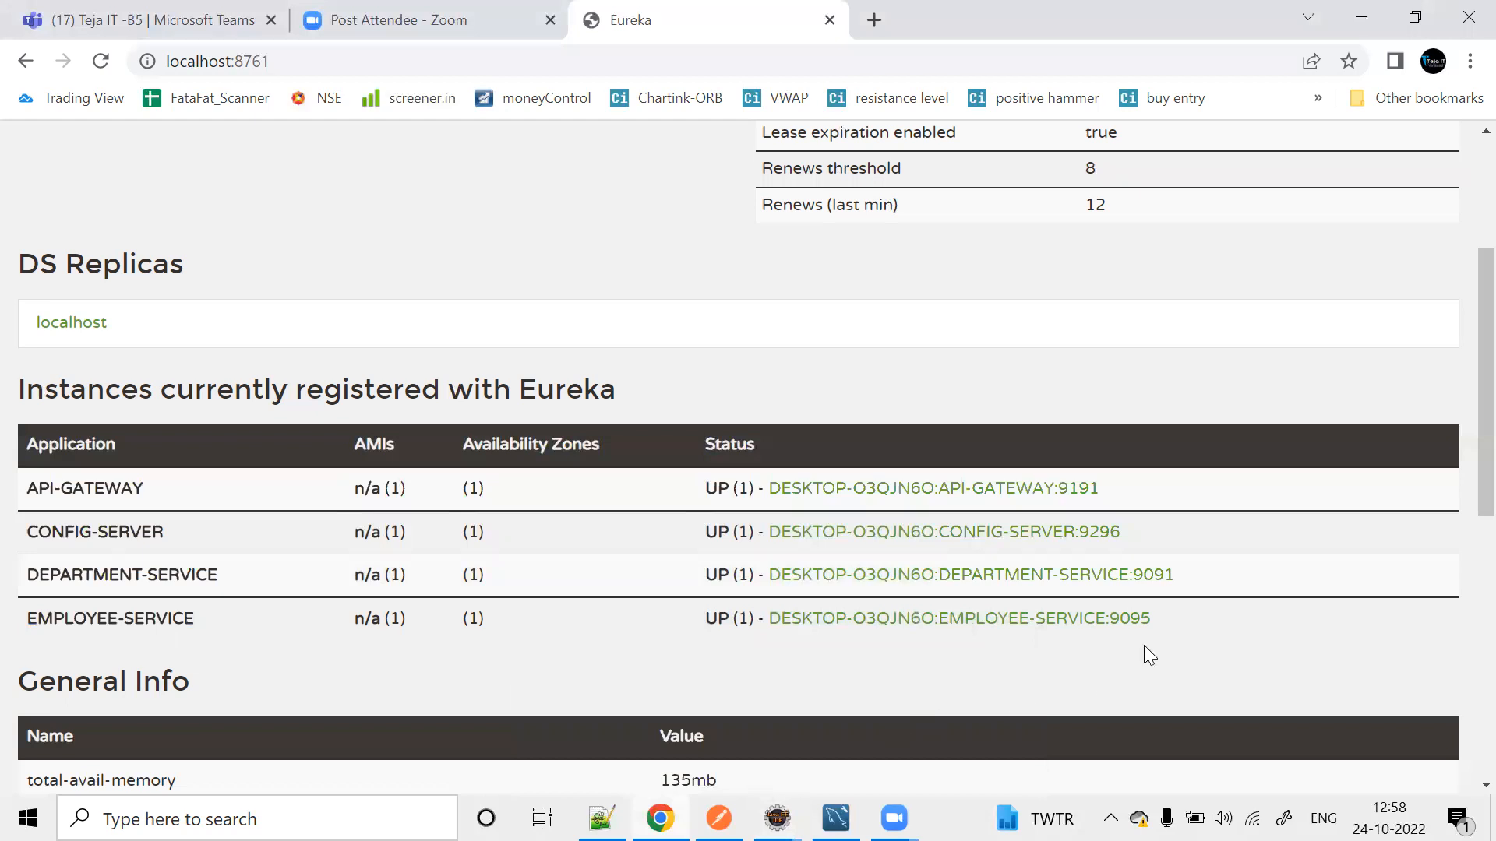
mouse_move(776, 818)
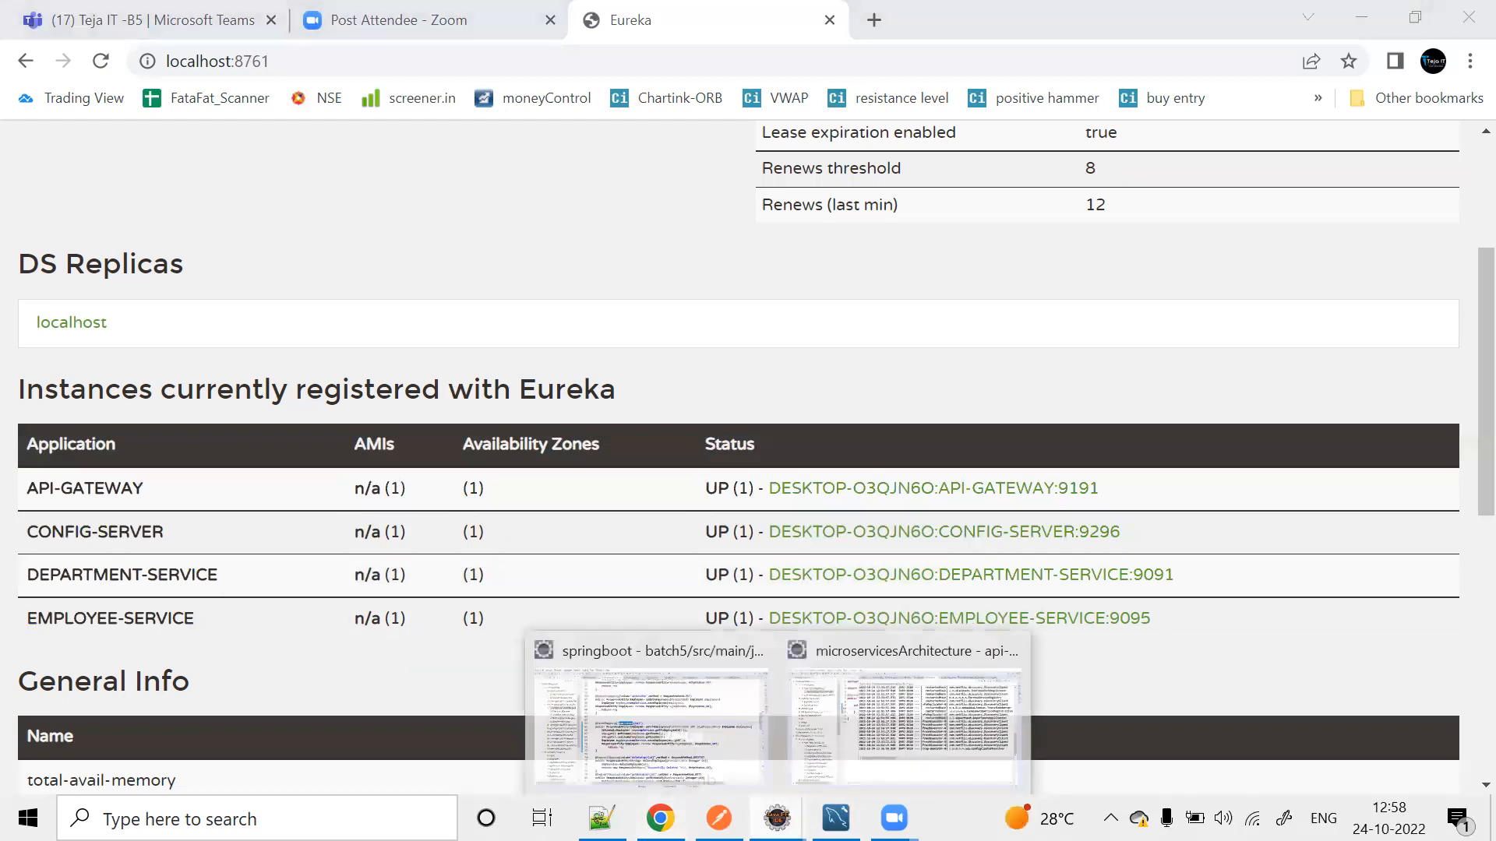
Switch to the microservicesArchitecture Eclipse workspace with EmployeeApplication in the editor.
click(904, 715)
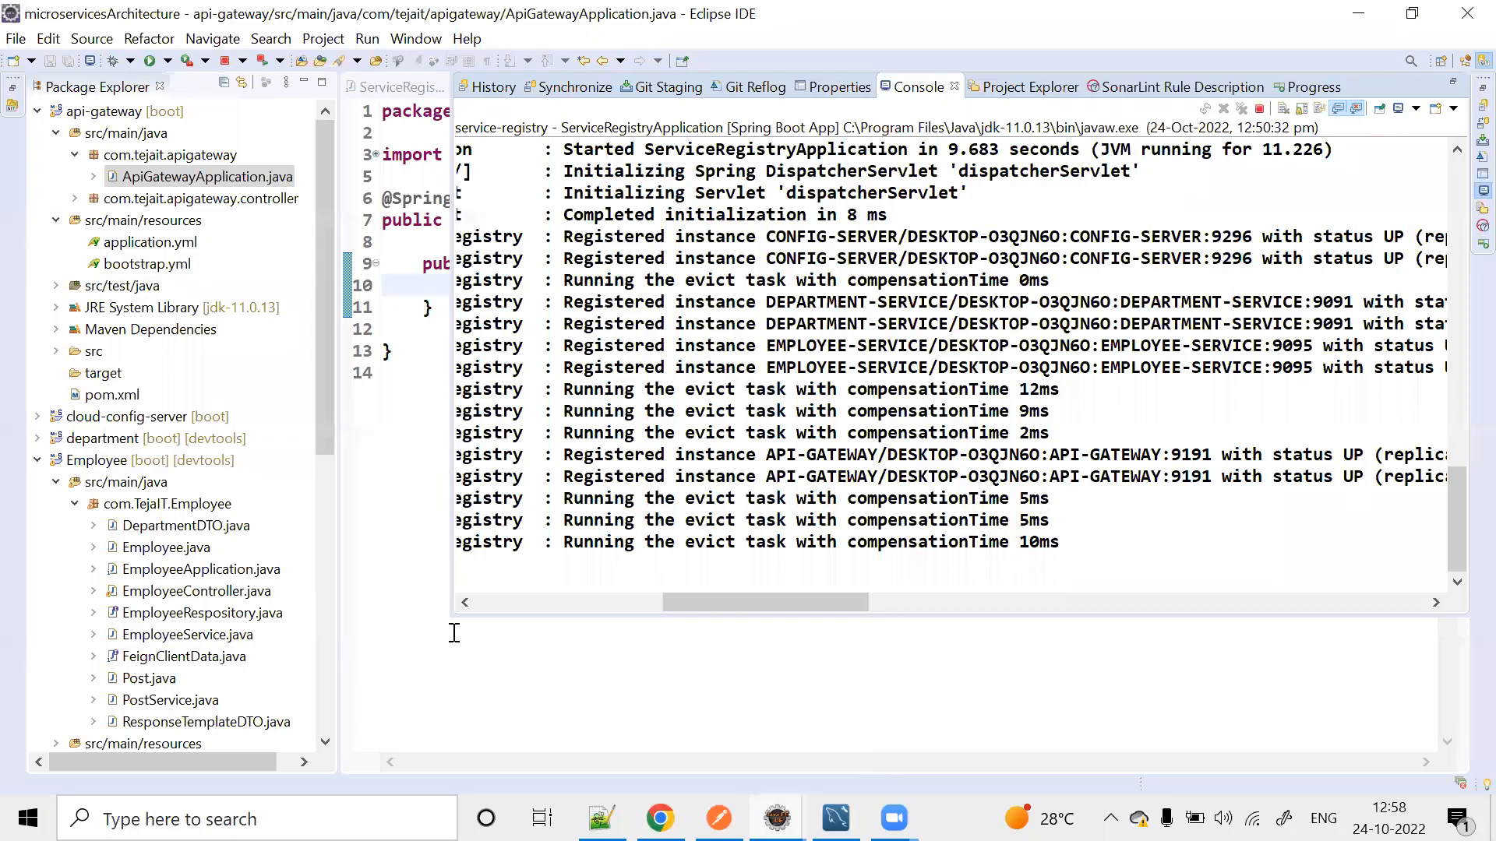
click(535, 87)
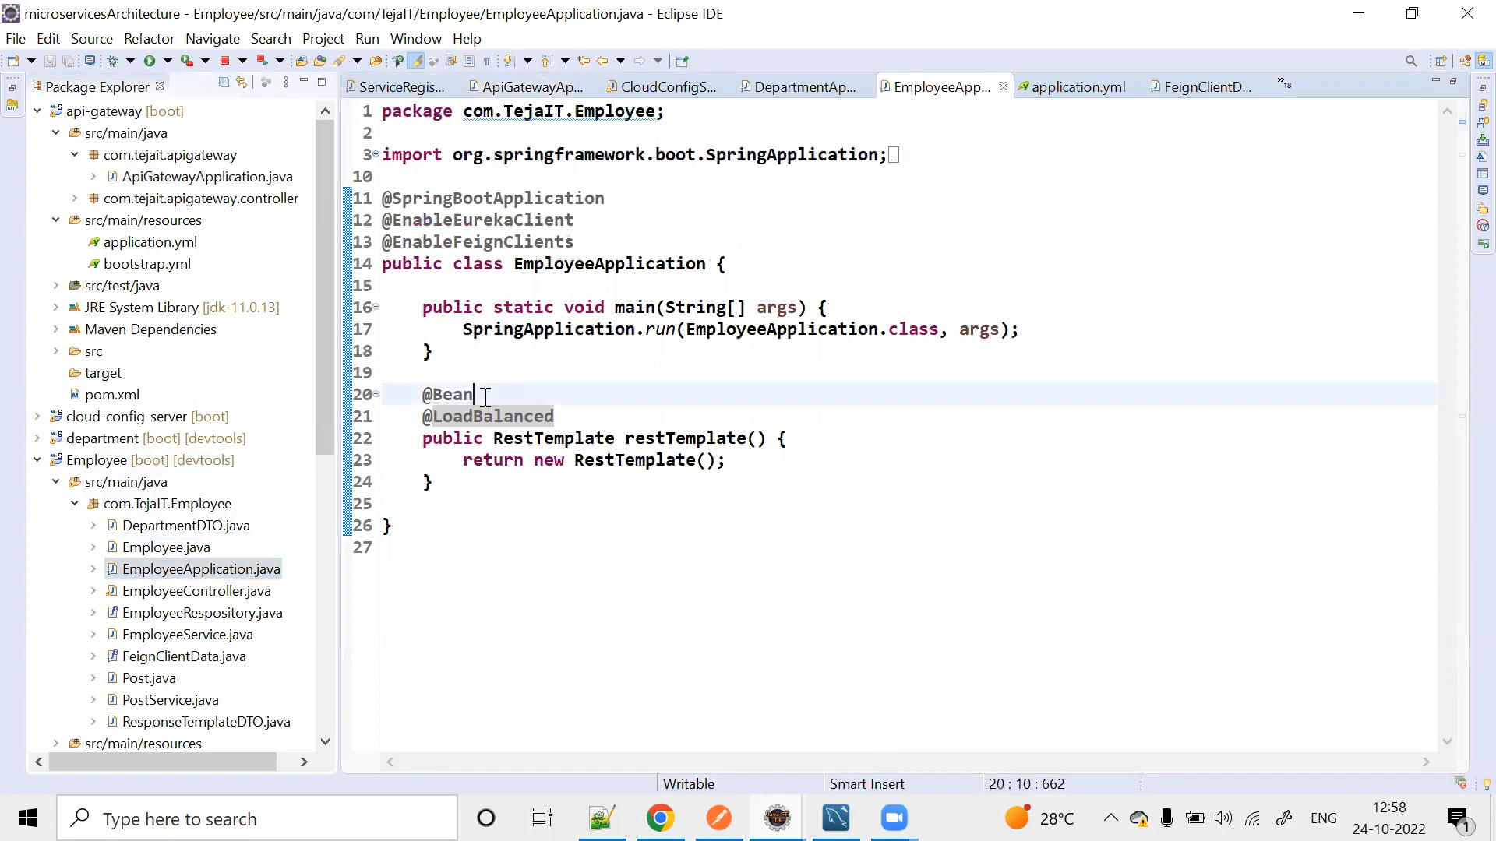
Set the run configuration's project to Employee, then select the Employee instance3 configuration.
right_click(481, 394)
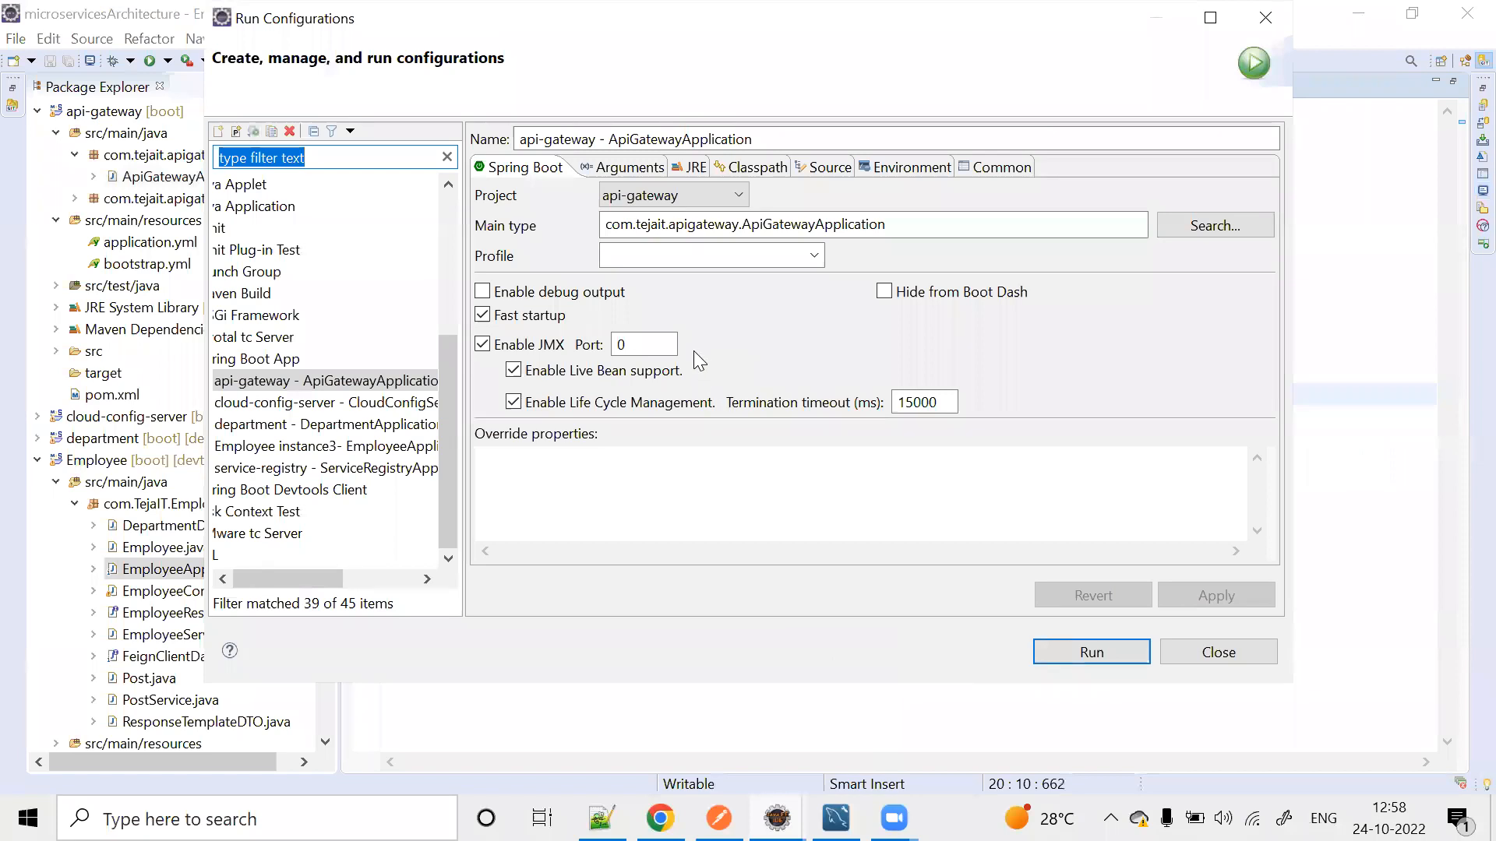
mouse_move(495, 262)
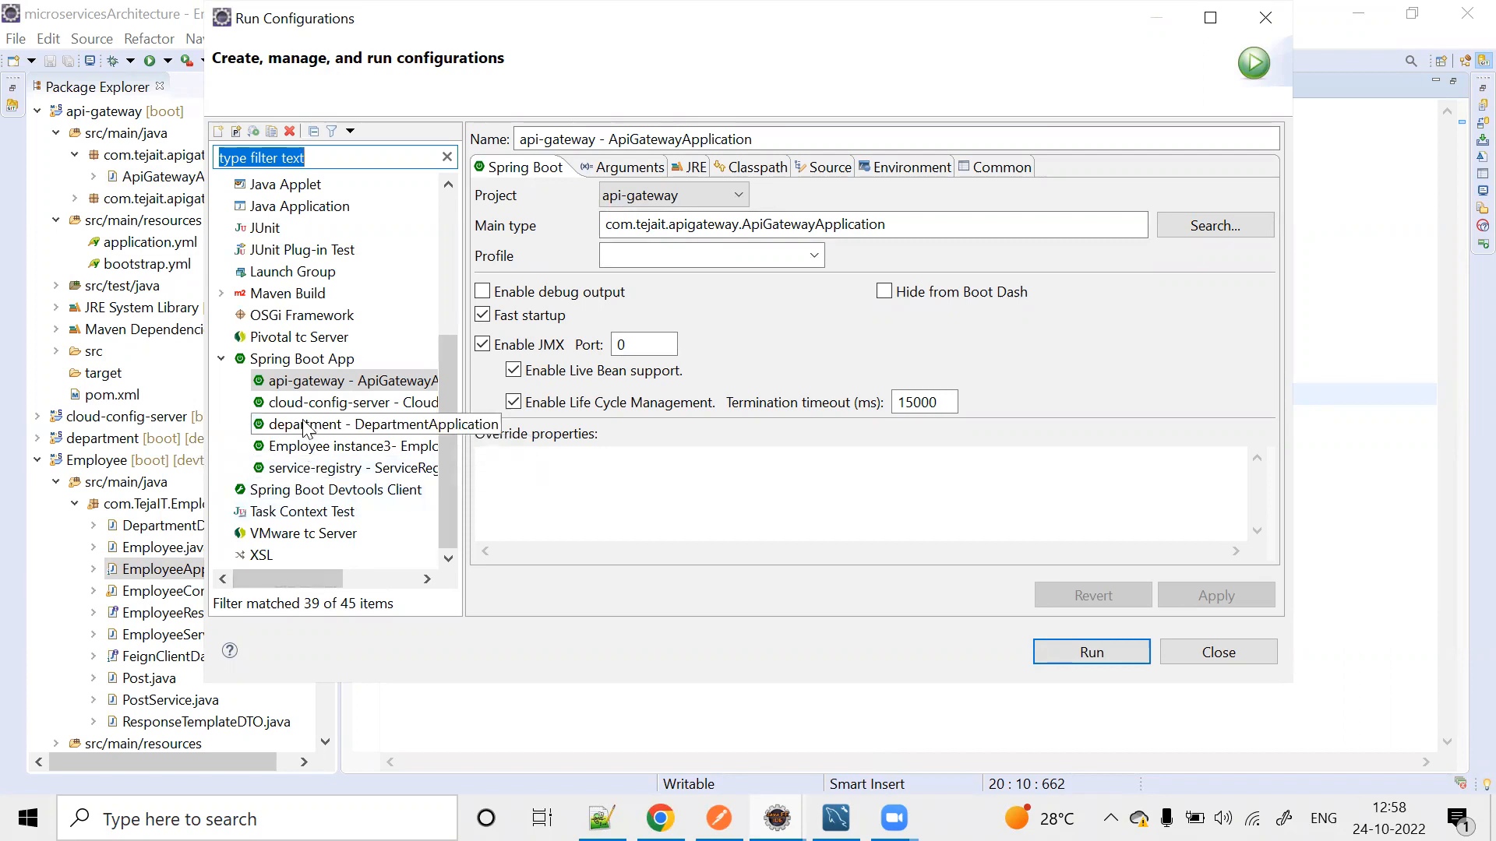
click(734, 194)
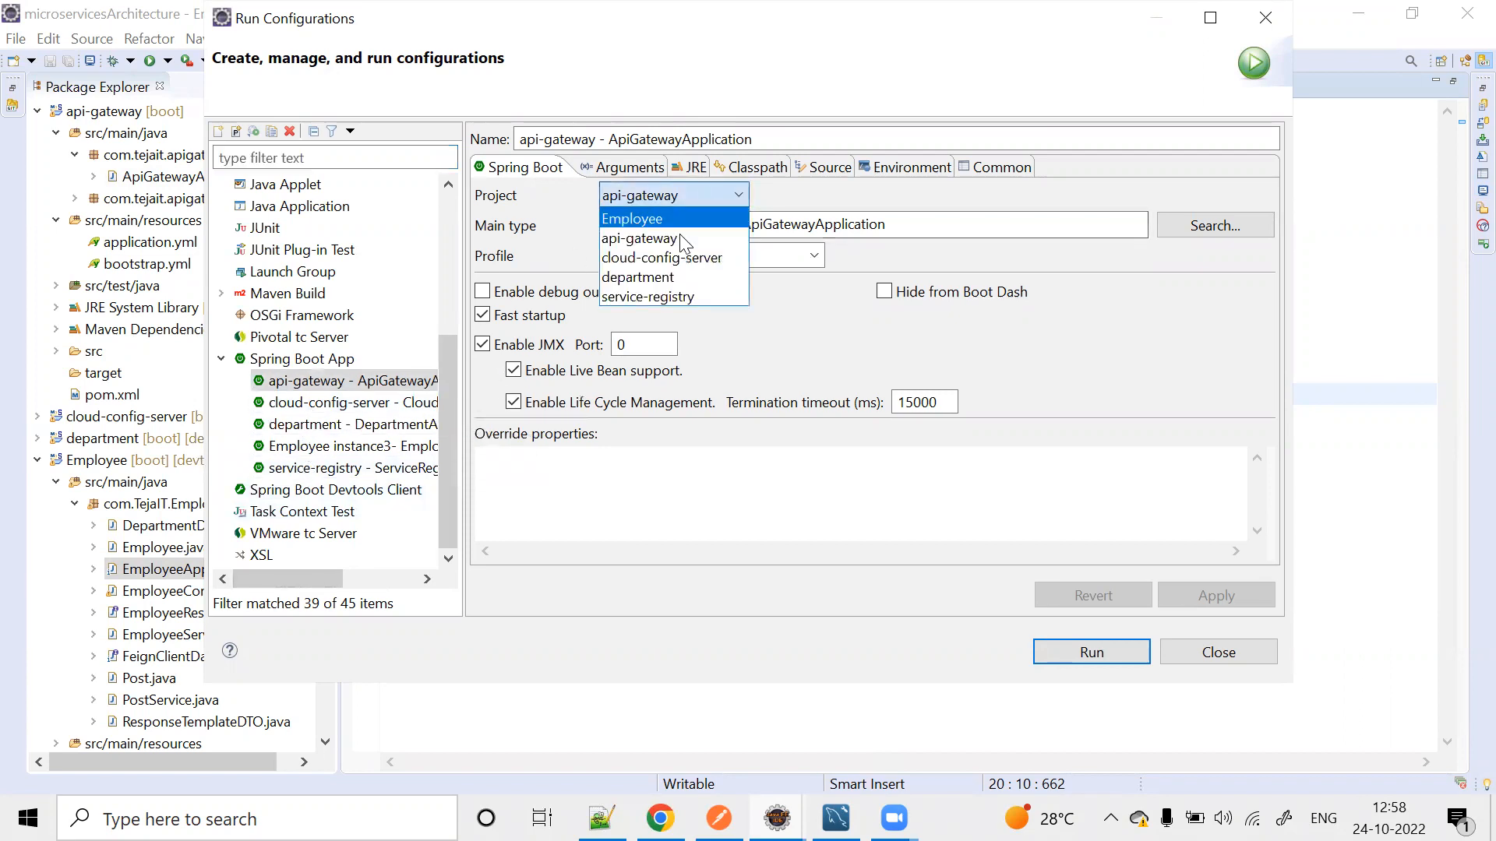
click(631, 219)
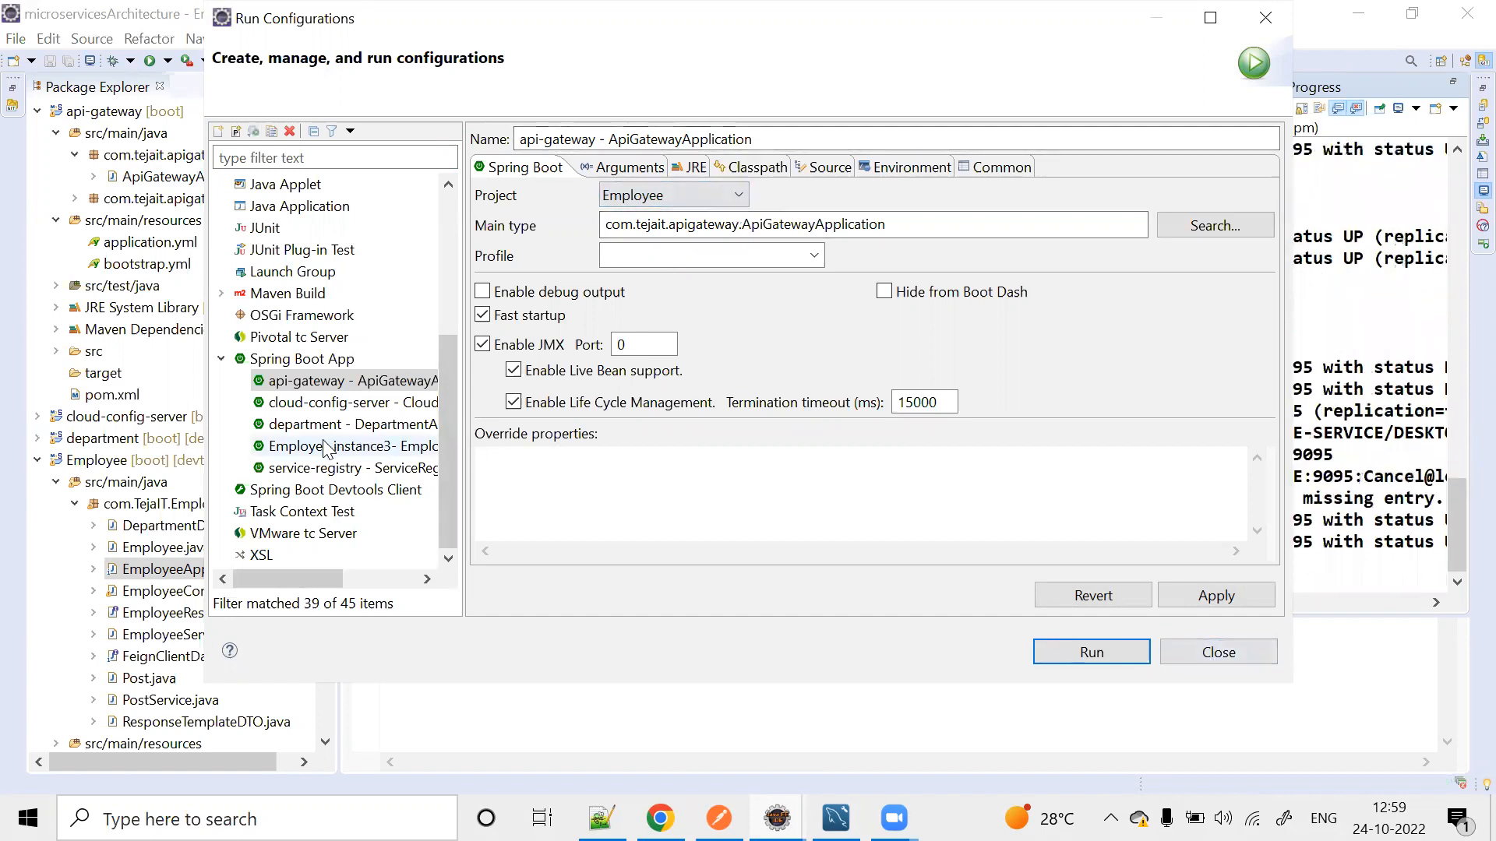
click(345, 445)
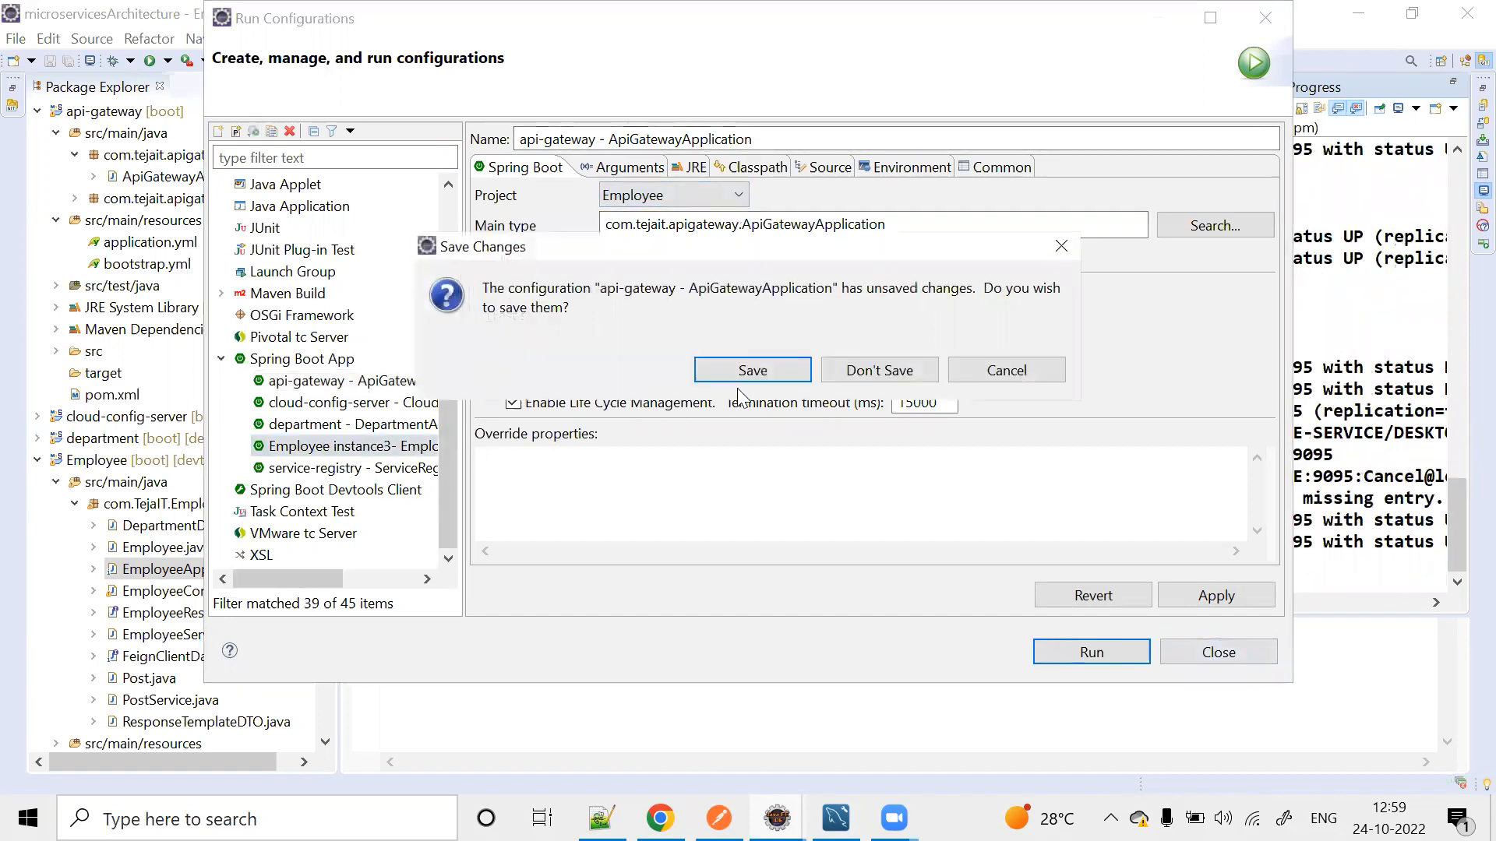
click(877, 370)
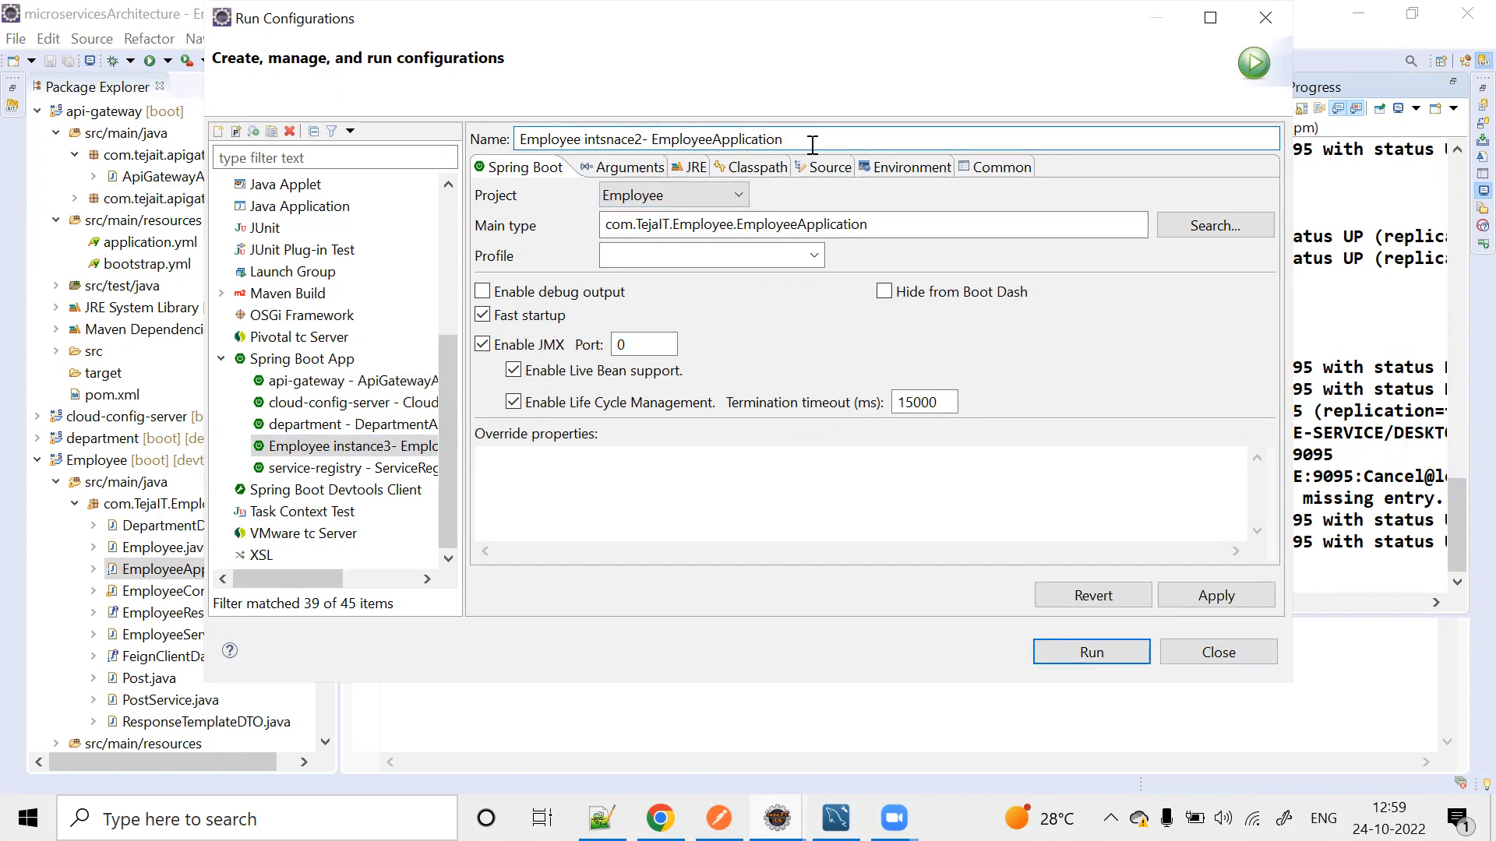
click(734, 195)
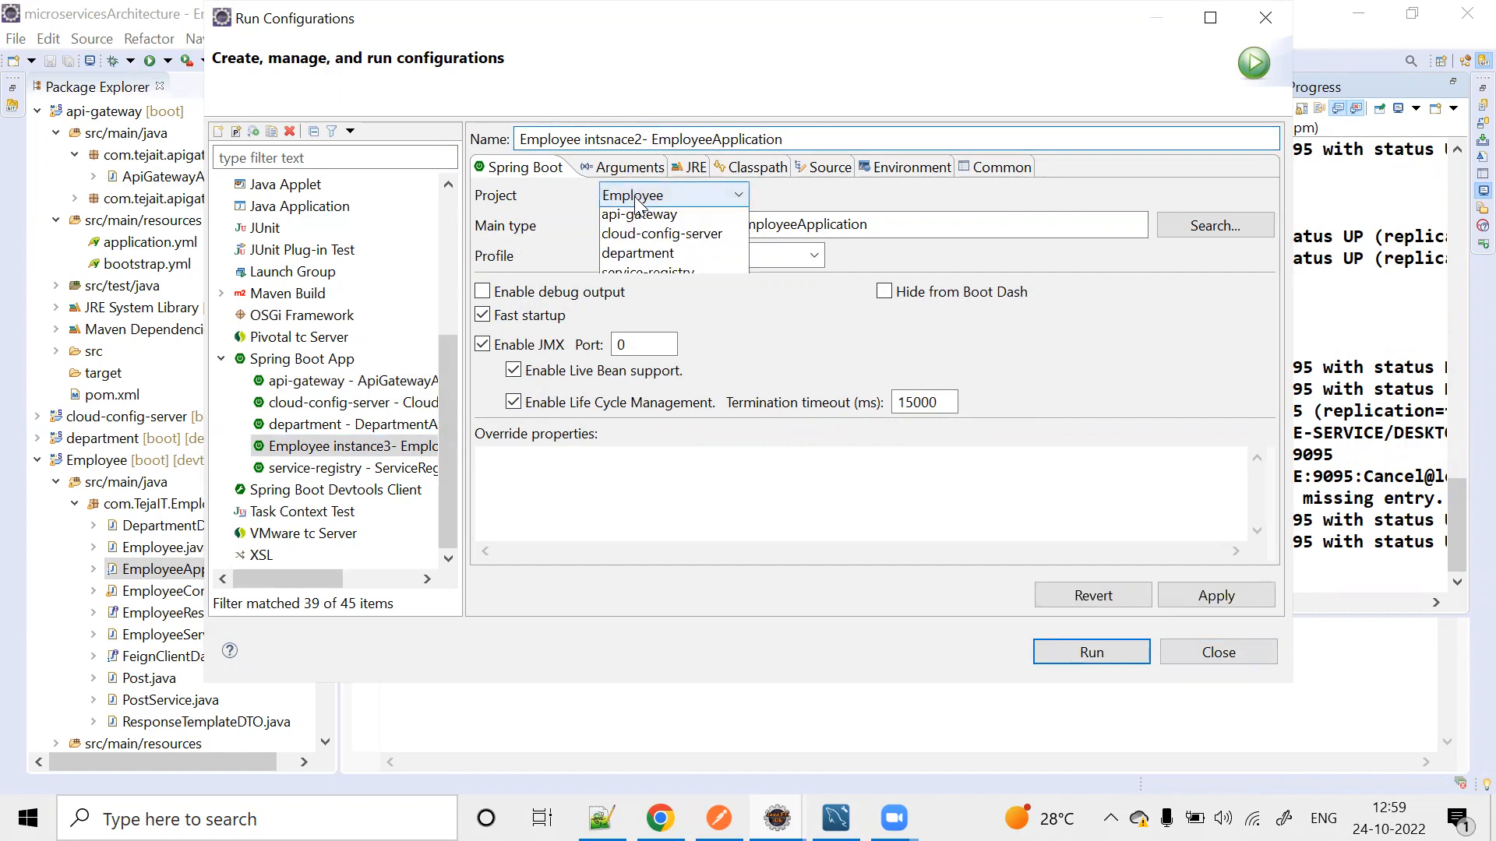
click(631, 195)
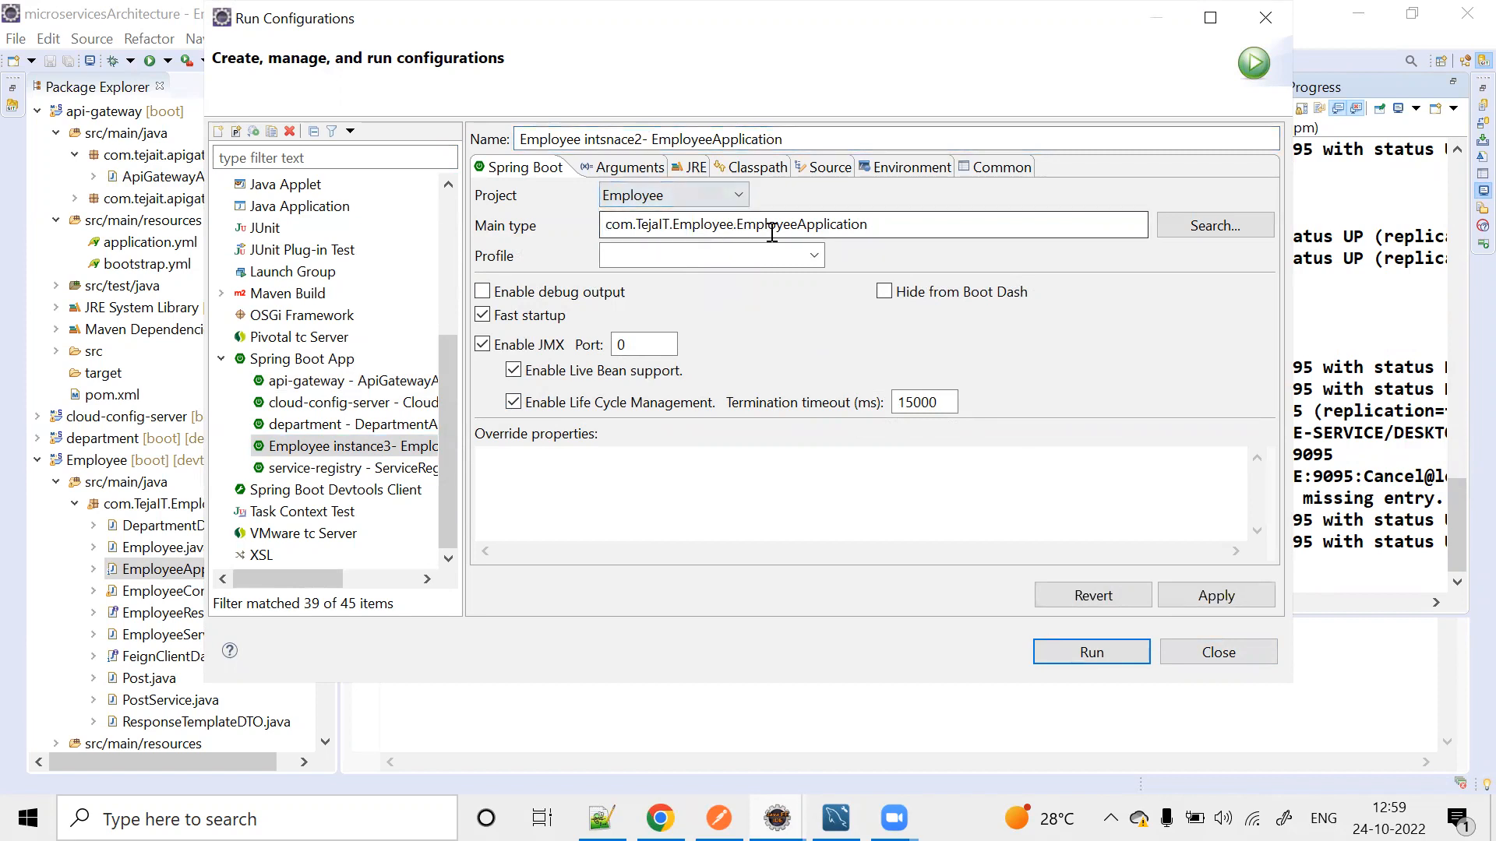
triple_click(778, 225)
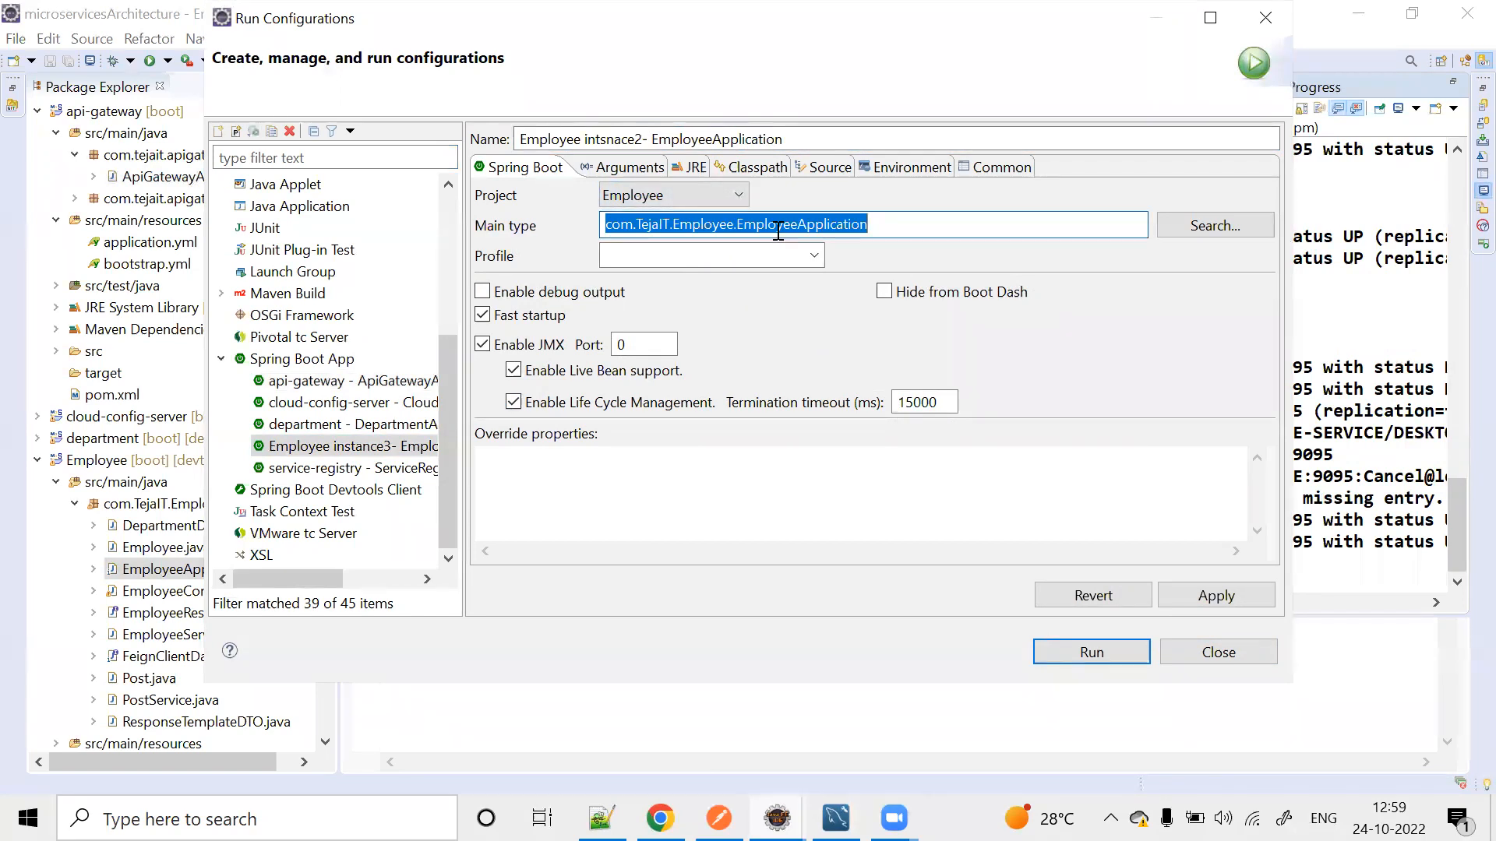
double_click(548, 139)
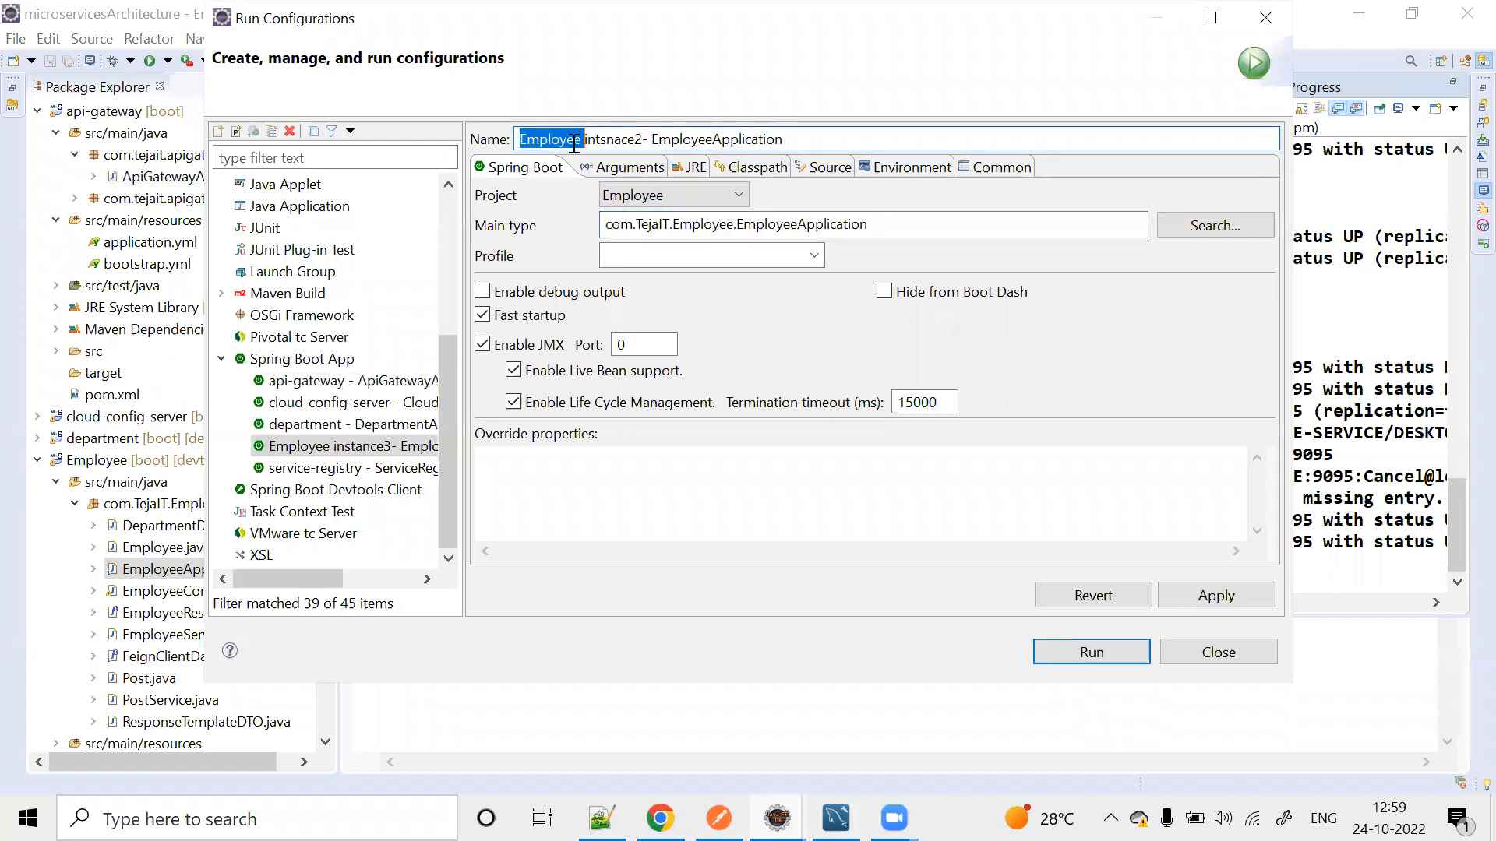
double_click(615, 138)
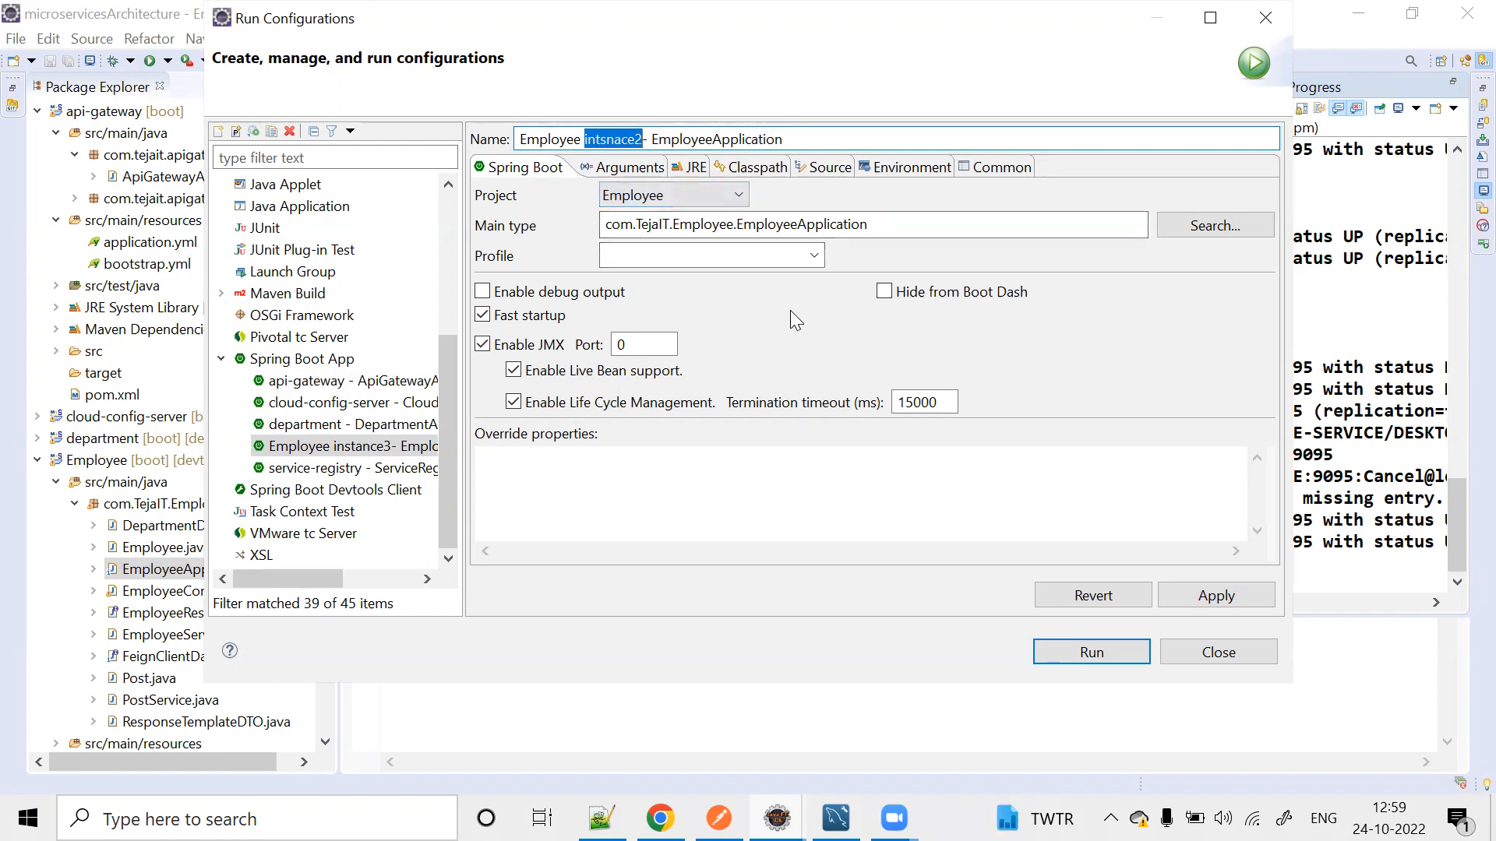
mouse_move(622, 169)
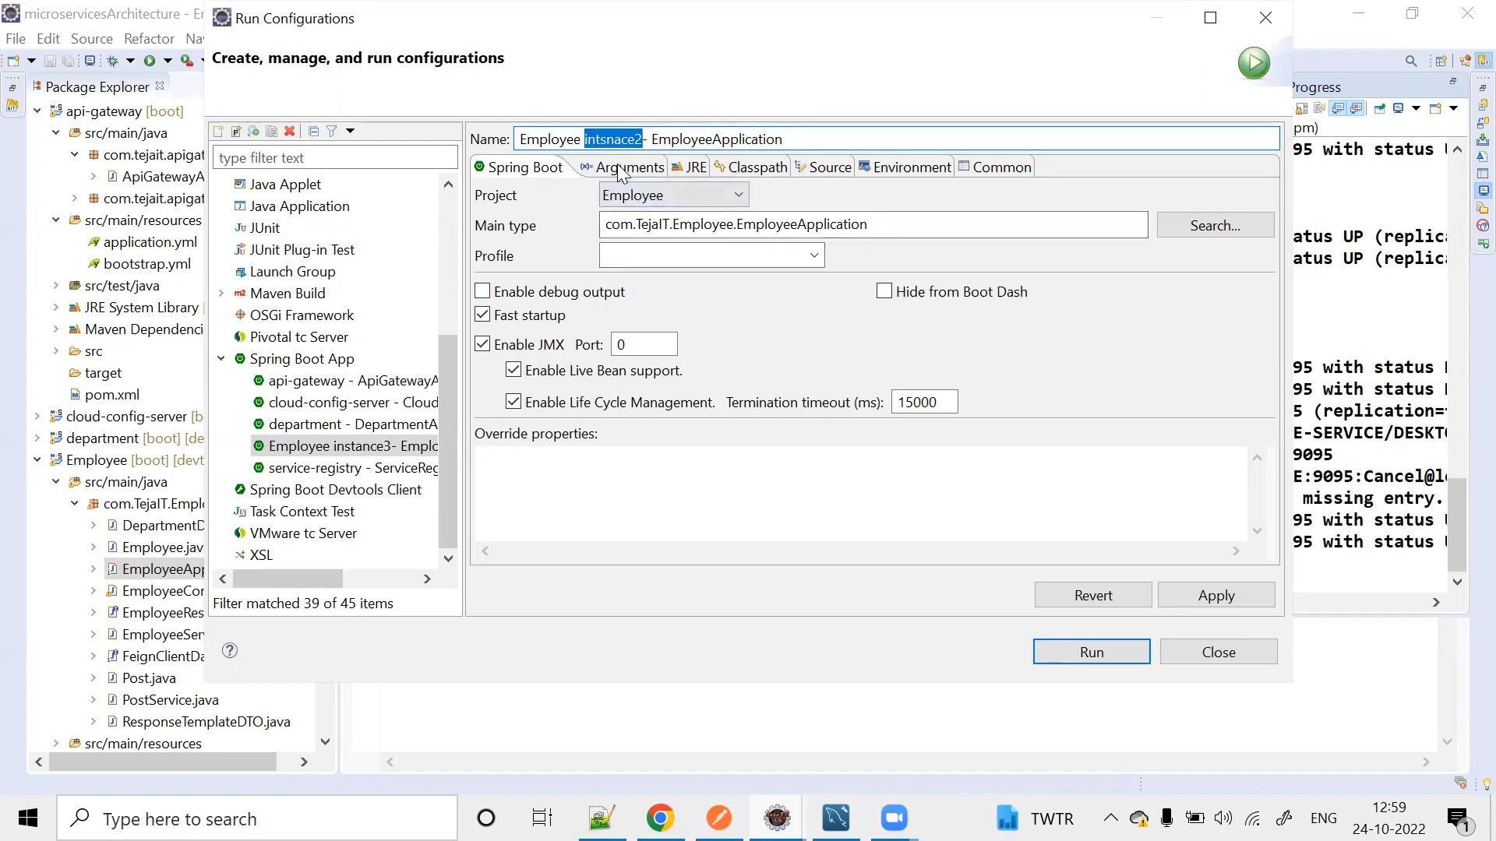
Replace the VM argument with -Dserver.port=9087 and launch the Employee configuration.
click(621, 167)
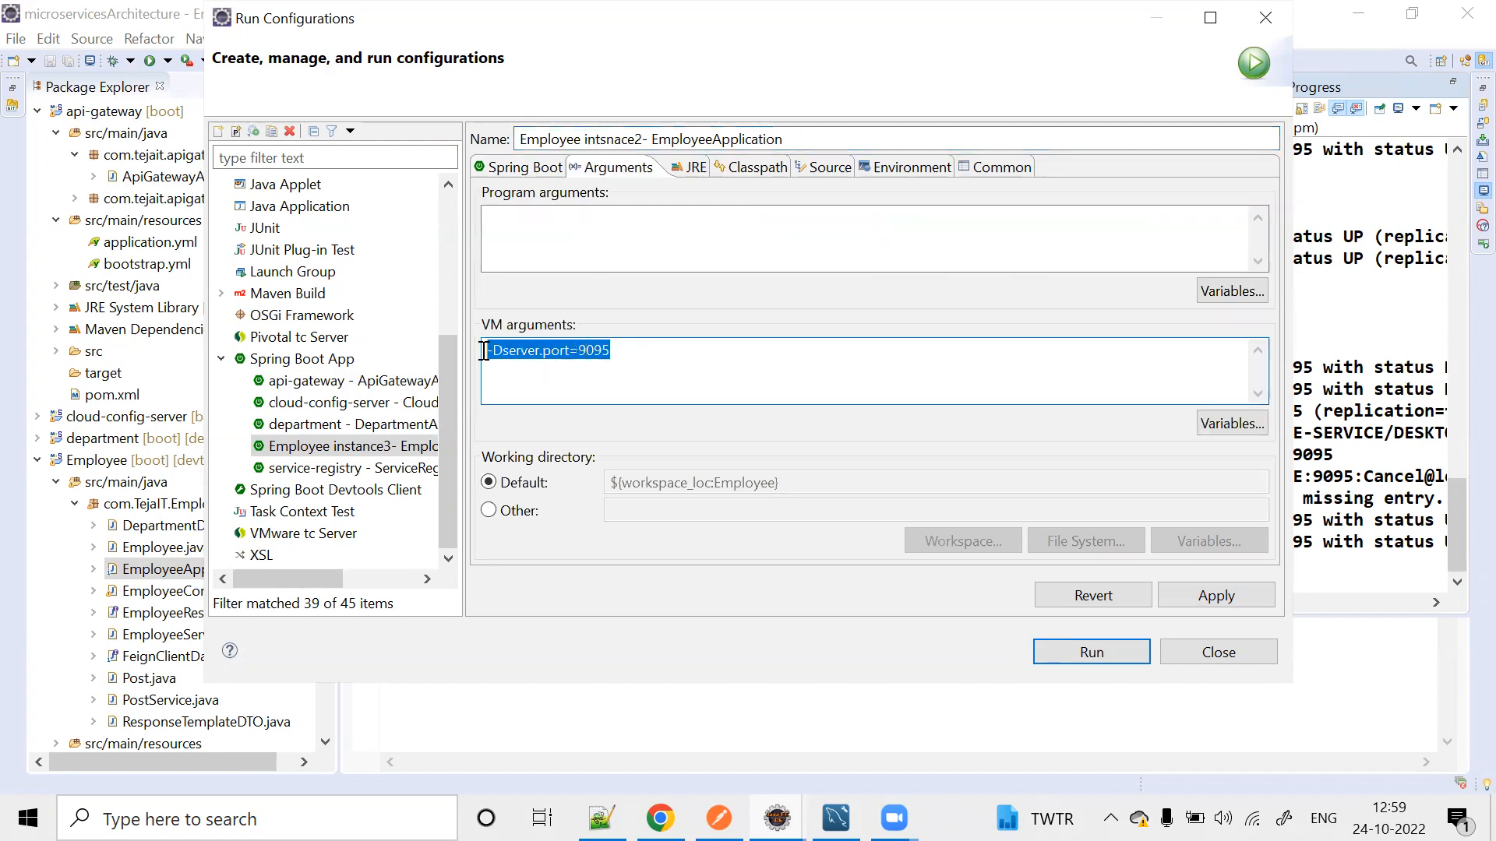
key(Delete)
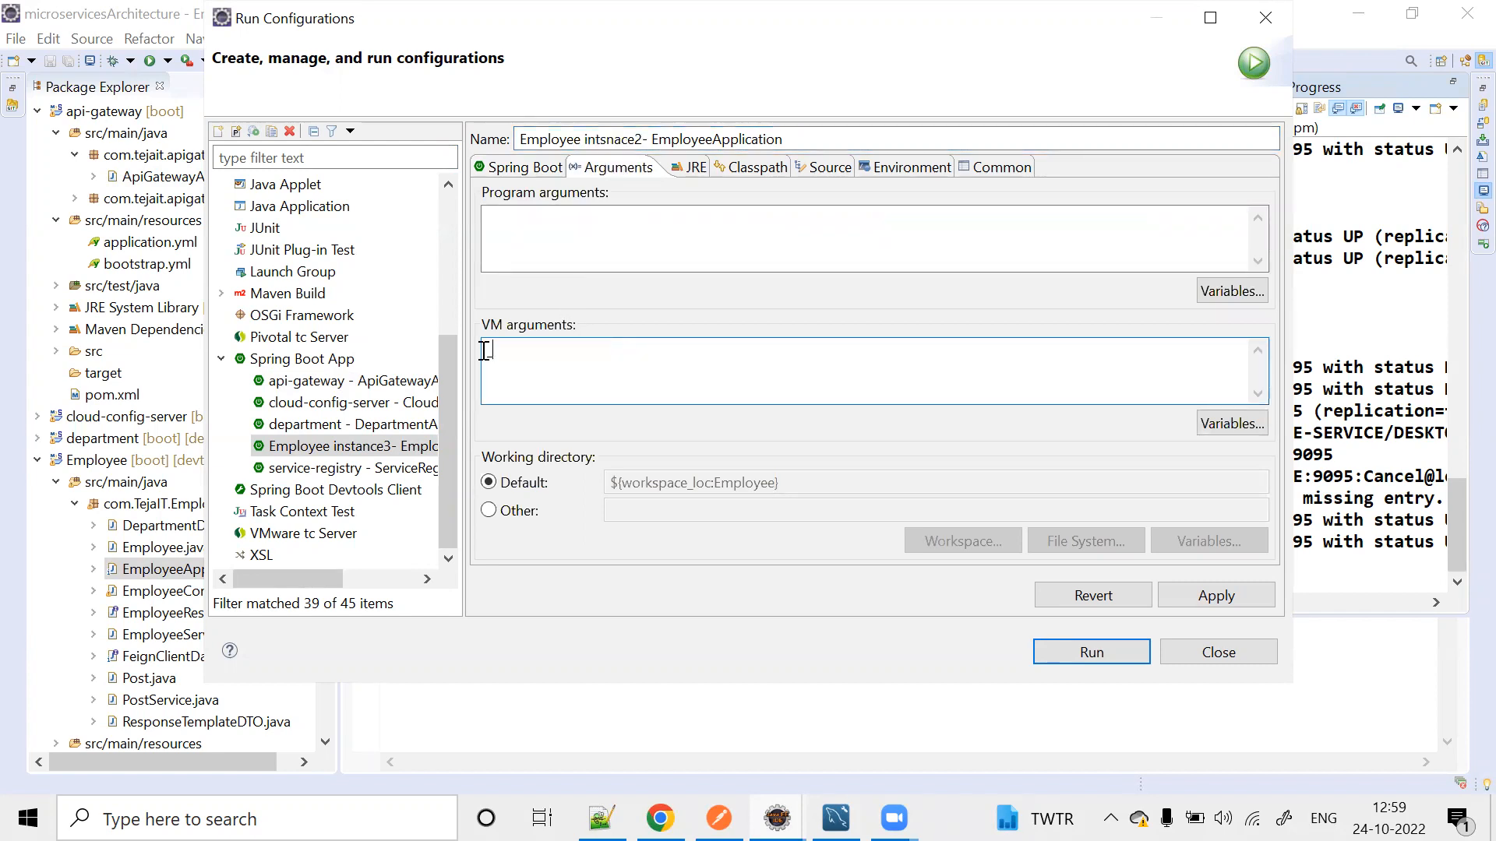
text(-Dse)
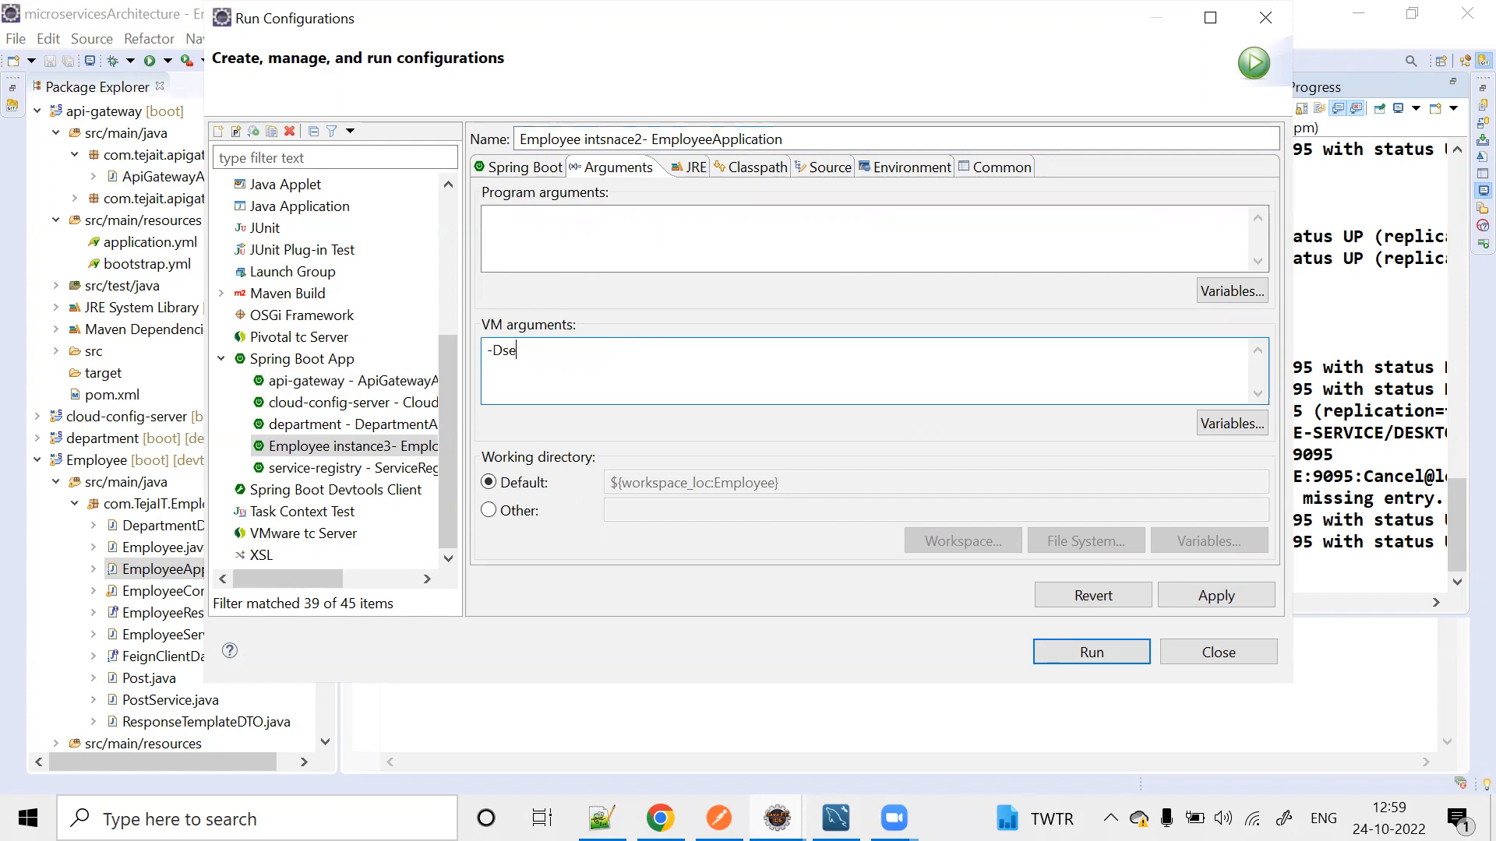
text(rver.po)
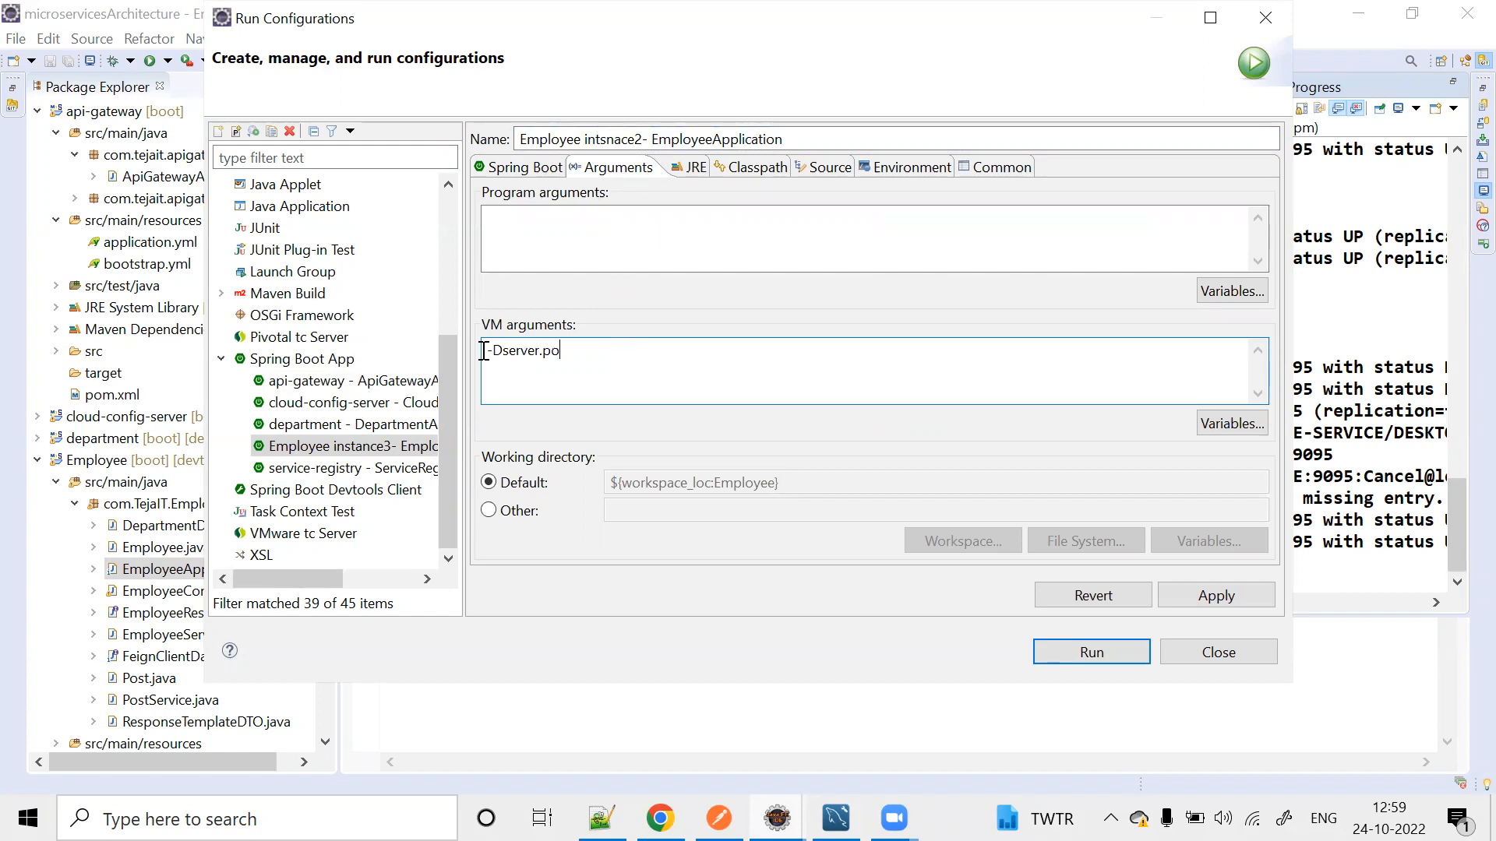
text(rt=9)
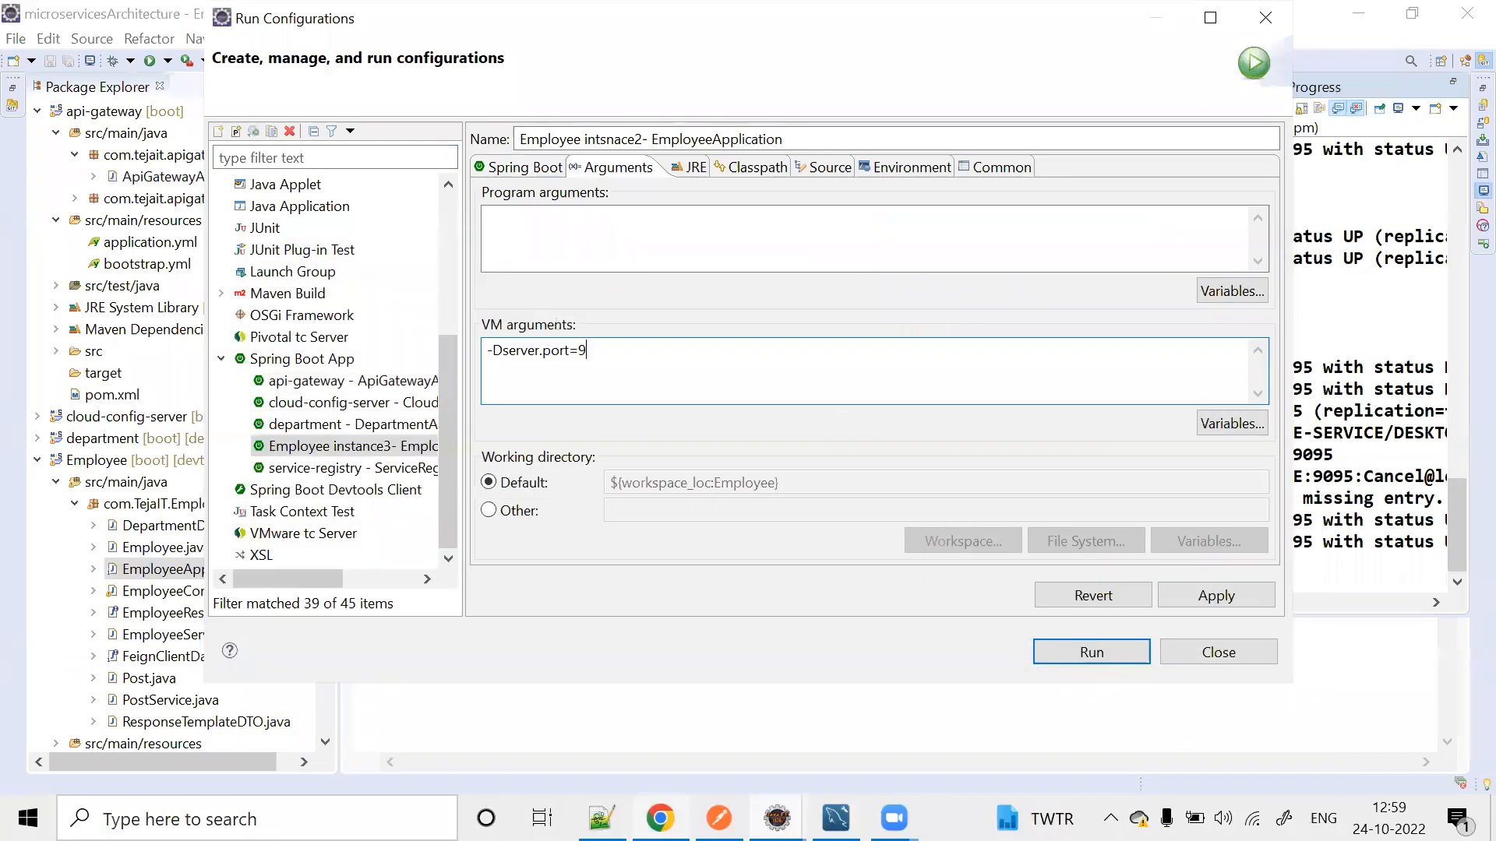
text(087)
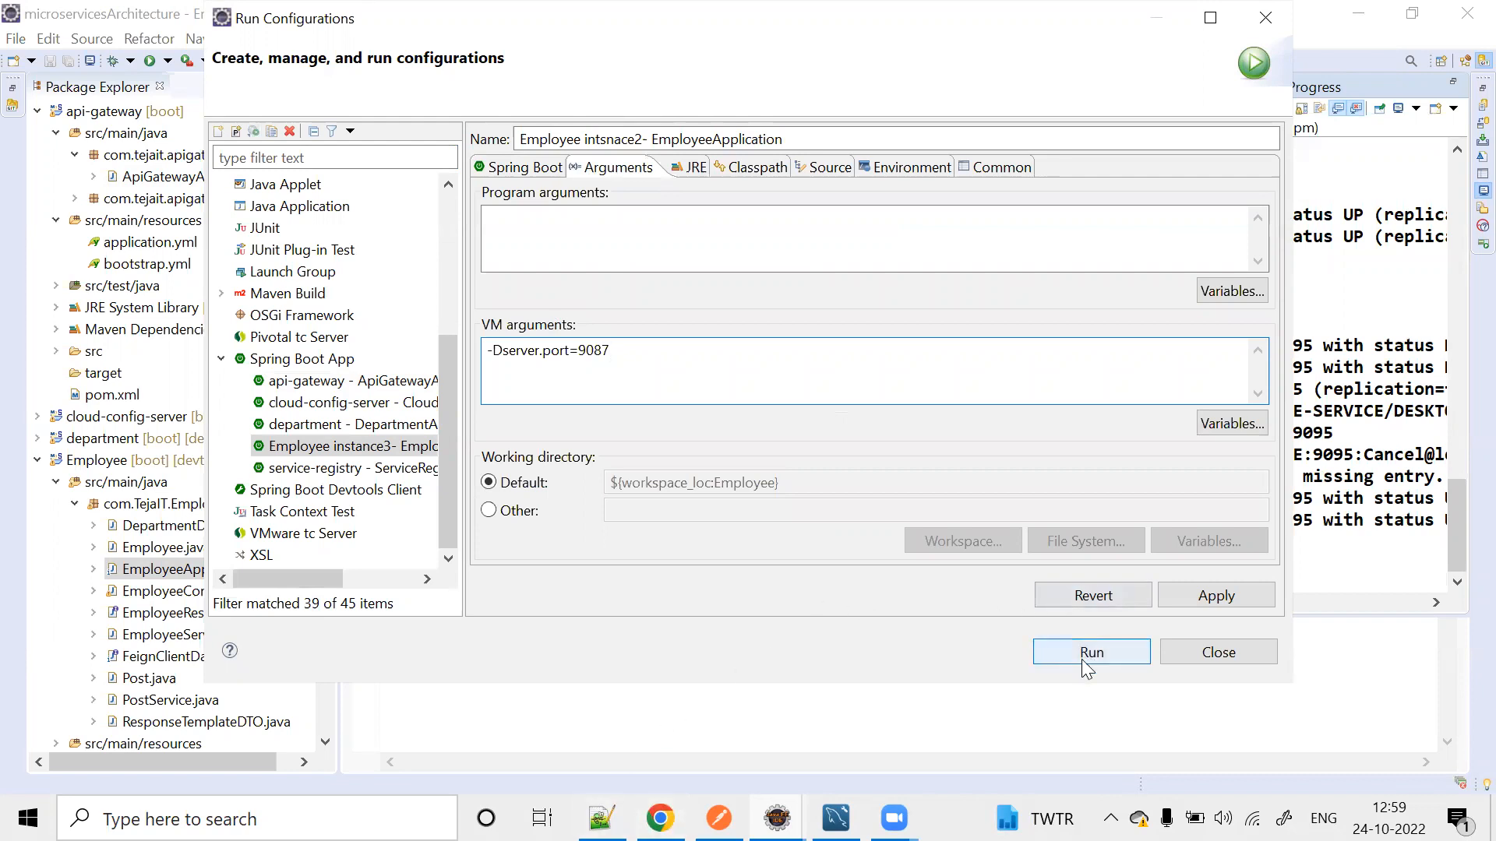
click(1091, 651)
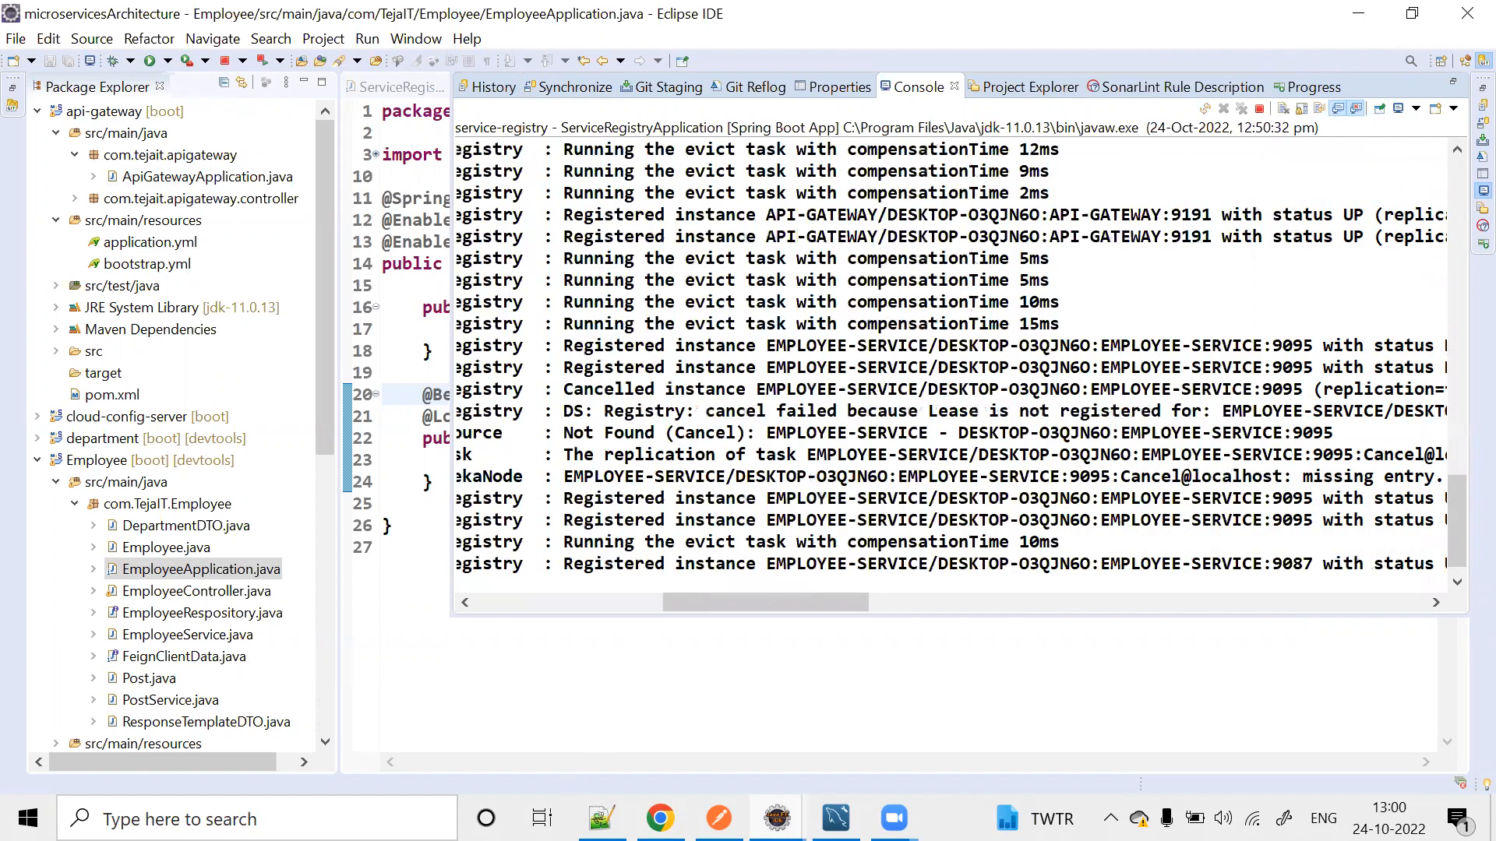
mouse_move(659, 818)
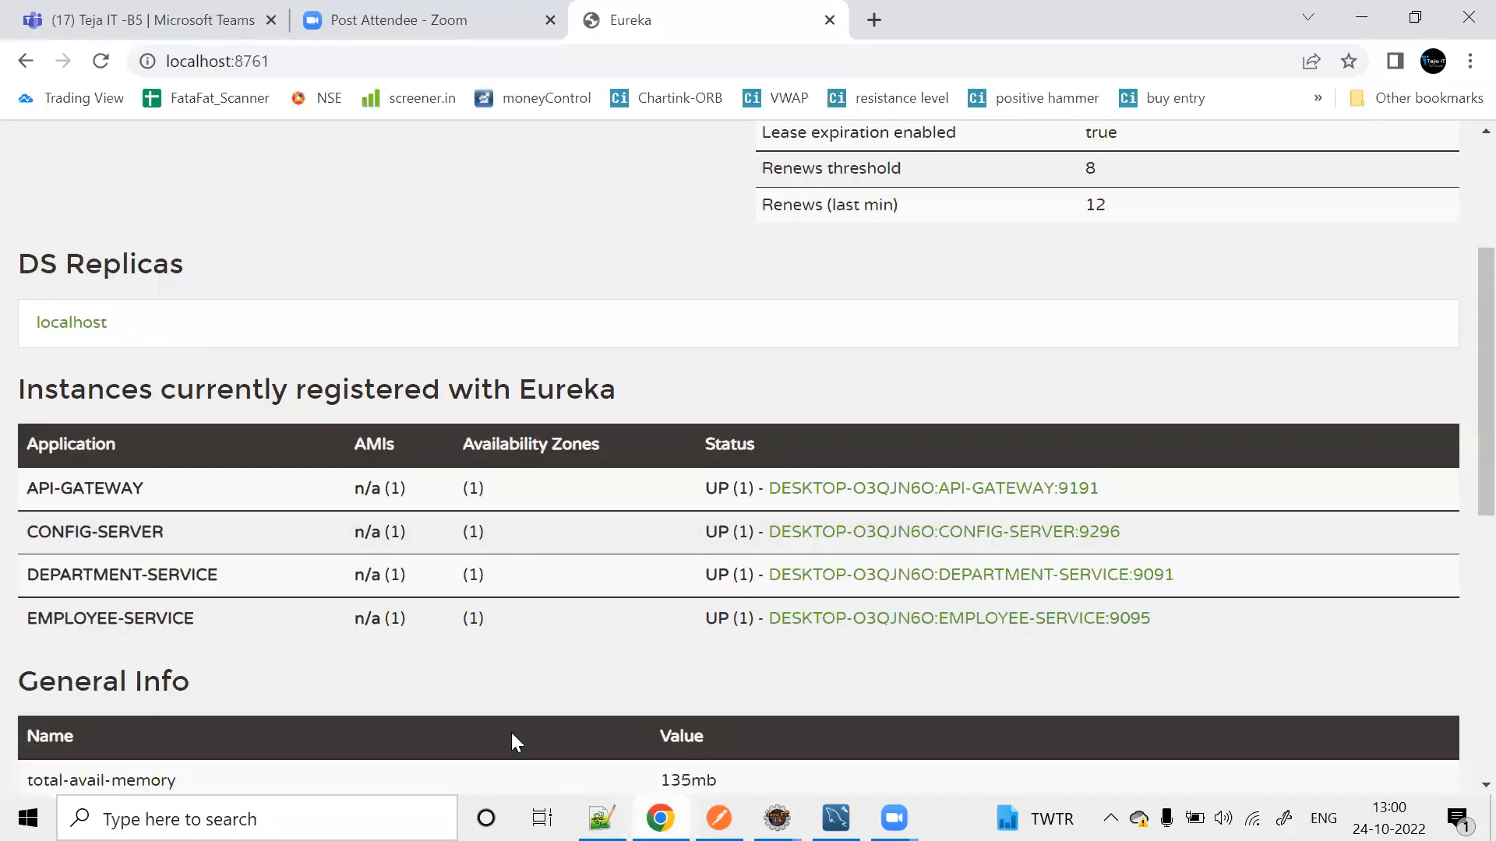
Refresh the Eureka page to show two EMPLOYEE-SERVICE instances, then return to the EmployeeApplication editor.
click(220, 61)
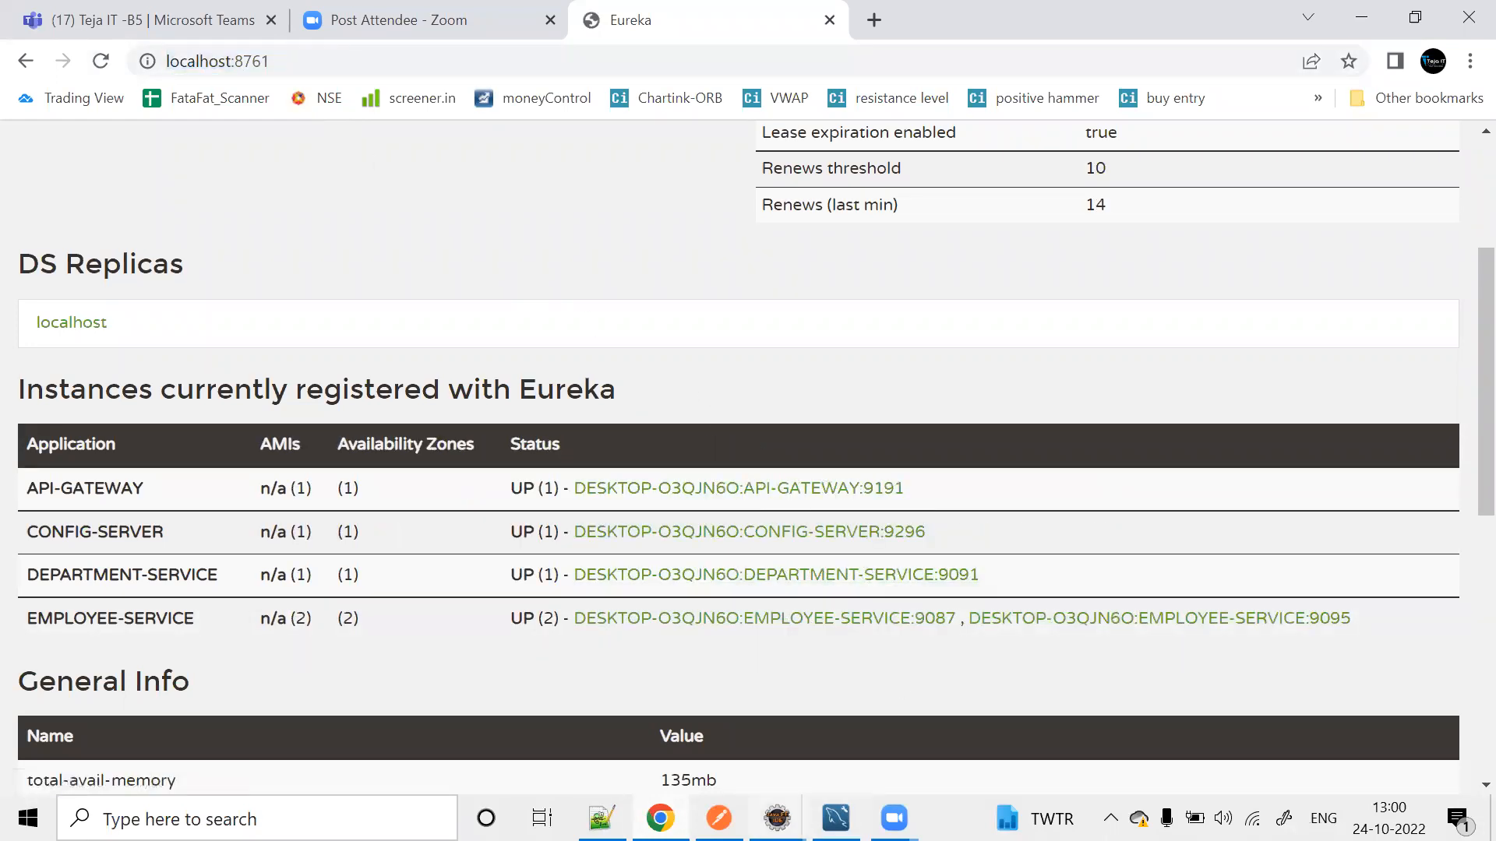
click(775, 818)
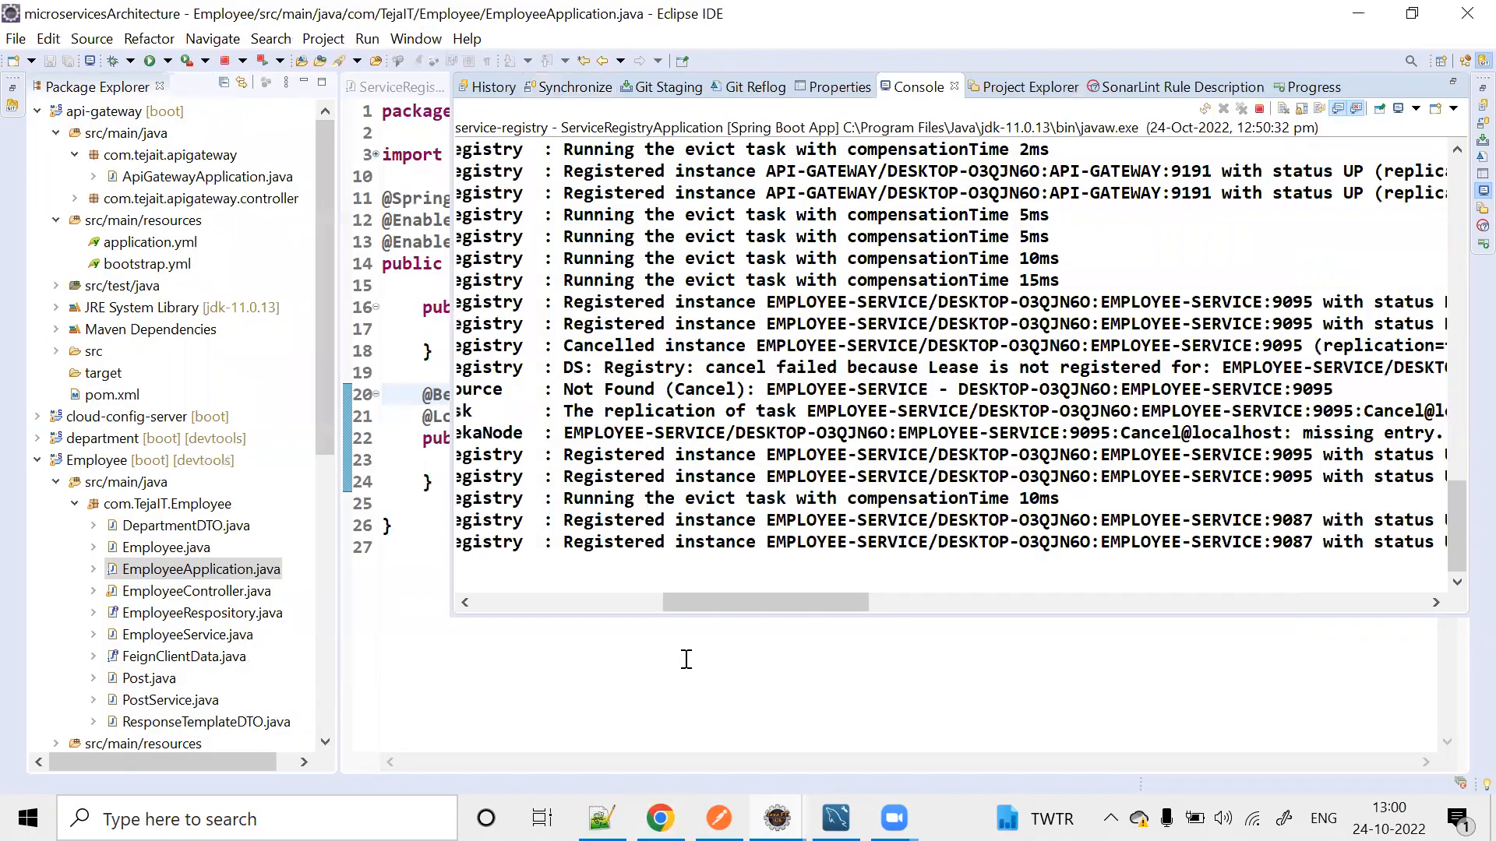
click(939, 87)
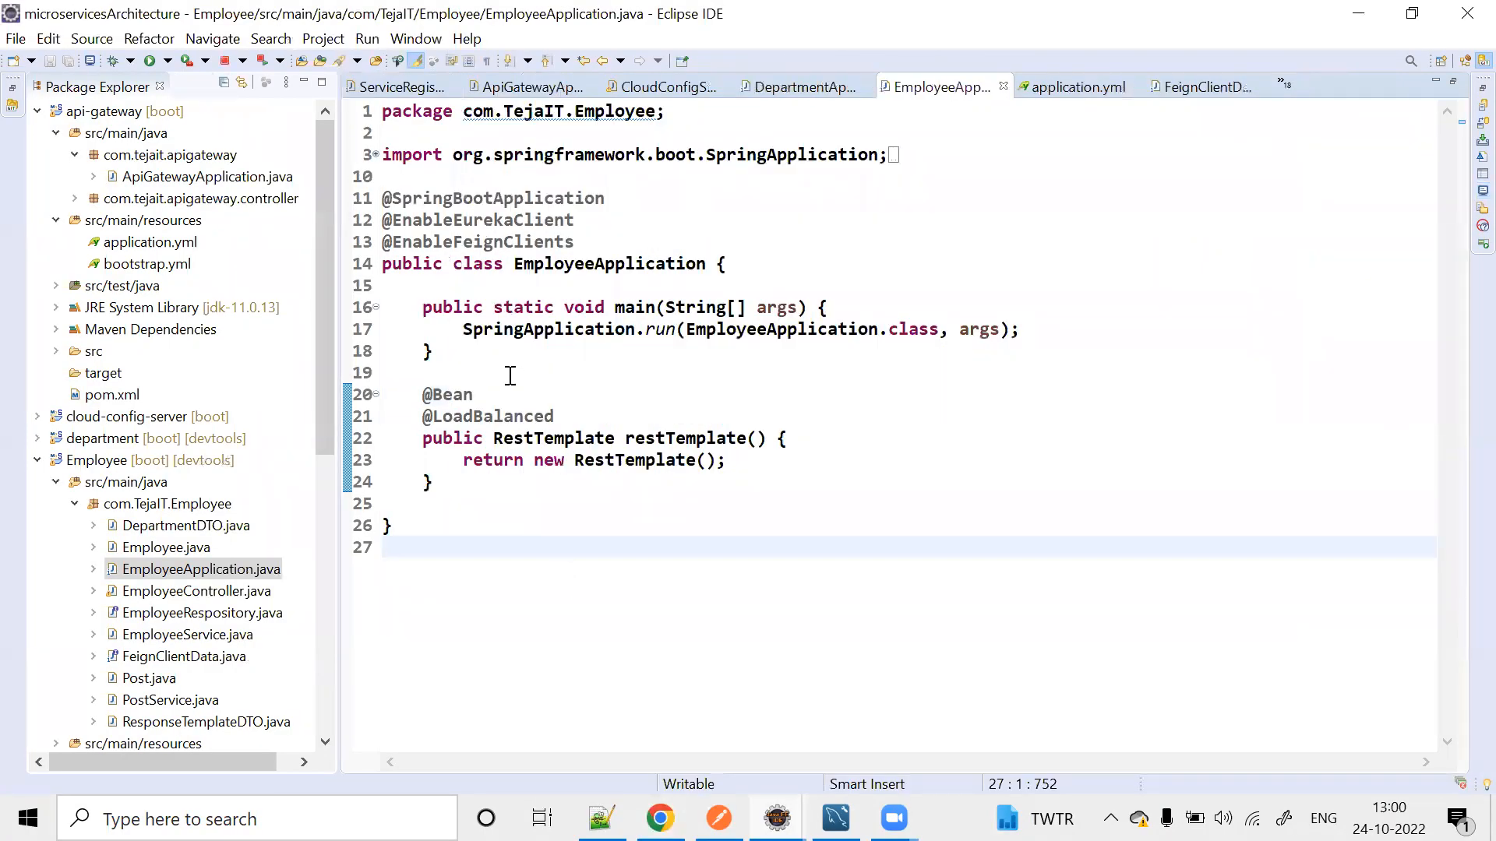
right_click(463, 372)
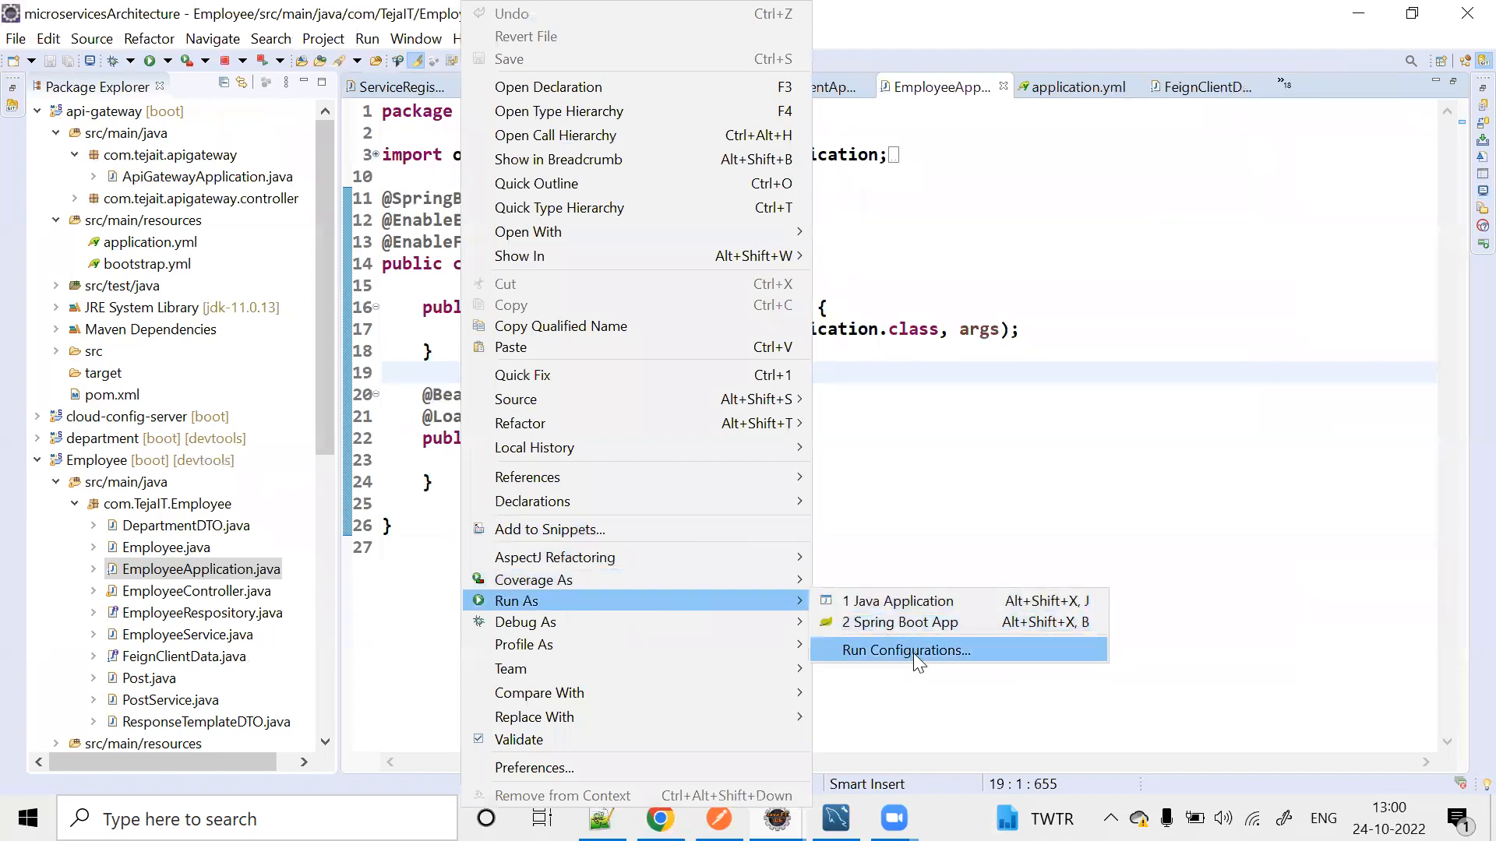
Keep Employee as the project and rename the configuration to instance 3.
click(904, 650)
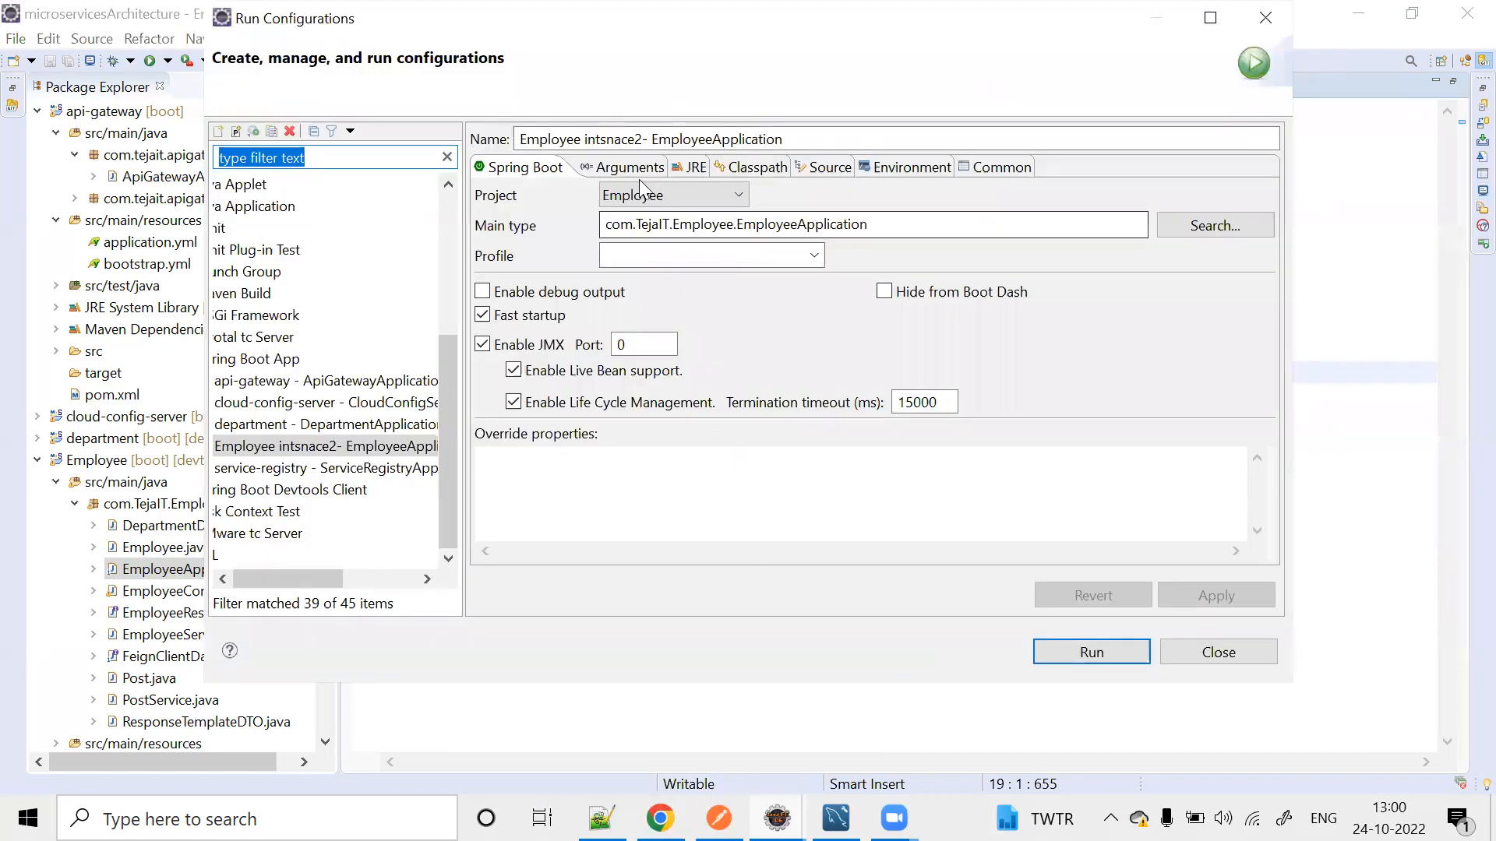
click(673, 195)
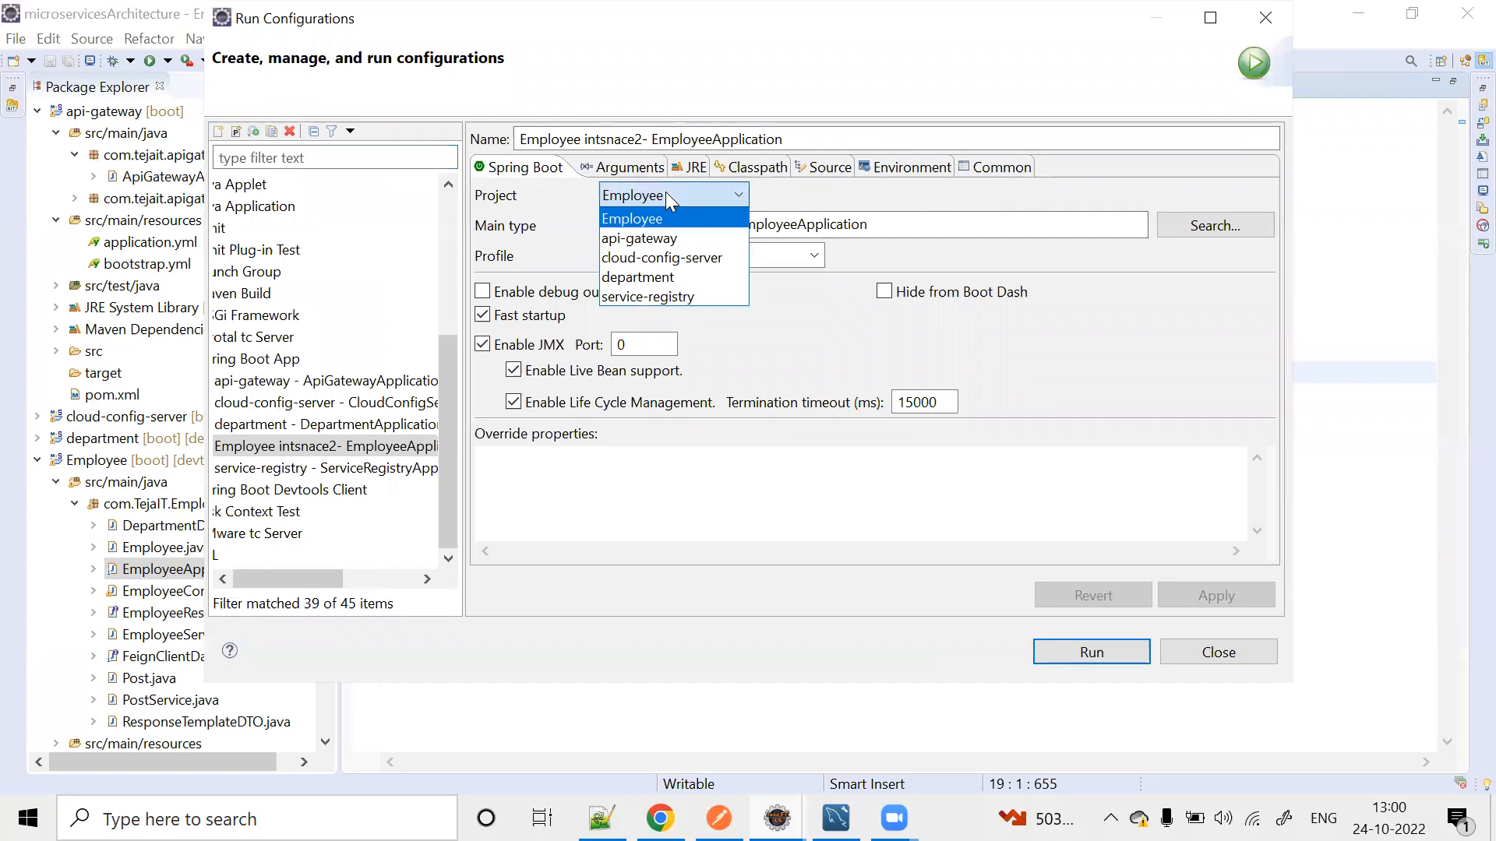
click(631, 218)
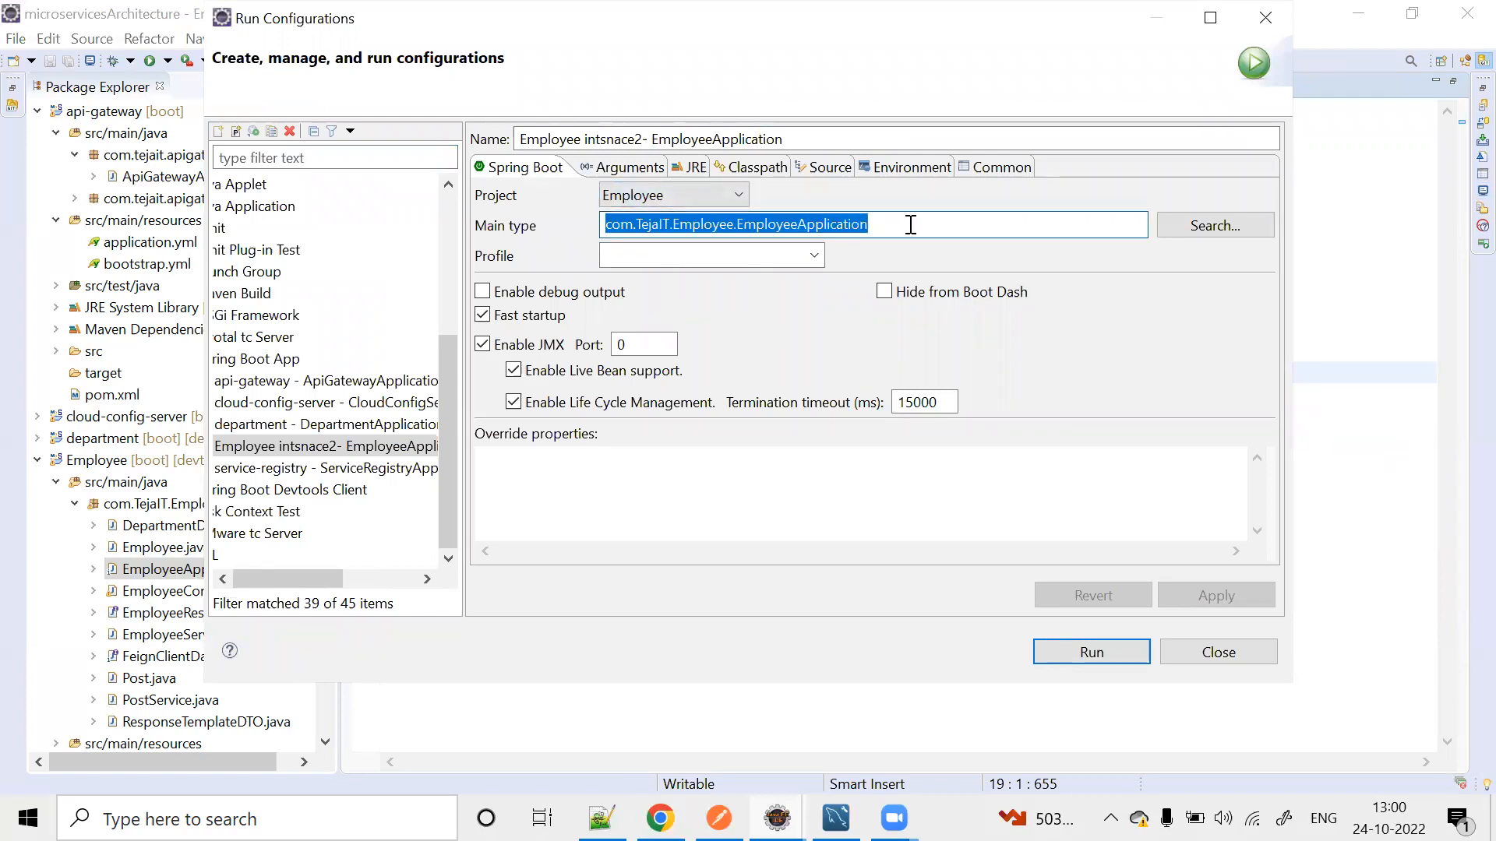
click(648, 139)
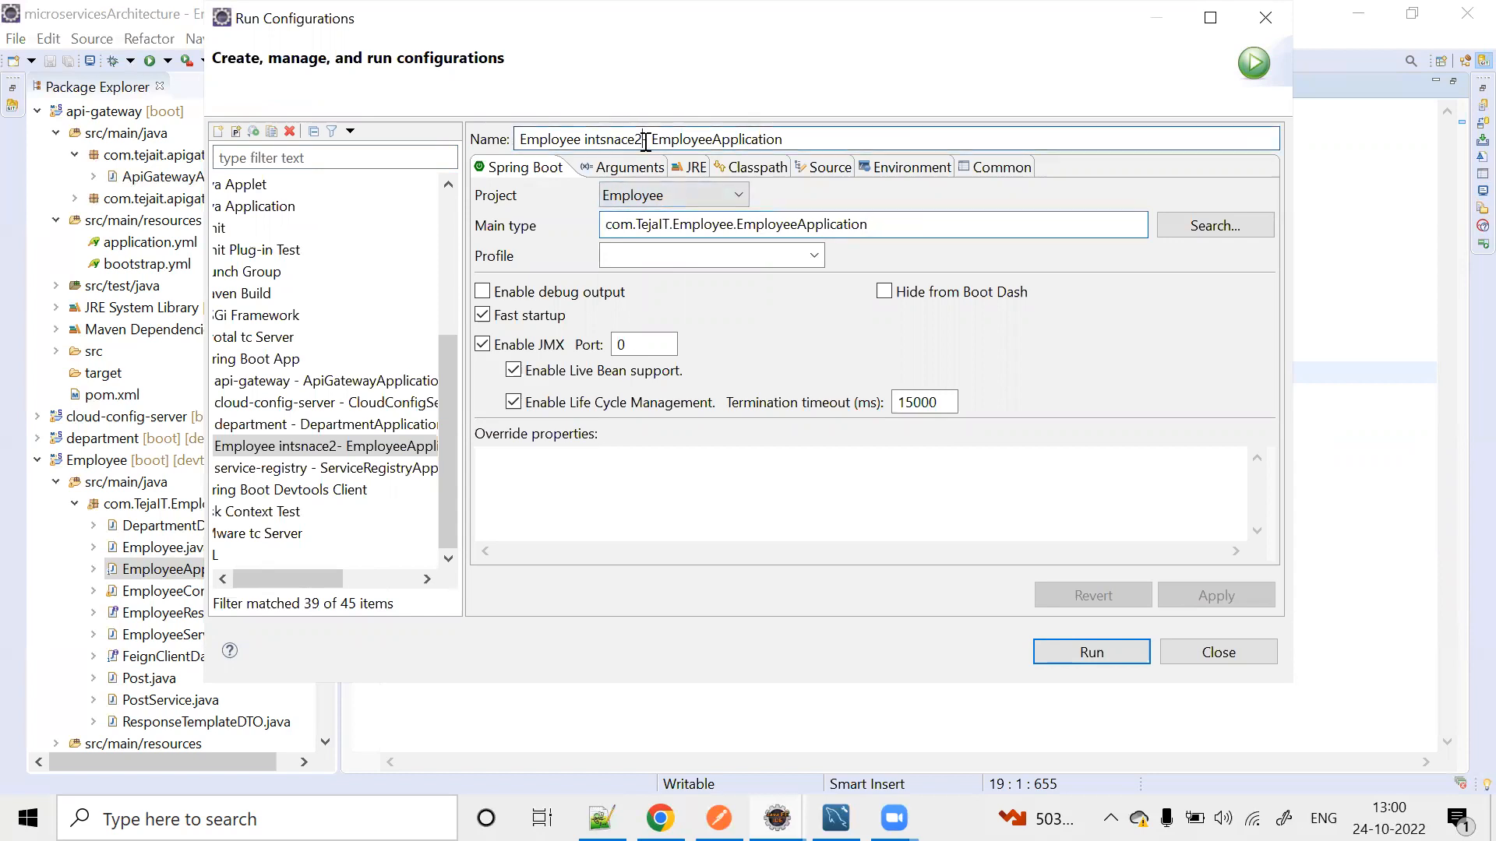
text(3)
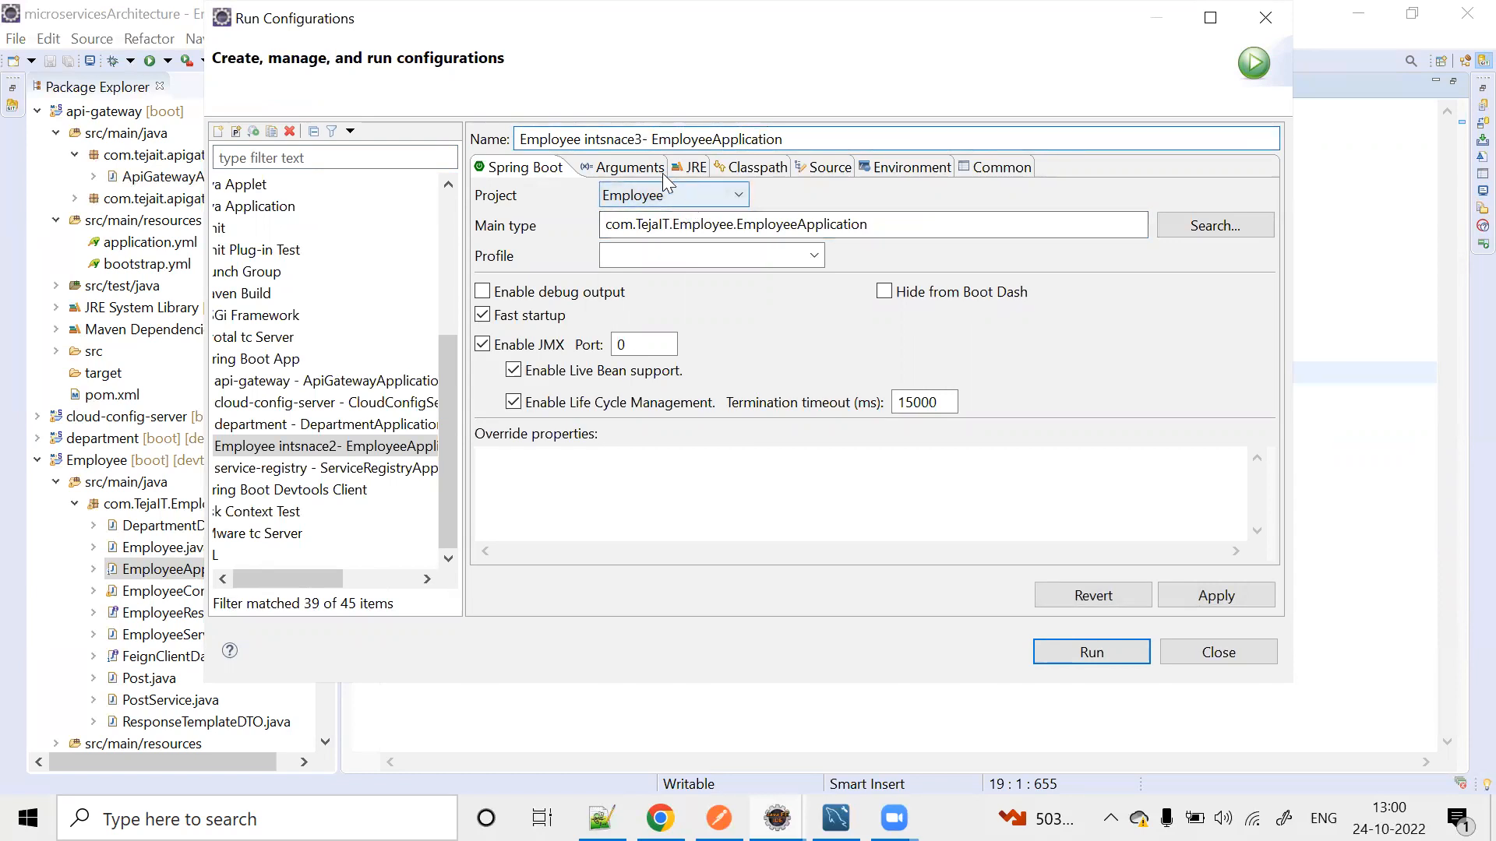
Set the VM argument to -Dserver.port=9077 and launch the third Employee instance.
click(620, 167)
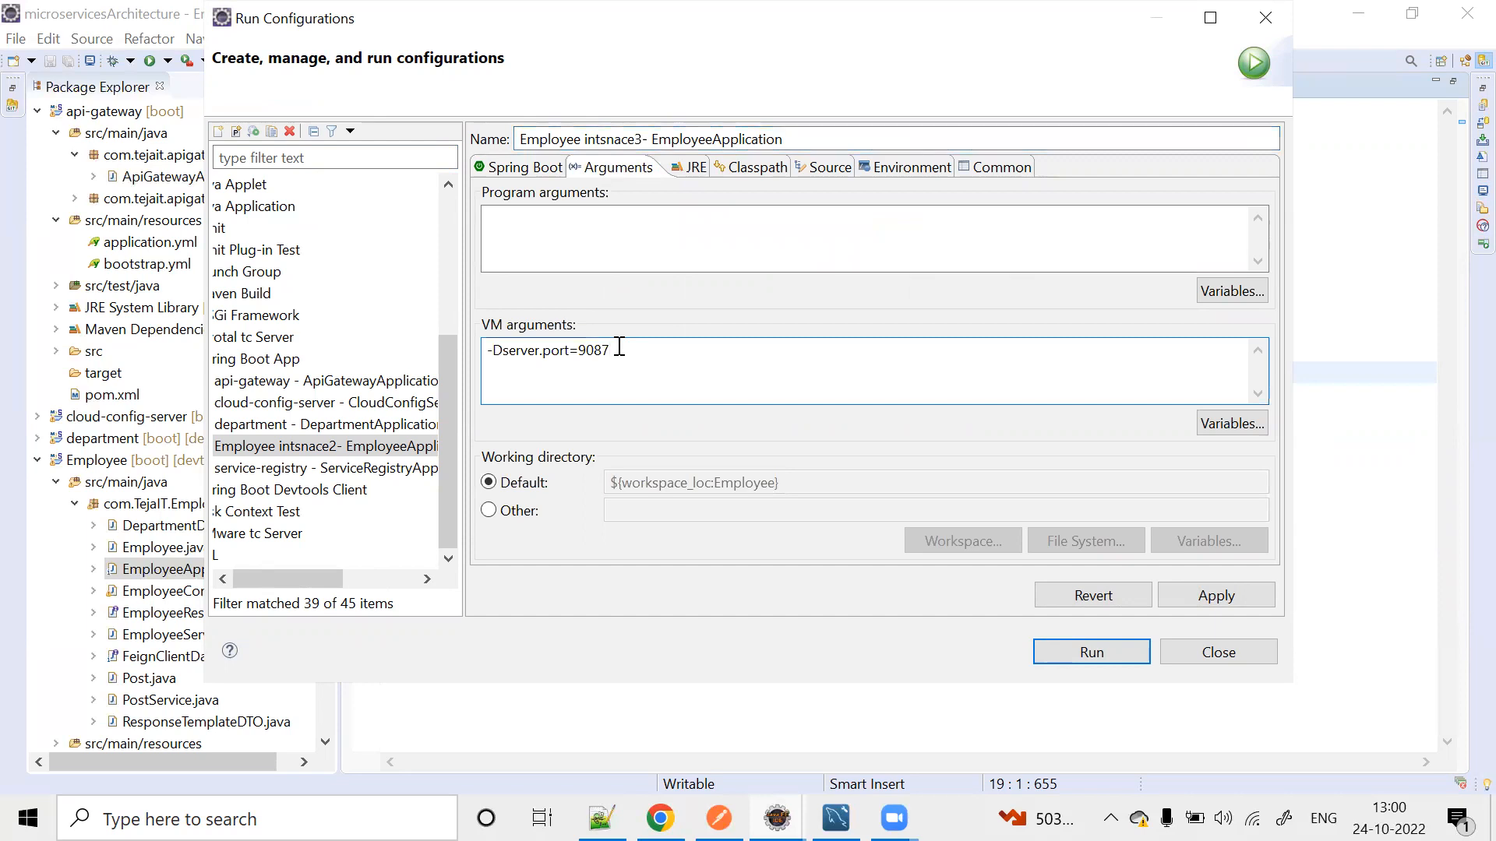
key(Backspace)
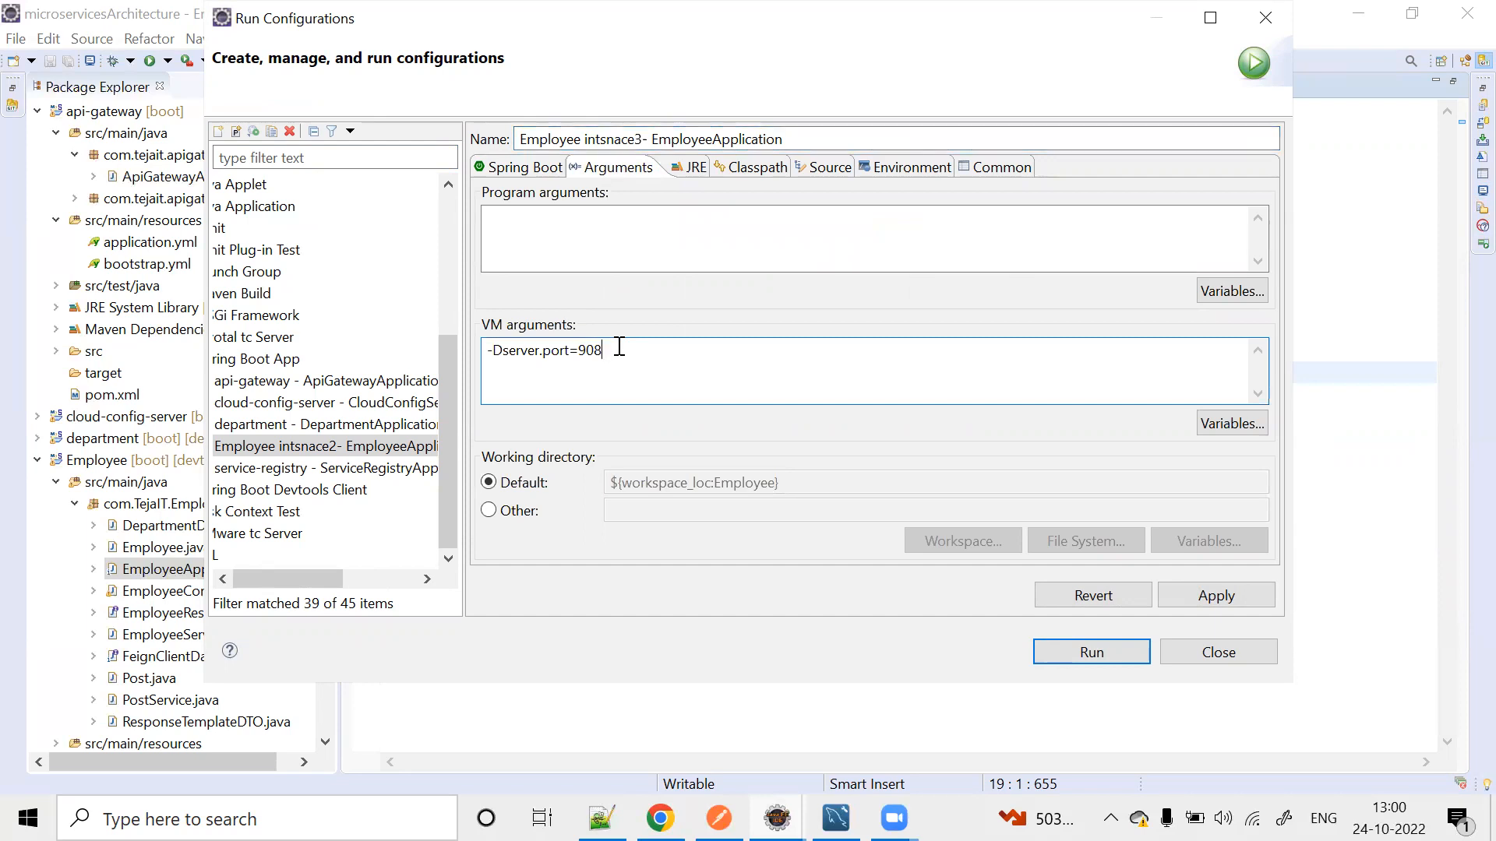
key(BackSpace)
text(77)
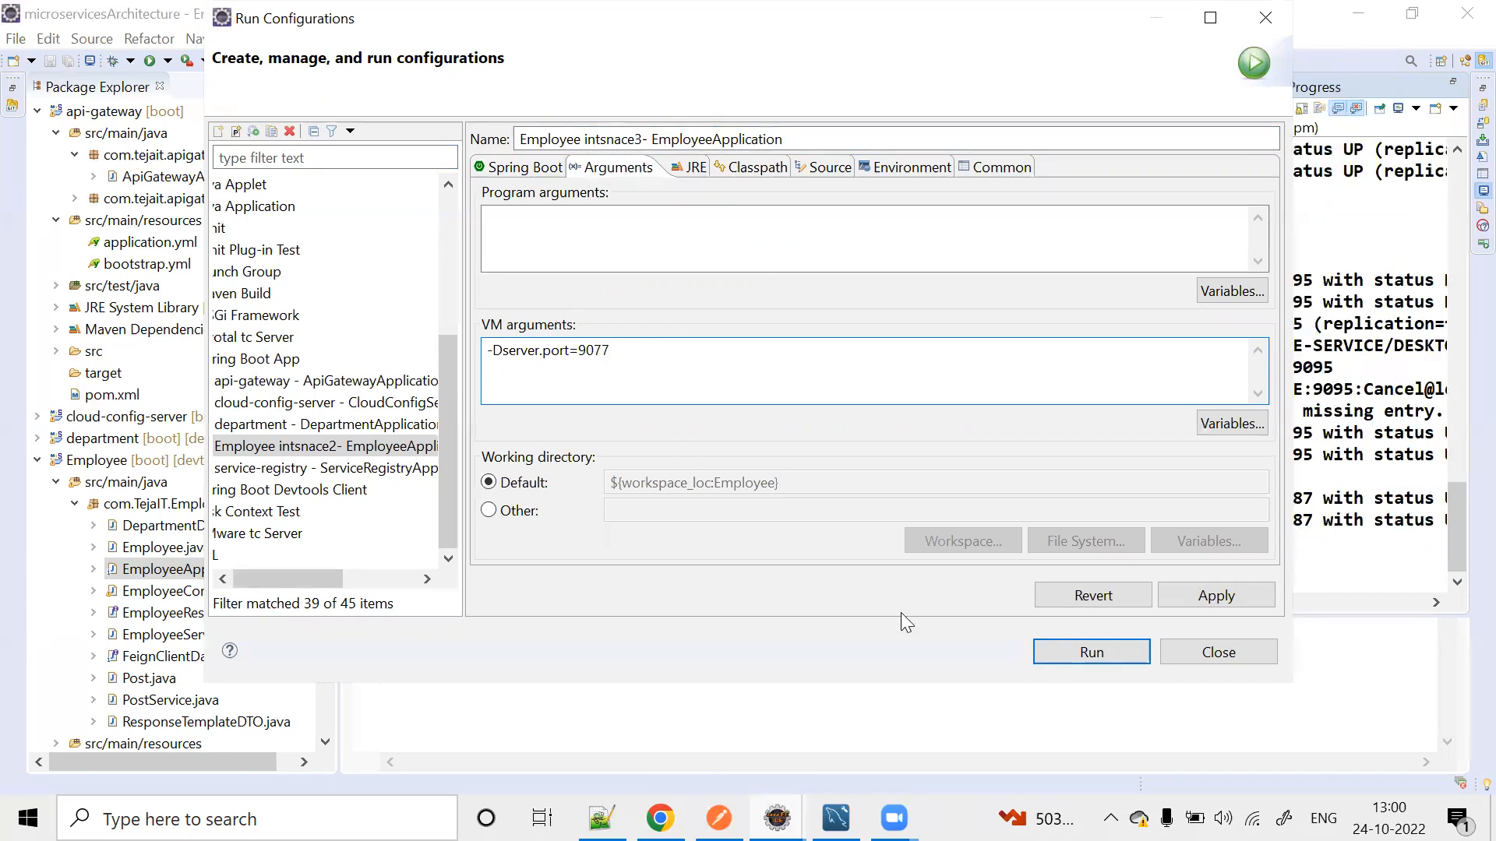
click(1091, 652)
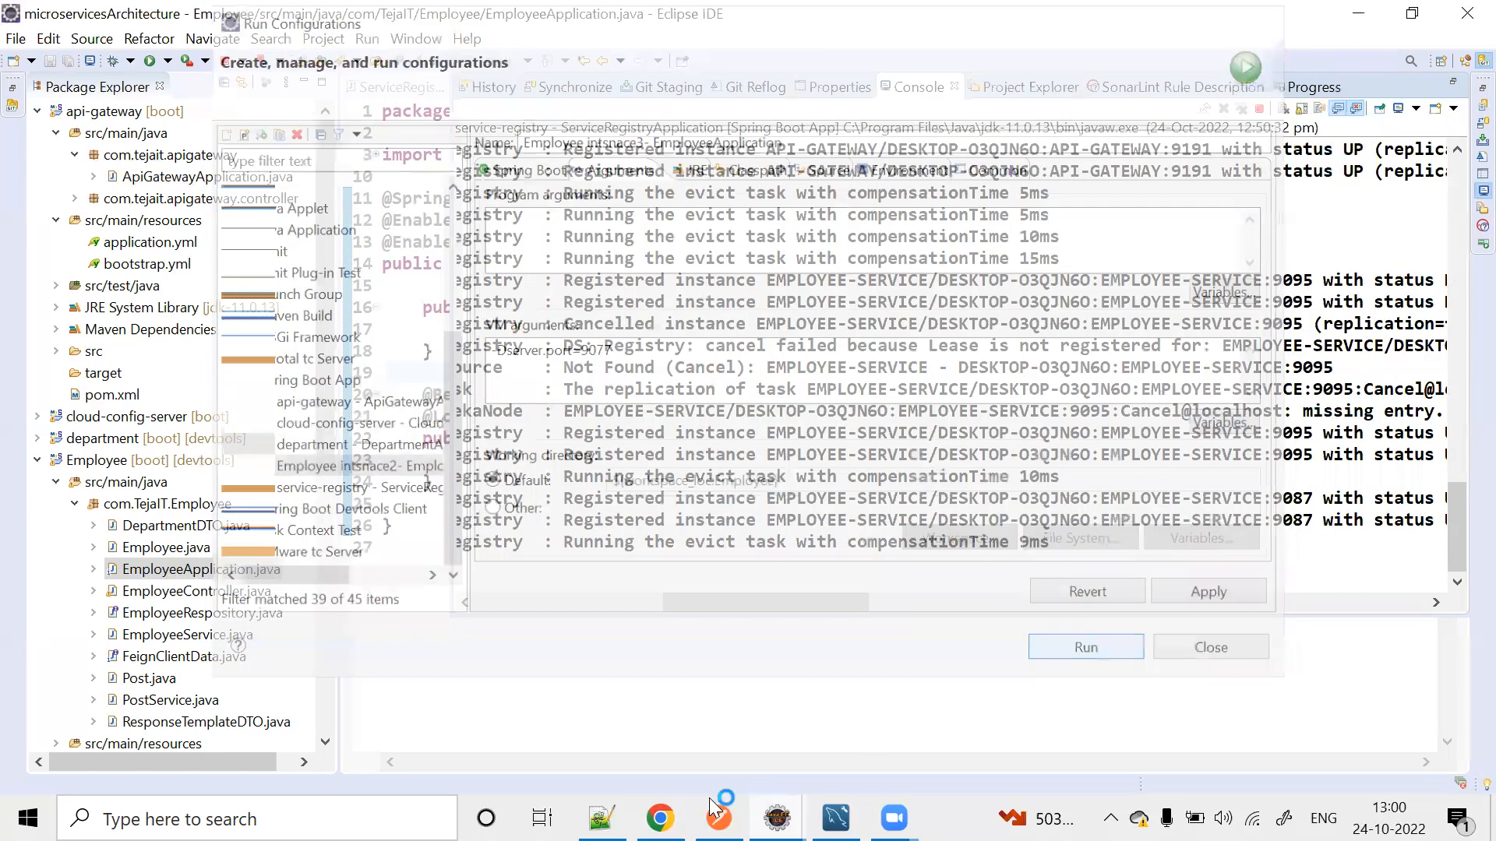
Scroll the registry console to the 9077 registration lines, then switch to the Eureka dashboard.
click(1085, 647)
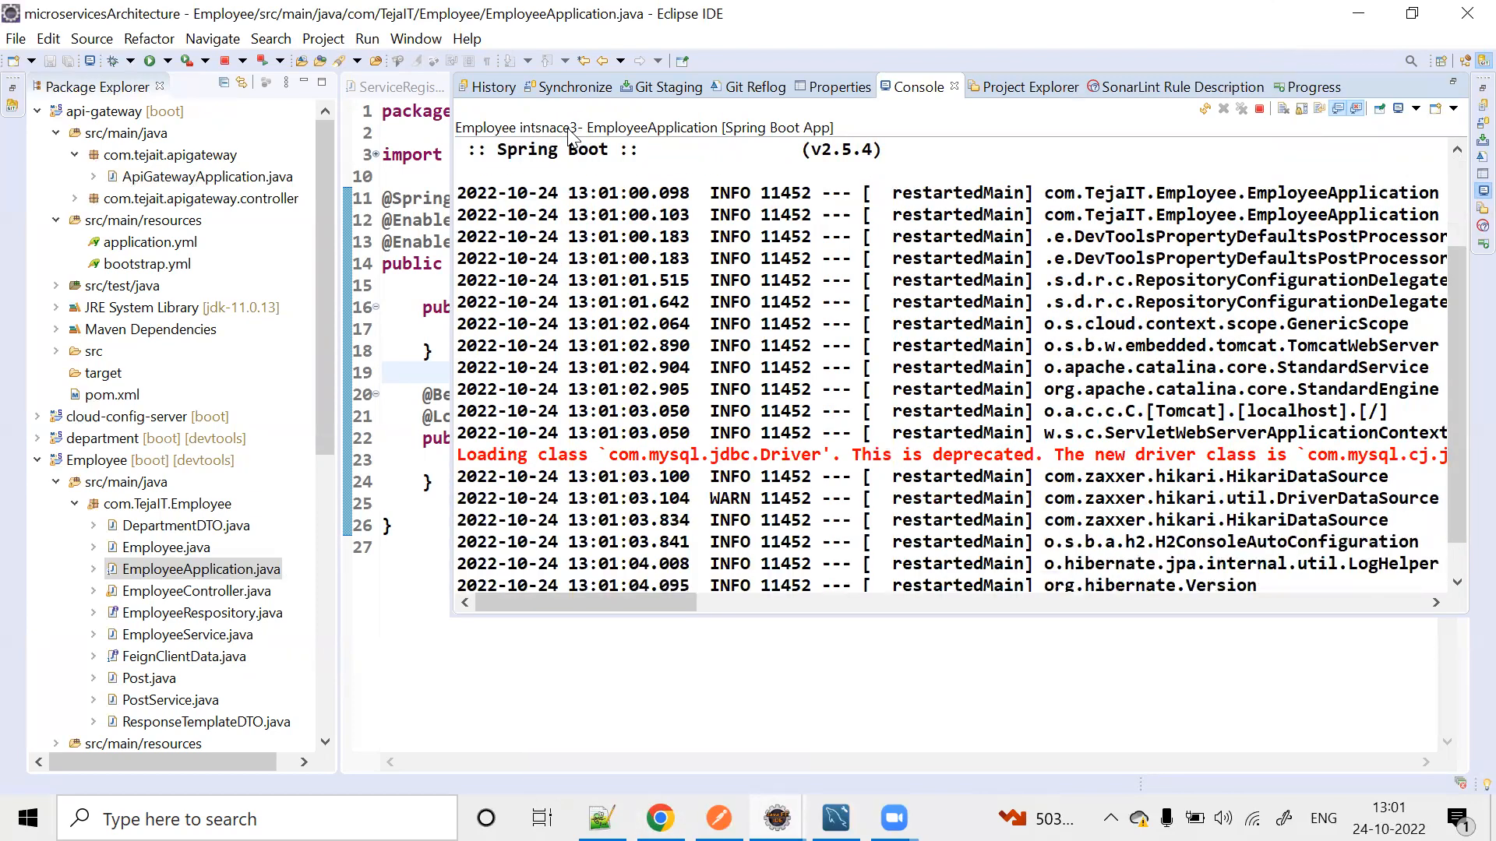
scroll(down, 3)
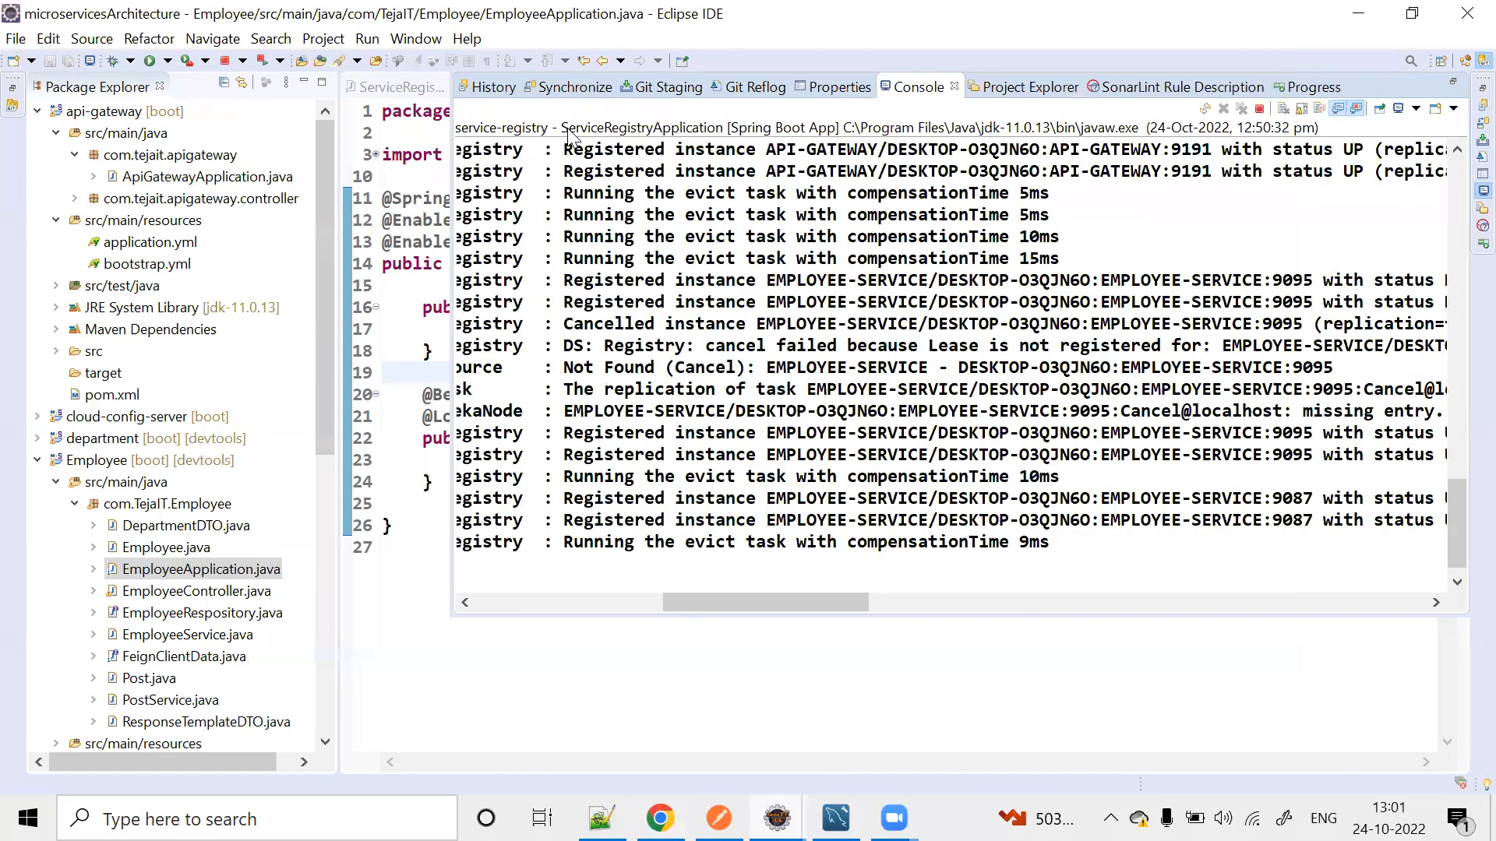
scroll(down, 3)
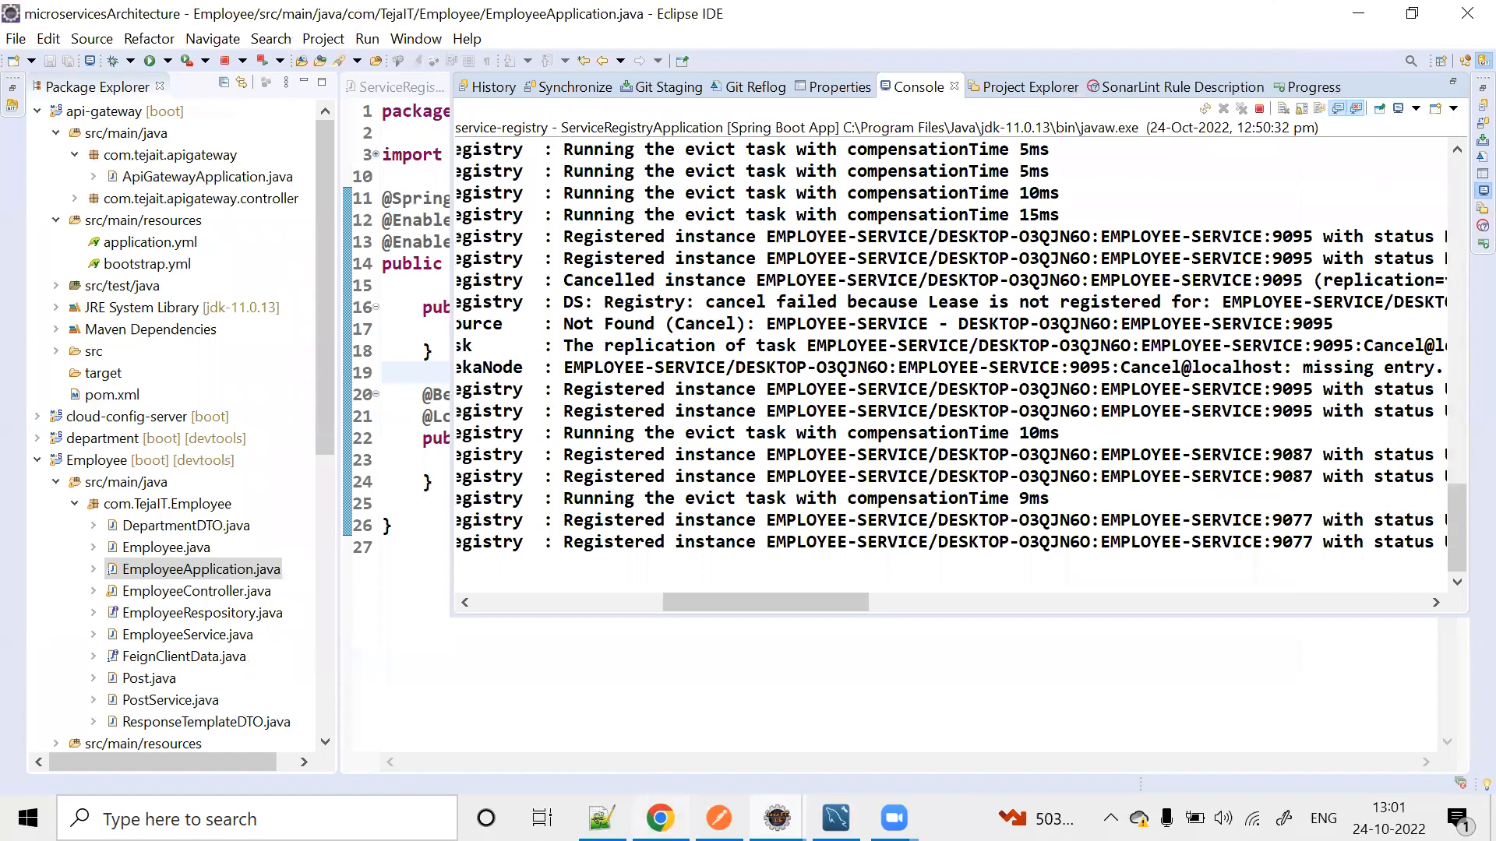
click(659, 819)
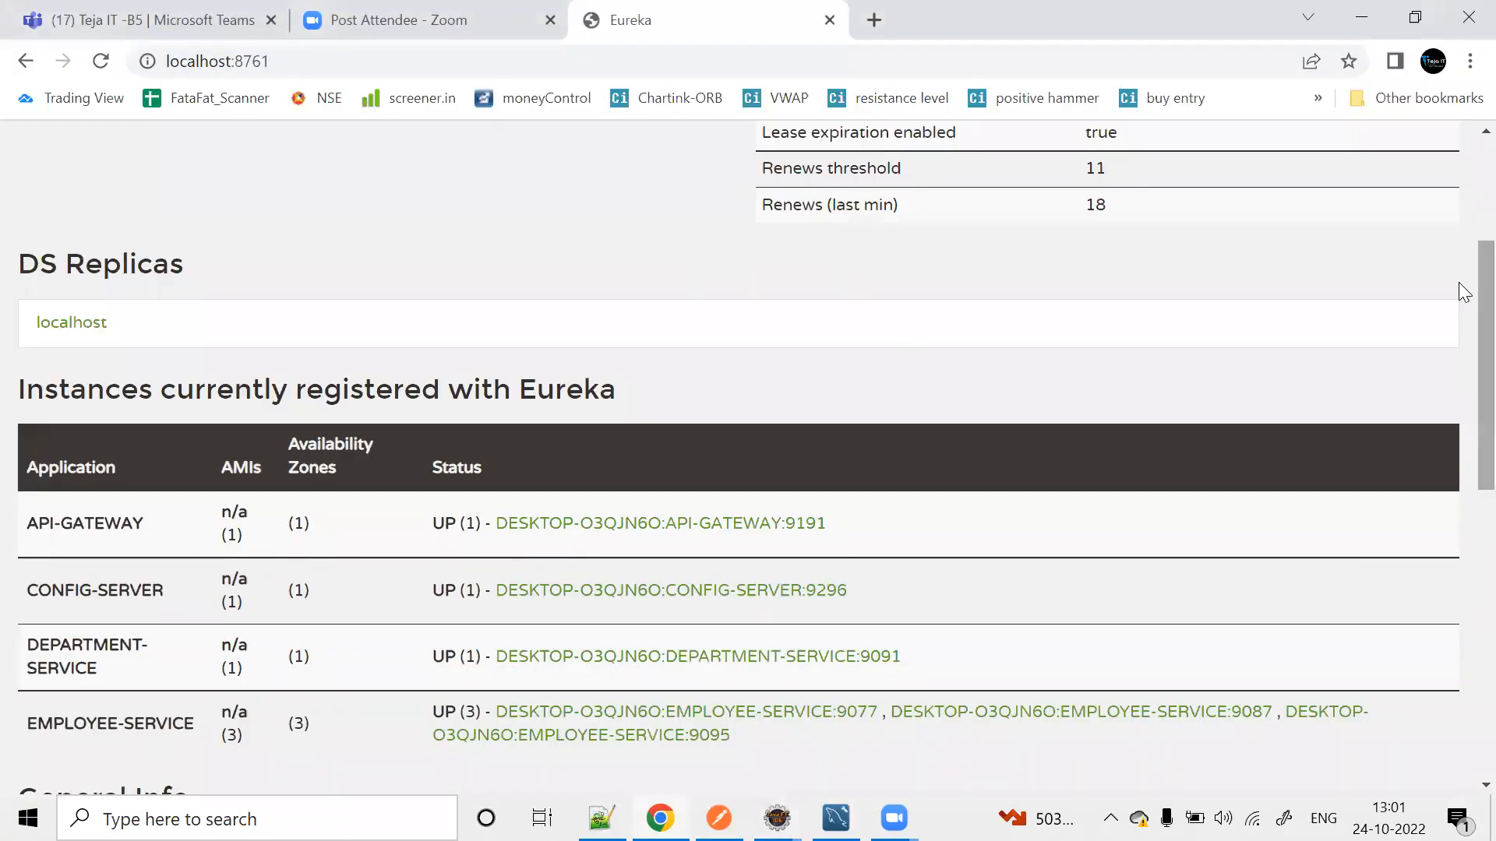
Scroll to the three EMPLOYEE-SERVICE instances, then bring DepartmentApplication.java into the Eclipse editor.
scroll(down, 3)
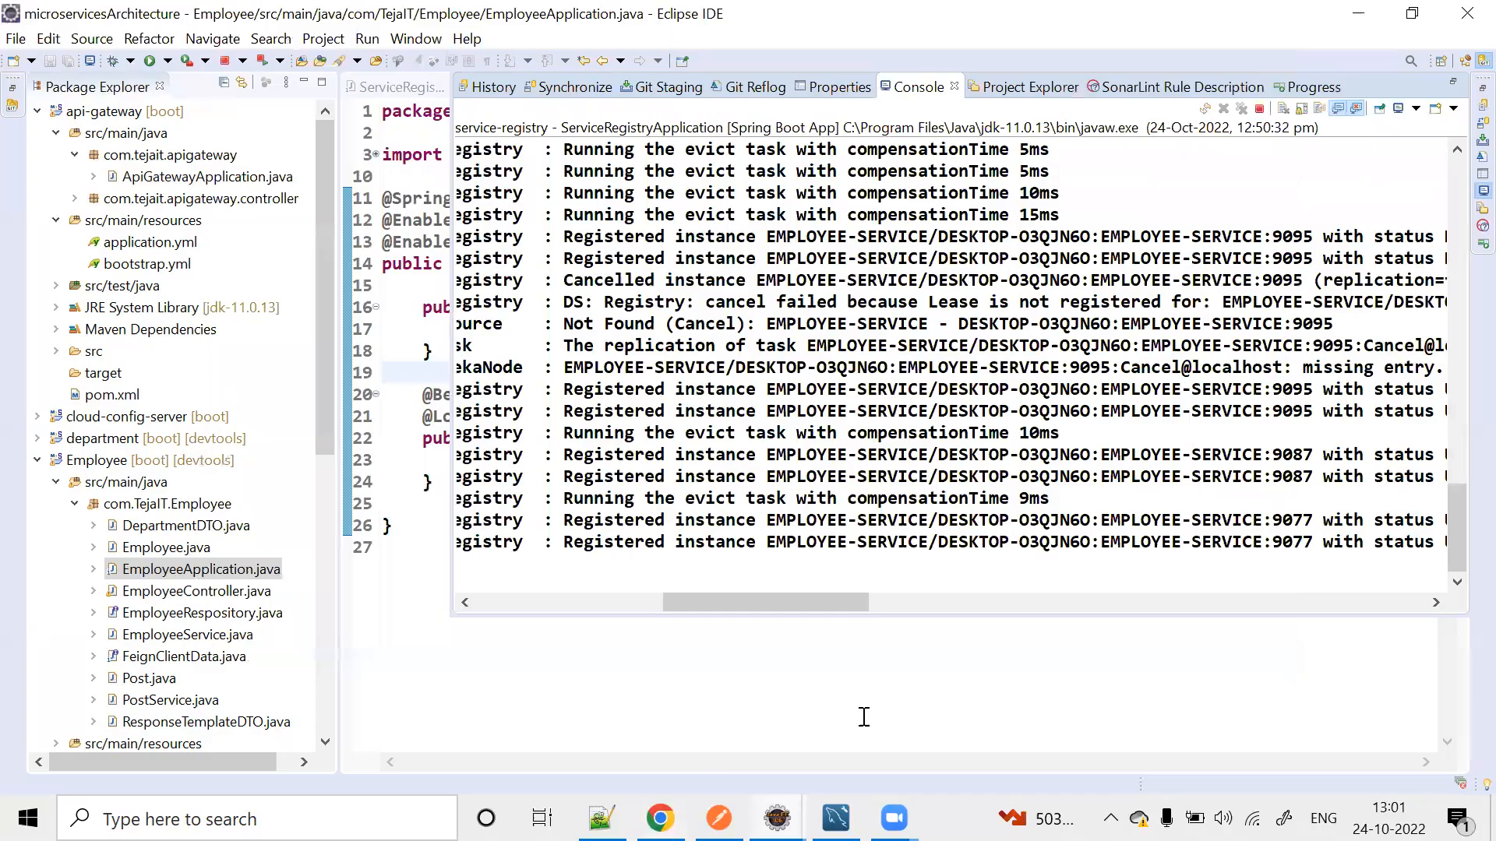
click(939, 87)
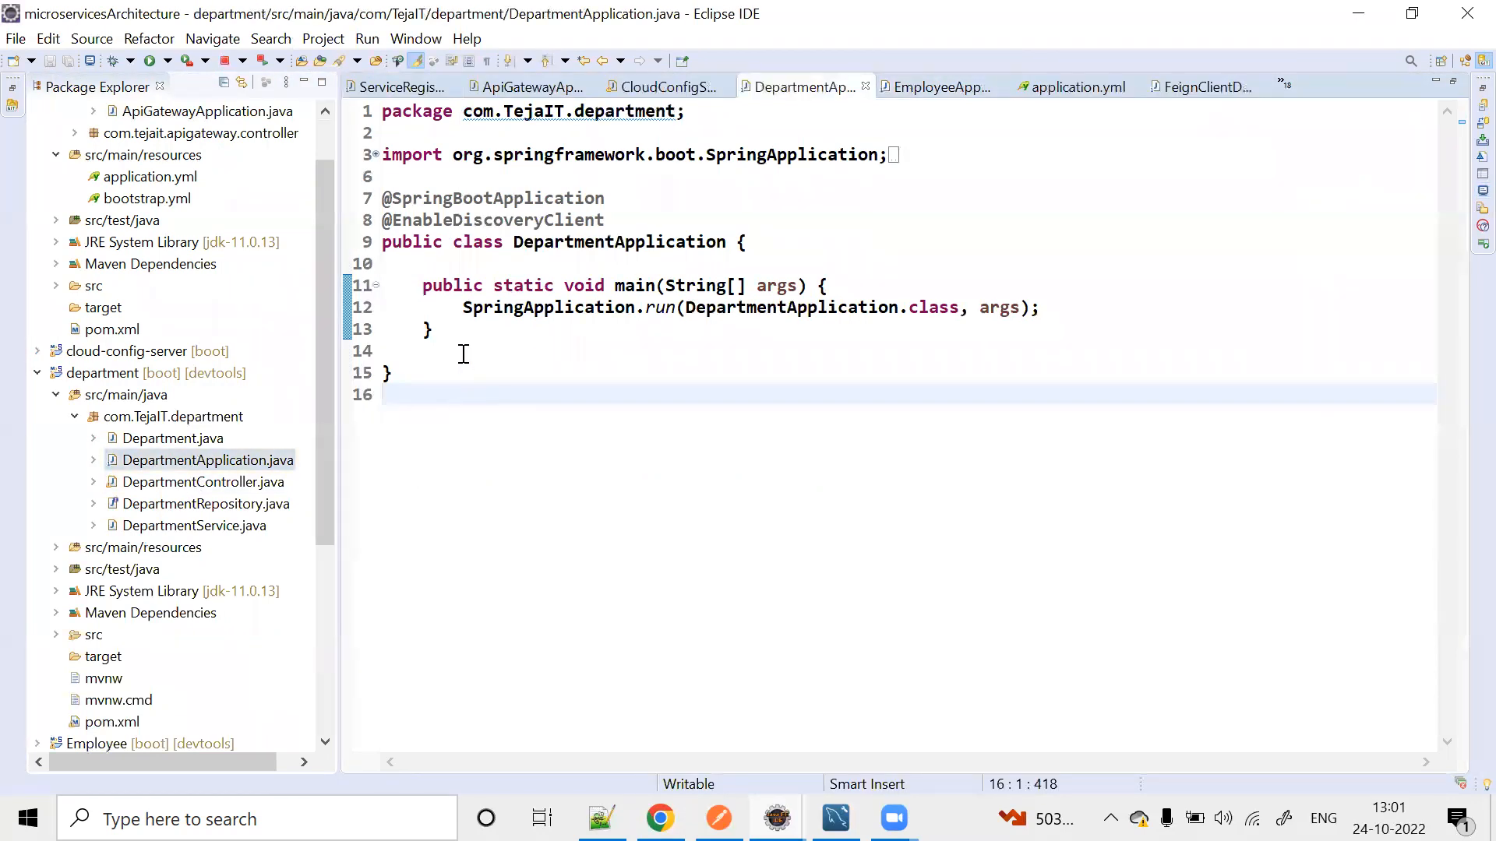
Create a run configuration for the department project named 'department instance1'.
right_click(424, 307)
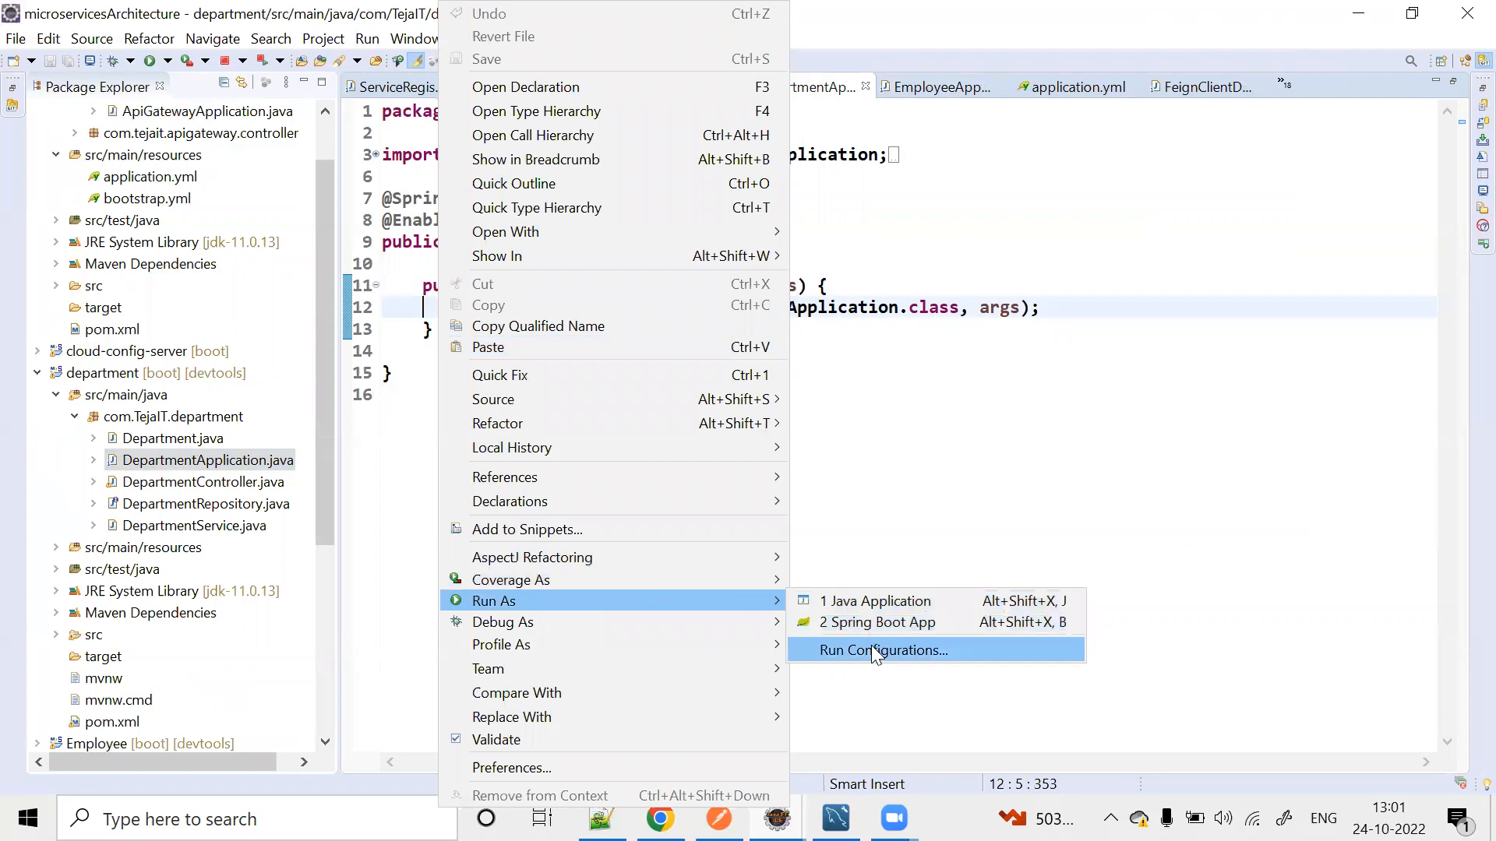
click(881, 650)
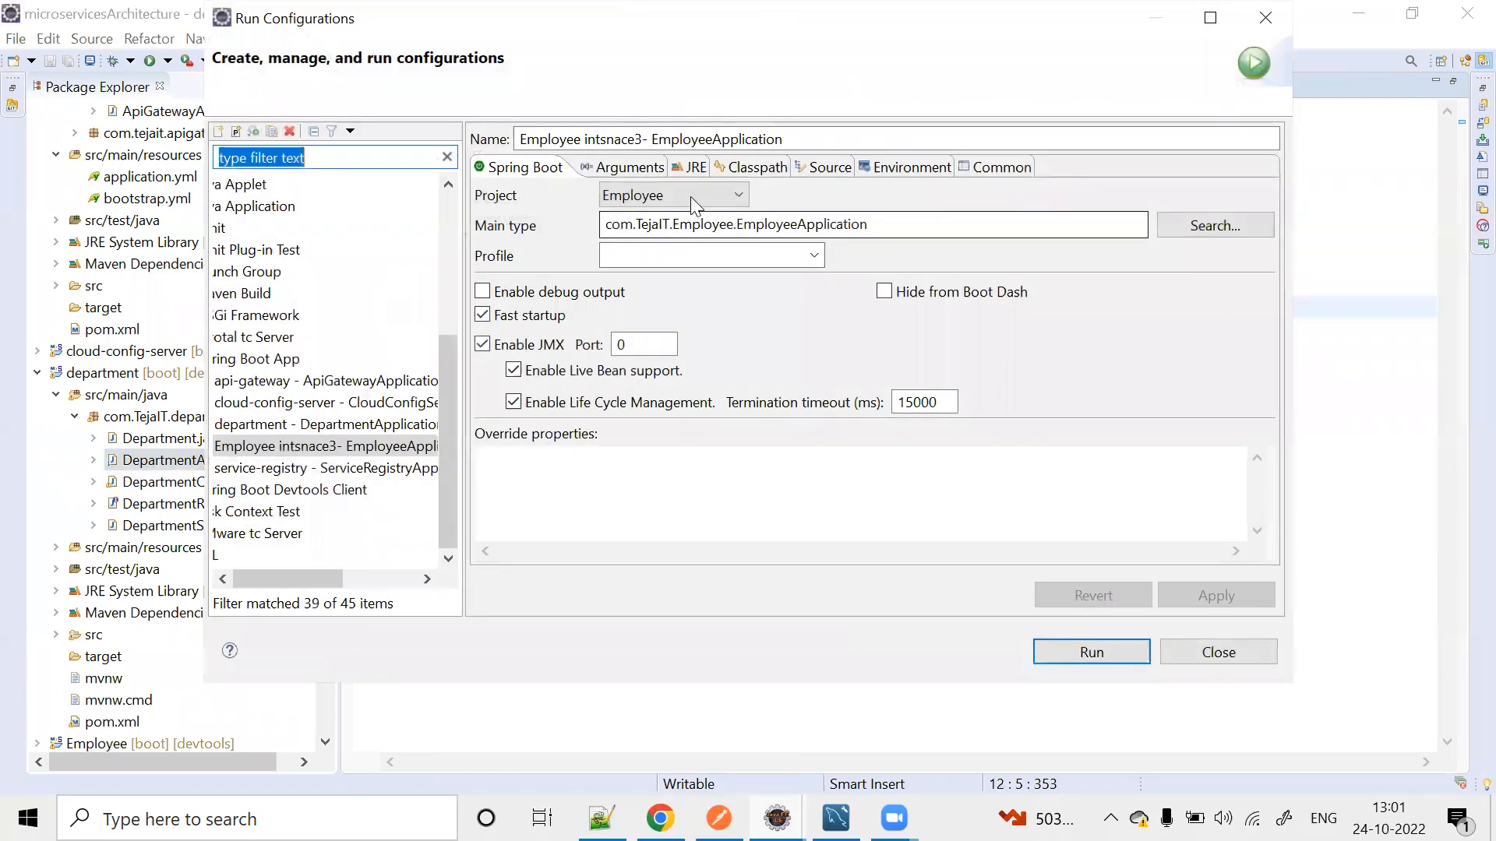
click(673, 195)
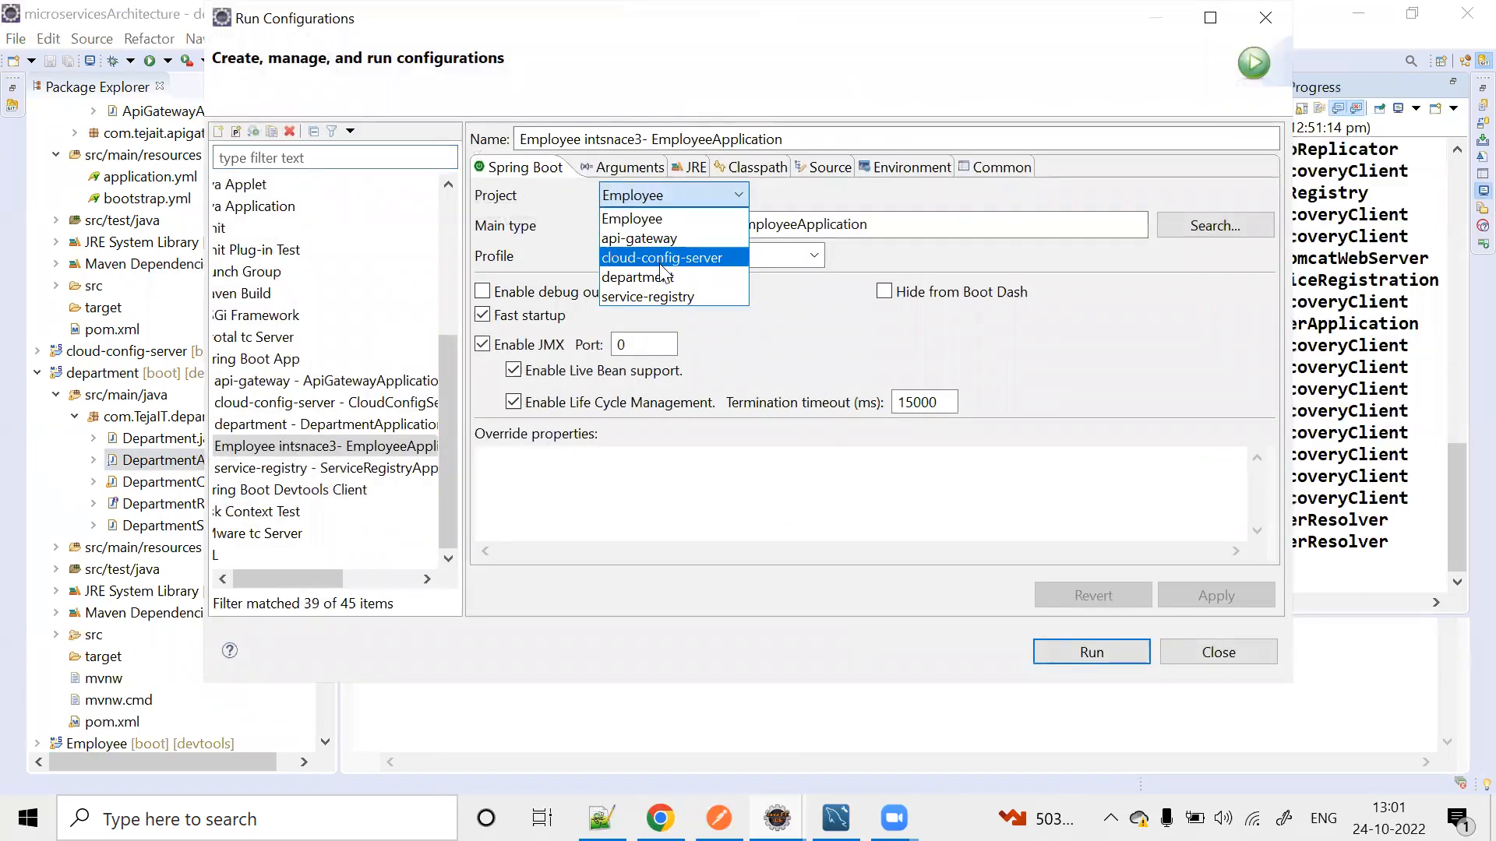
click(636, 277)
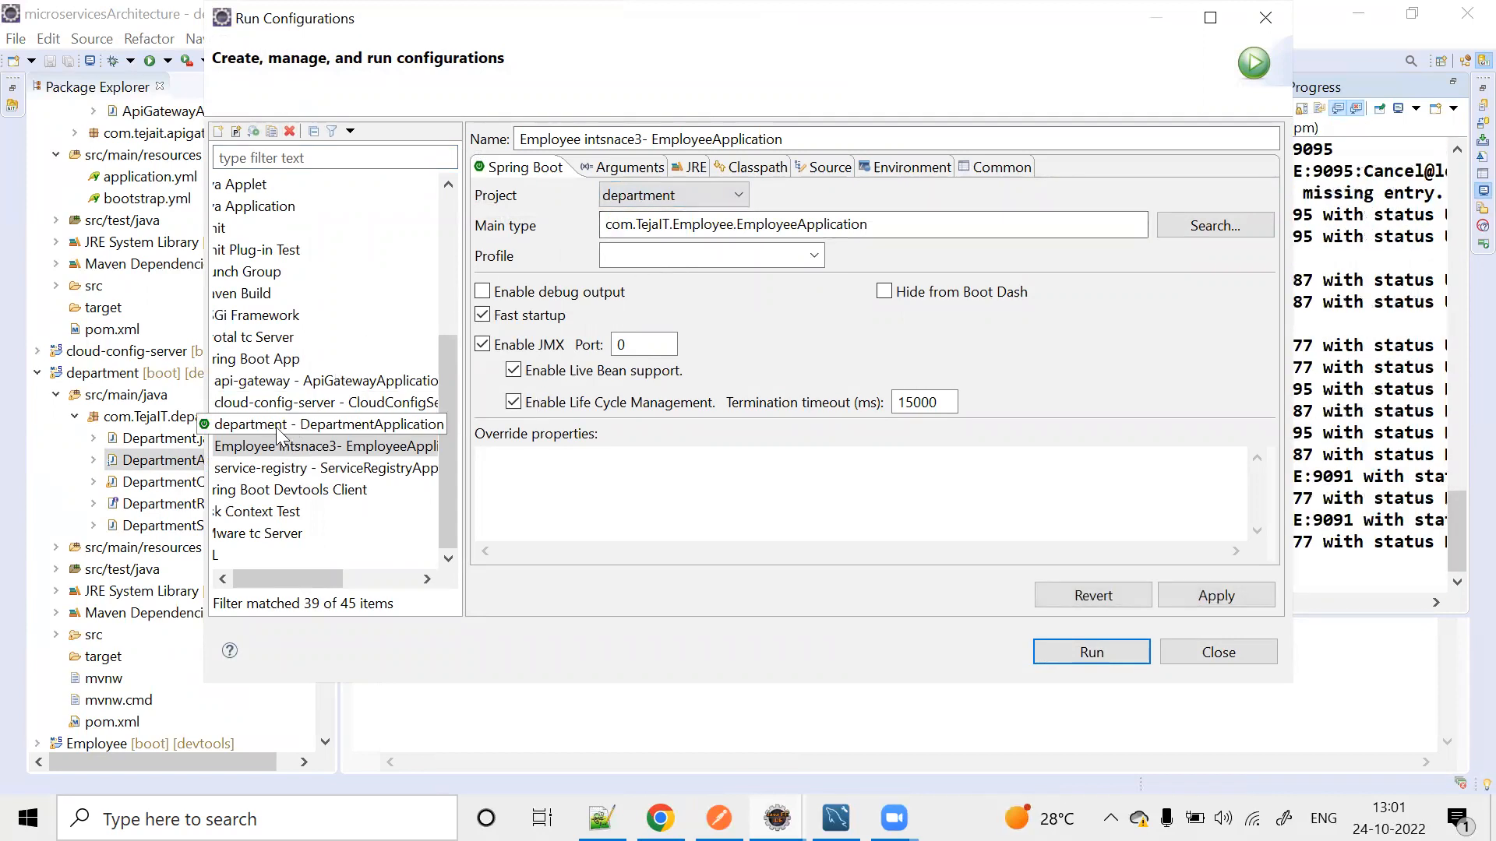
click(324, 424)
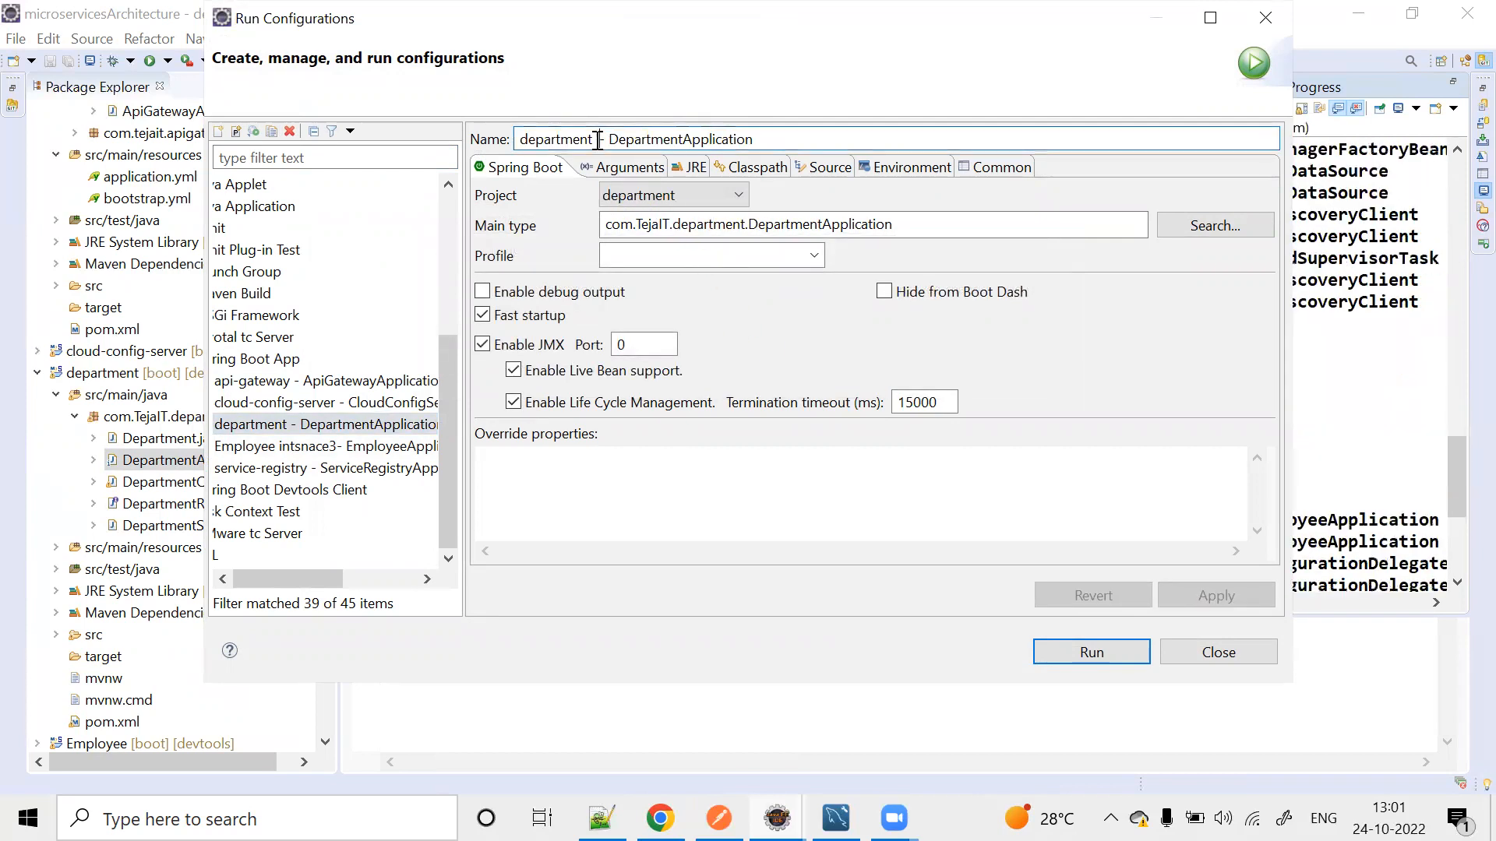
text(instance1-)
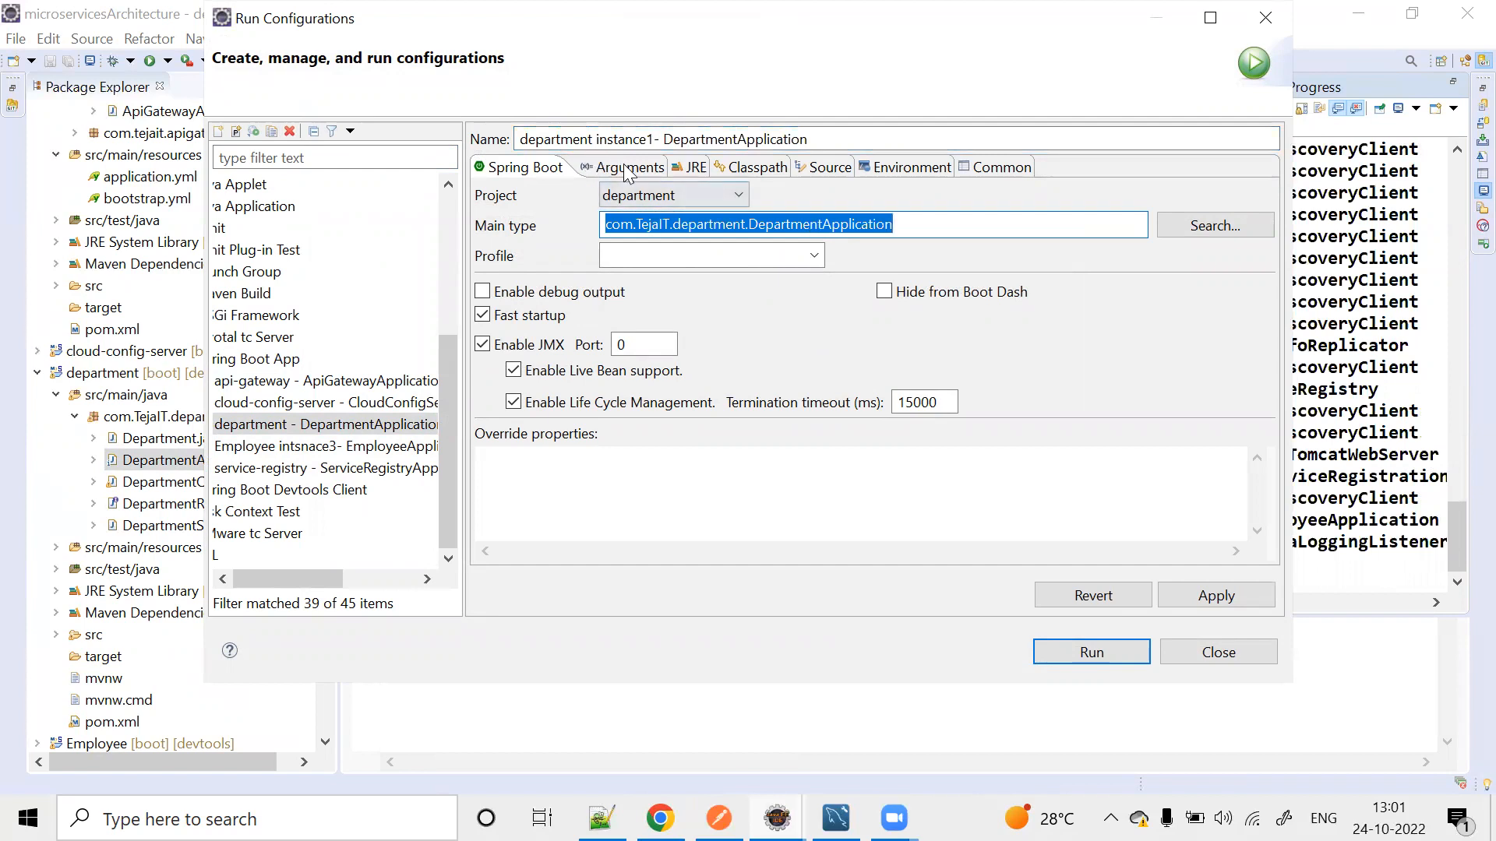
Add VM argument -Dserver.port=8077 and launch the department instance.
click(622, 166)
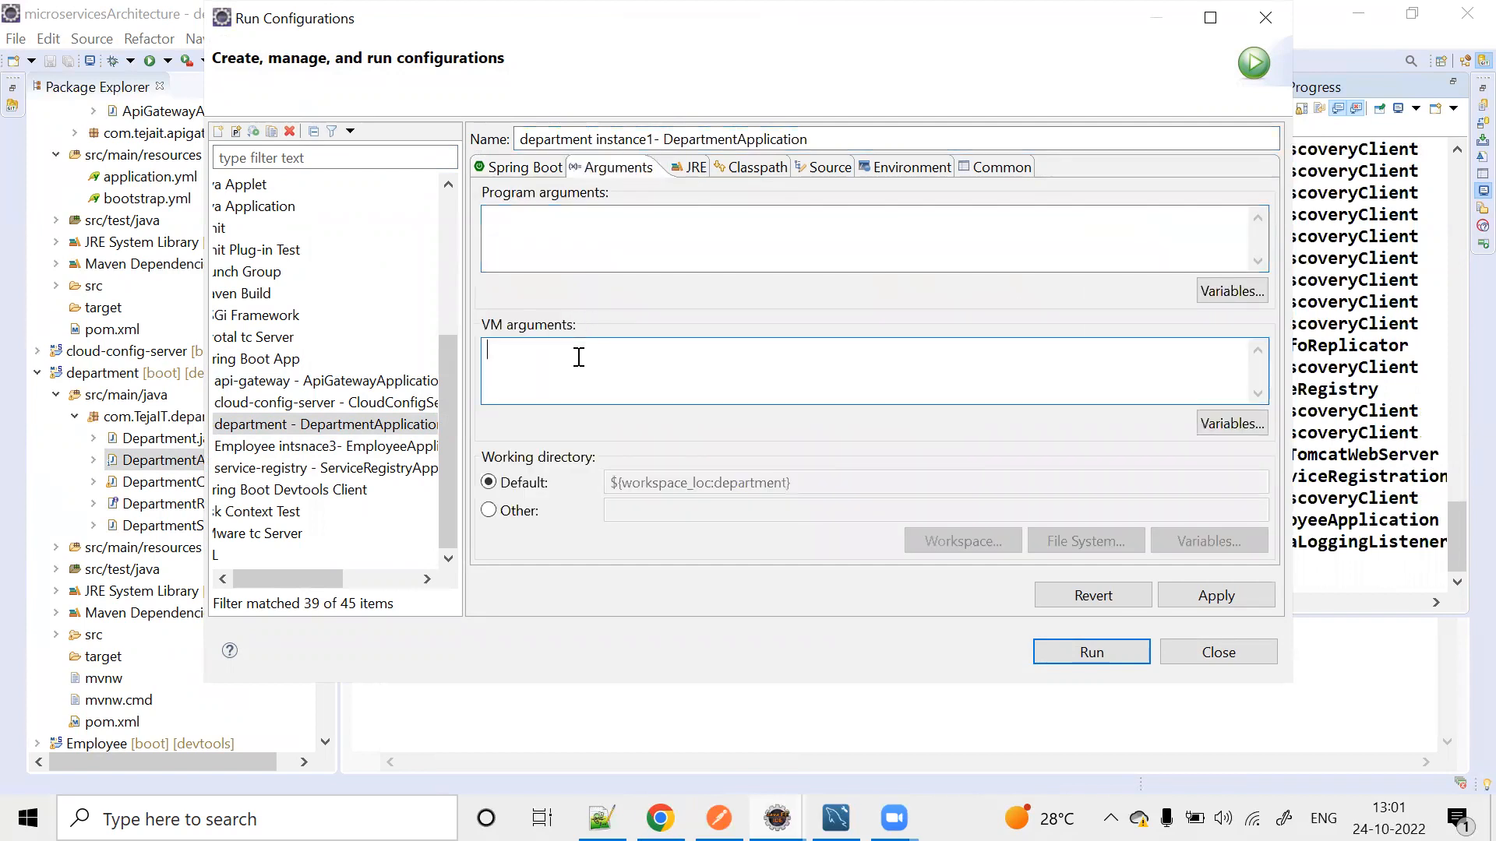
text(-D)
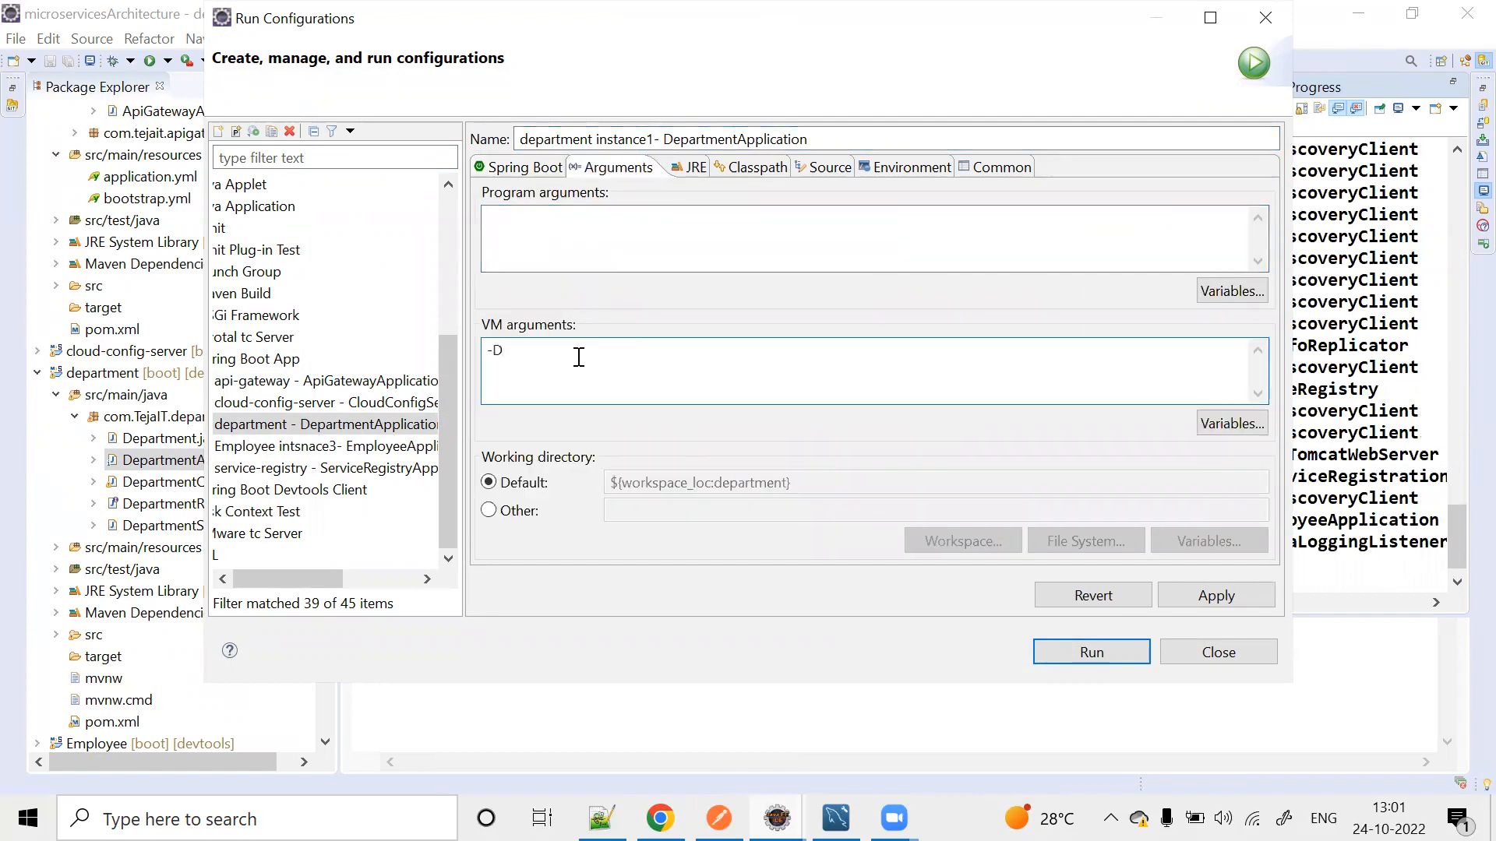
text(server)
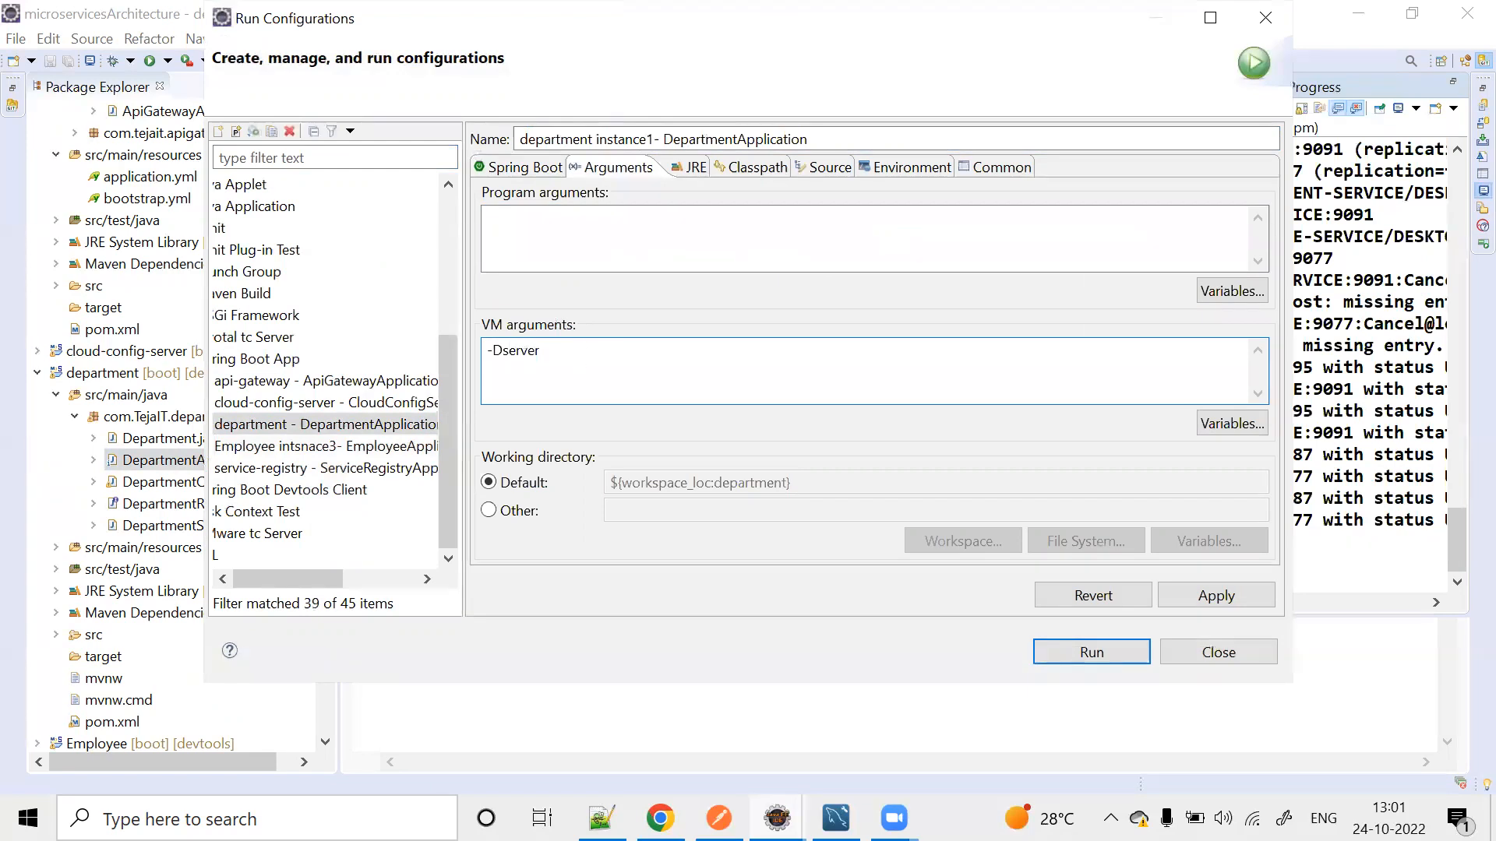
text(.port=)
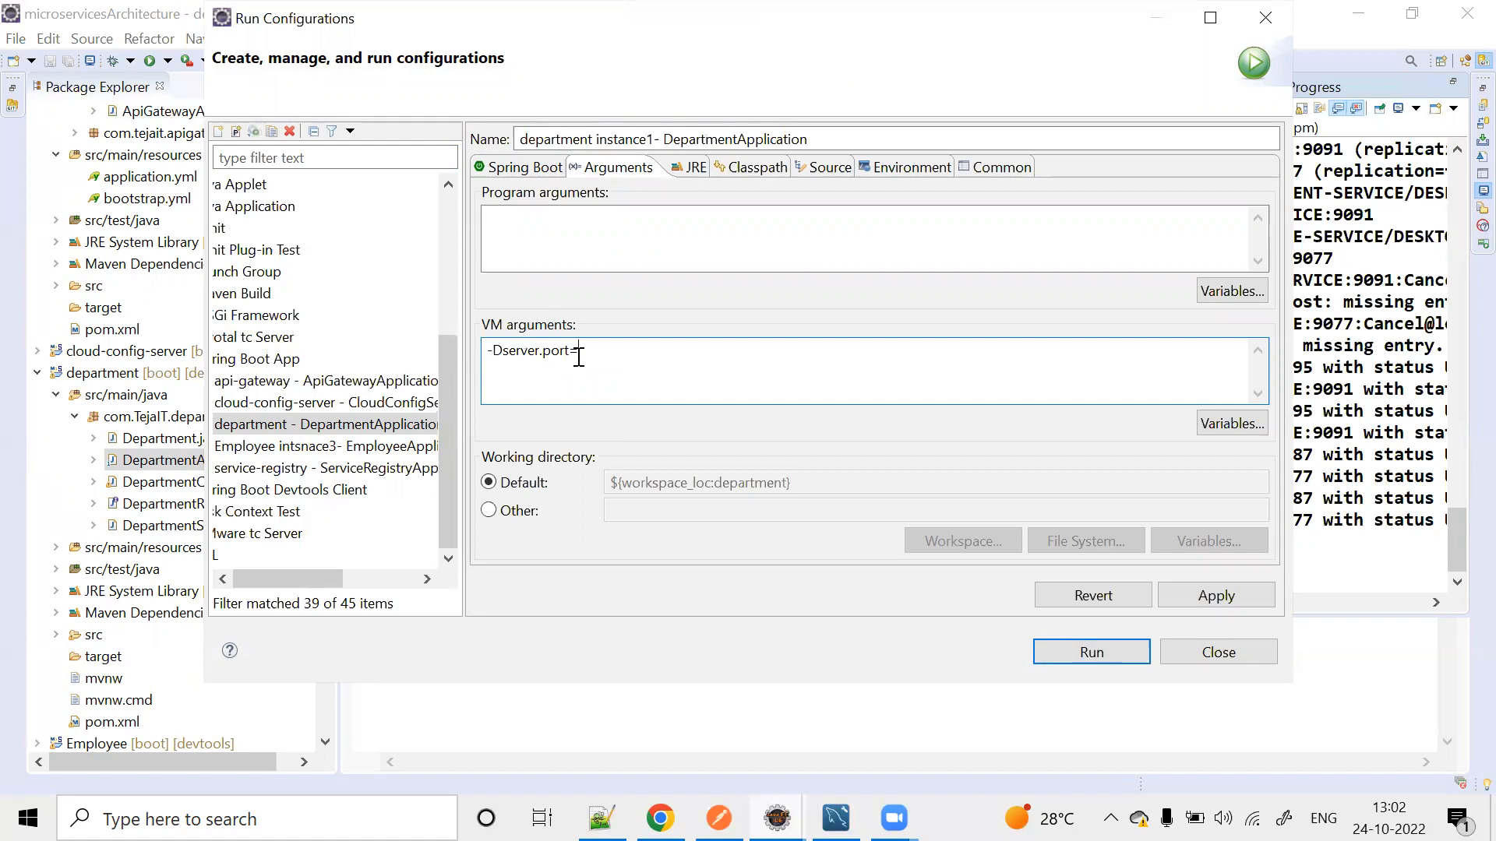
text(808)
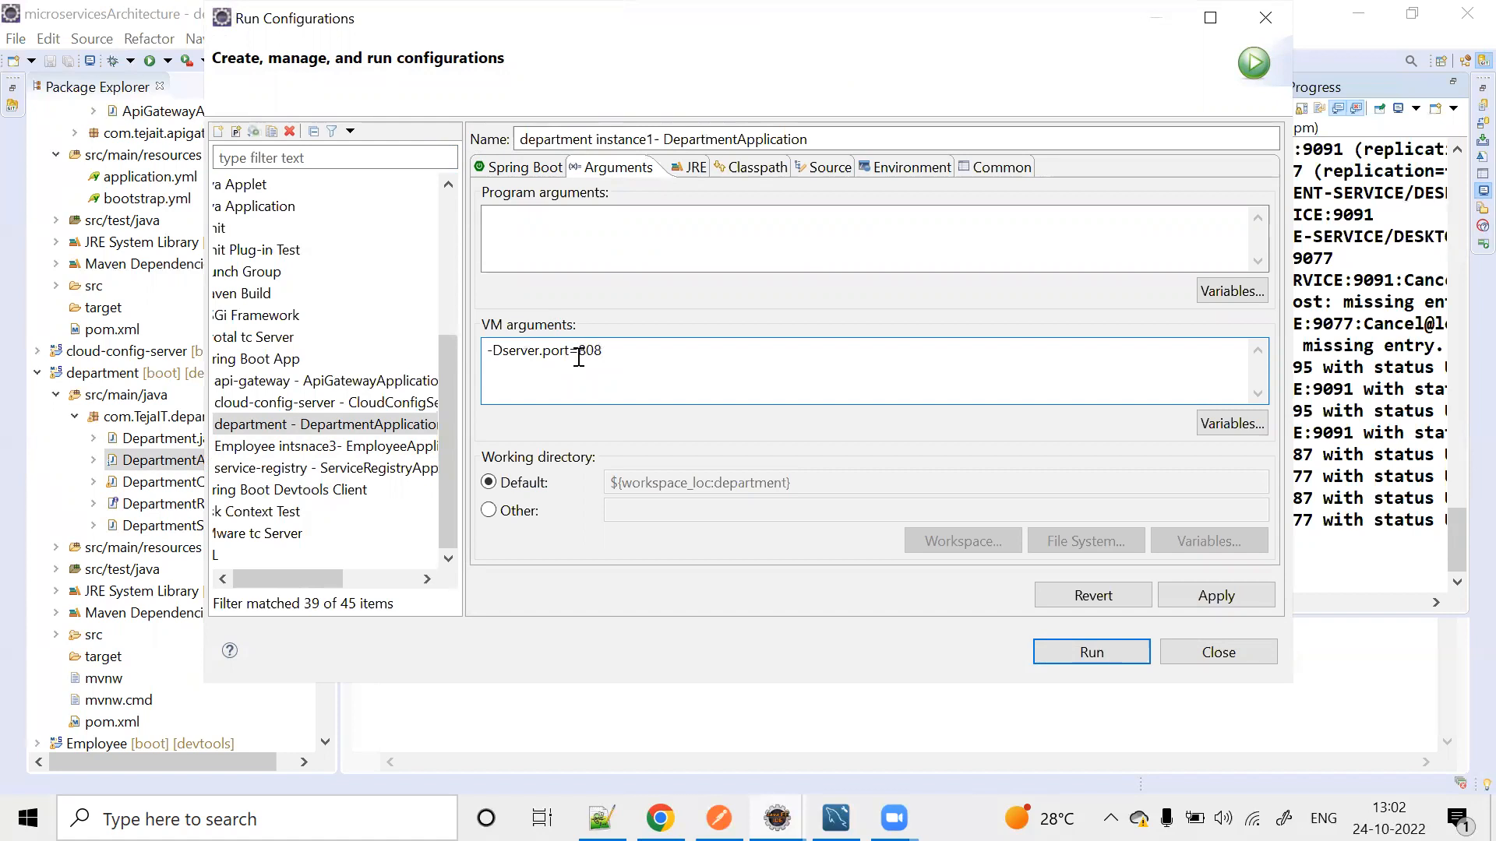
key(Backspace)
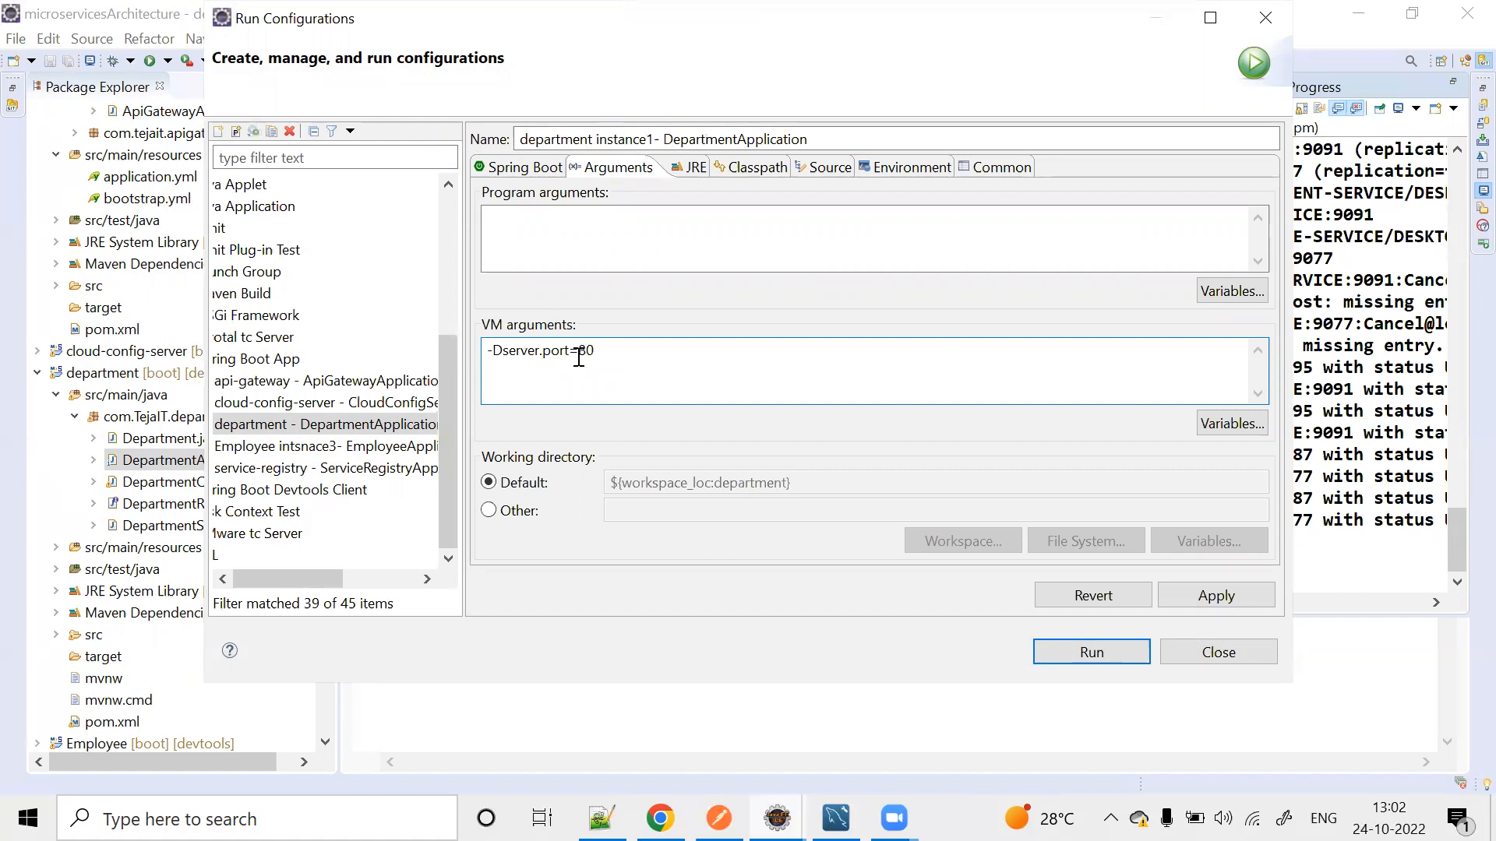
text(77)
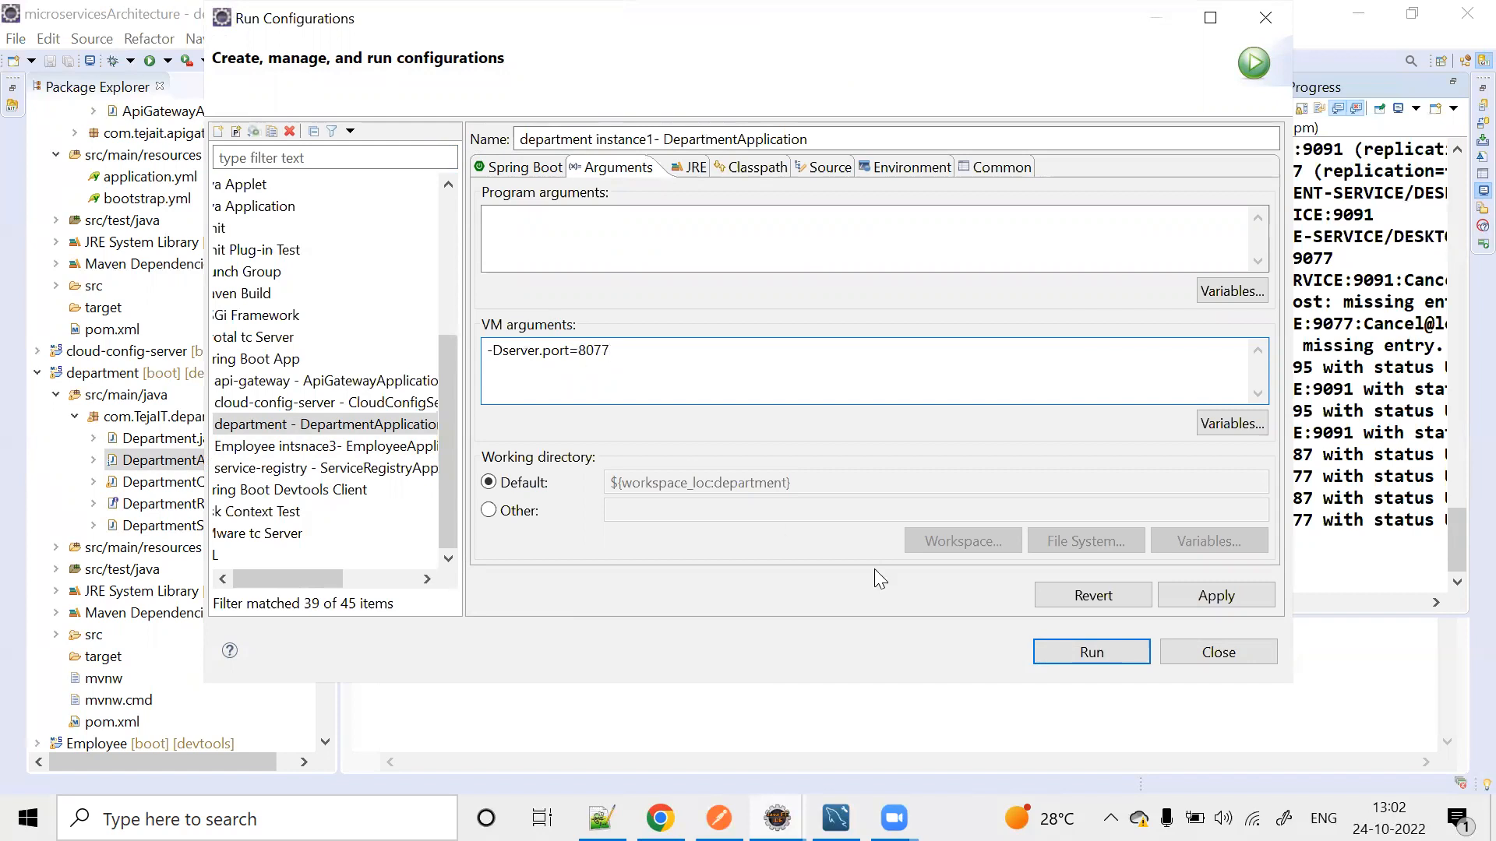
click(1091, 651)
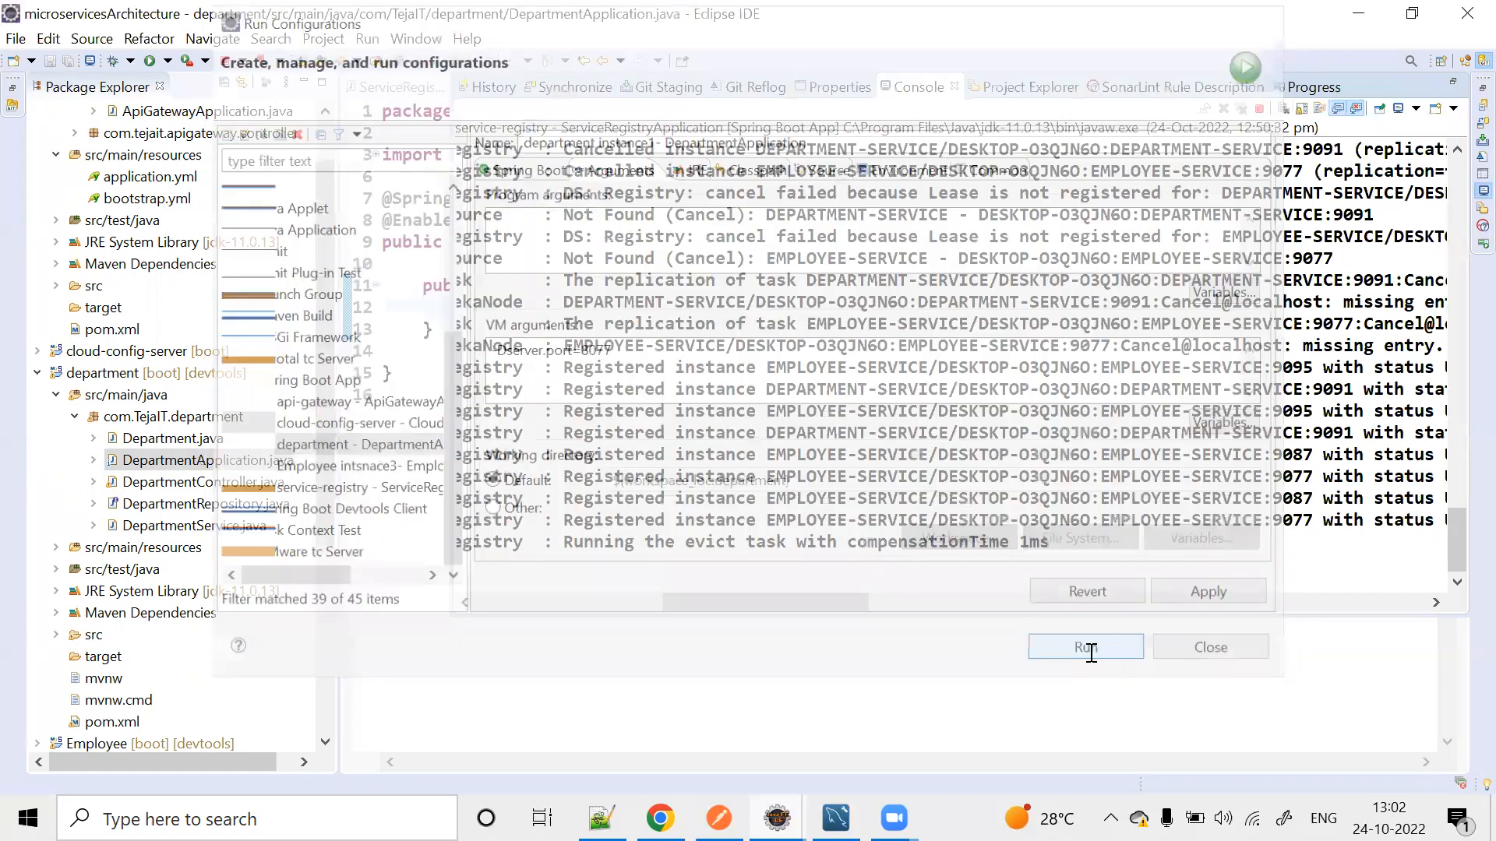
Check the console for the 8077 registration and refresh the Eureka dashboard to show two DEPARTMENT-SERVICE instances.
click(1085, 646)
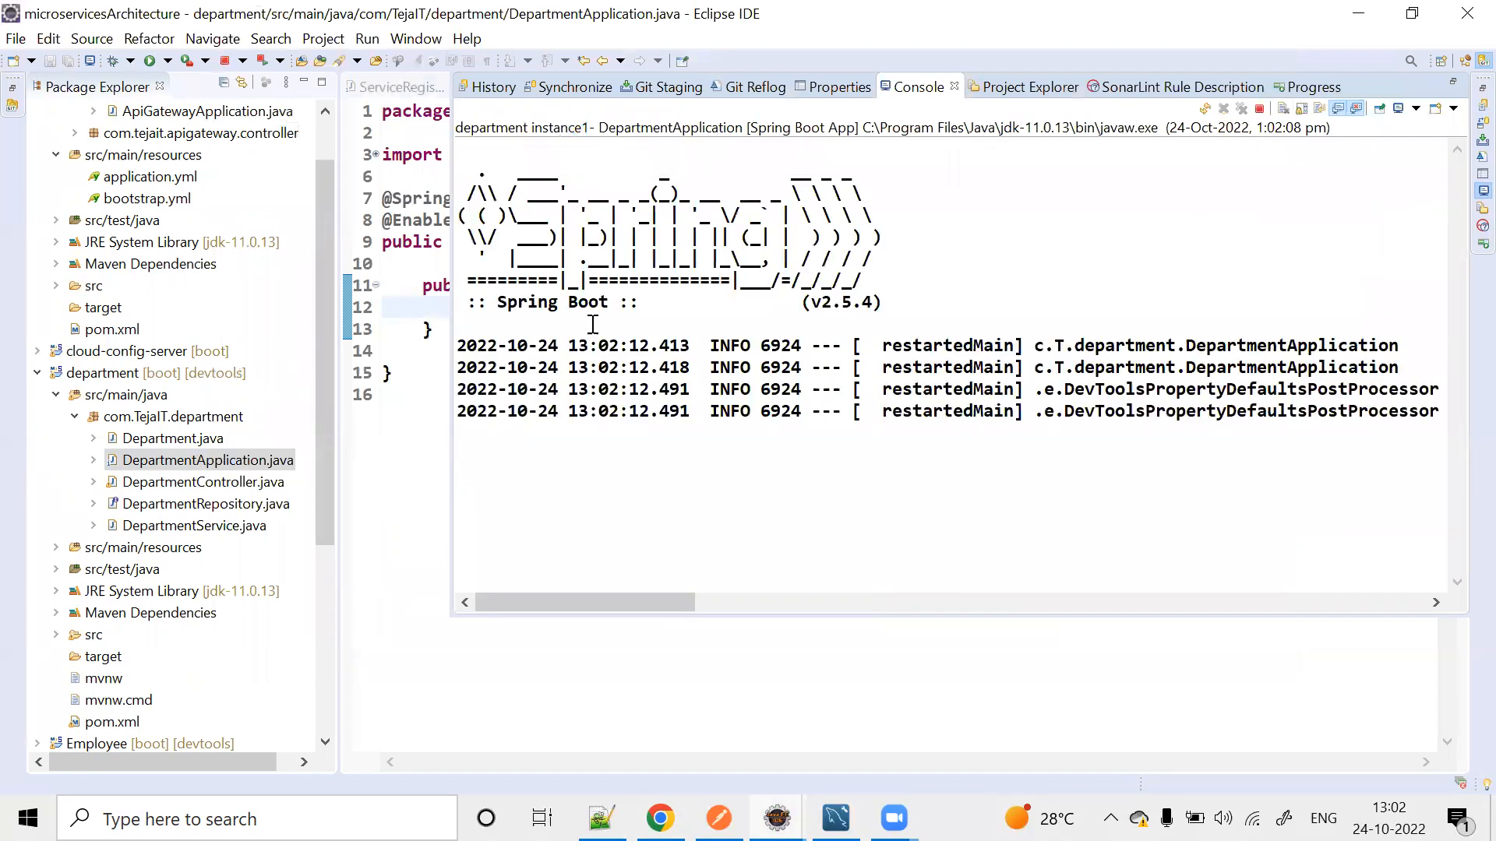
click(660, 818)
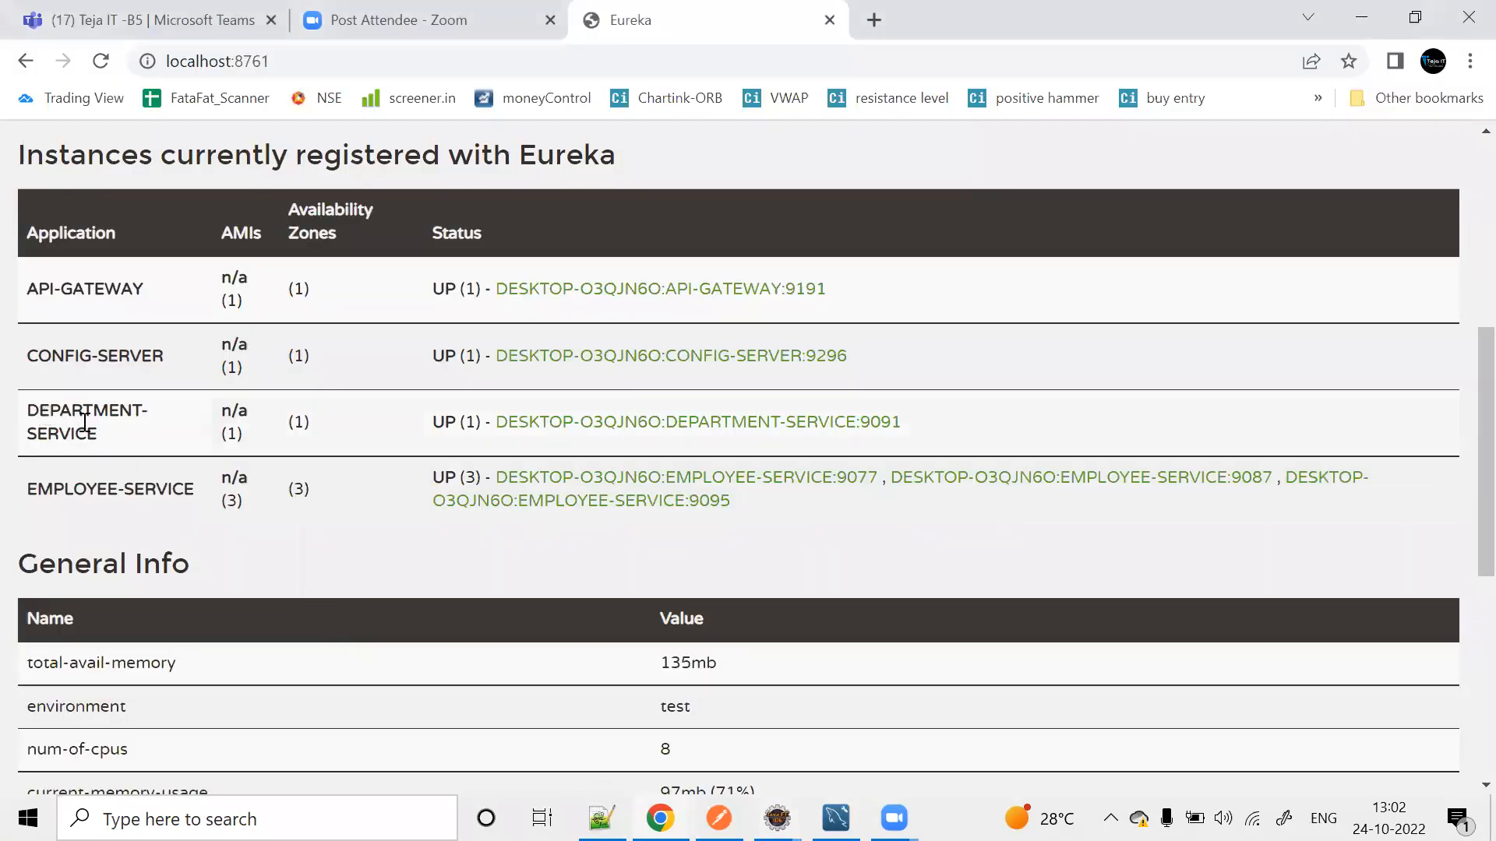
mouse_move(905, 478)
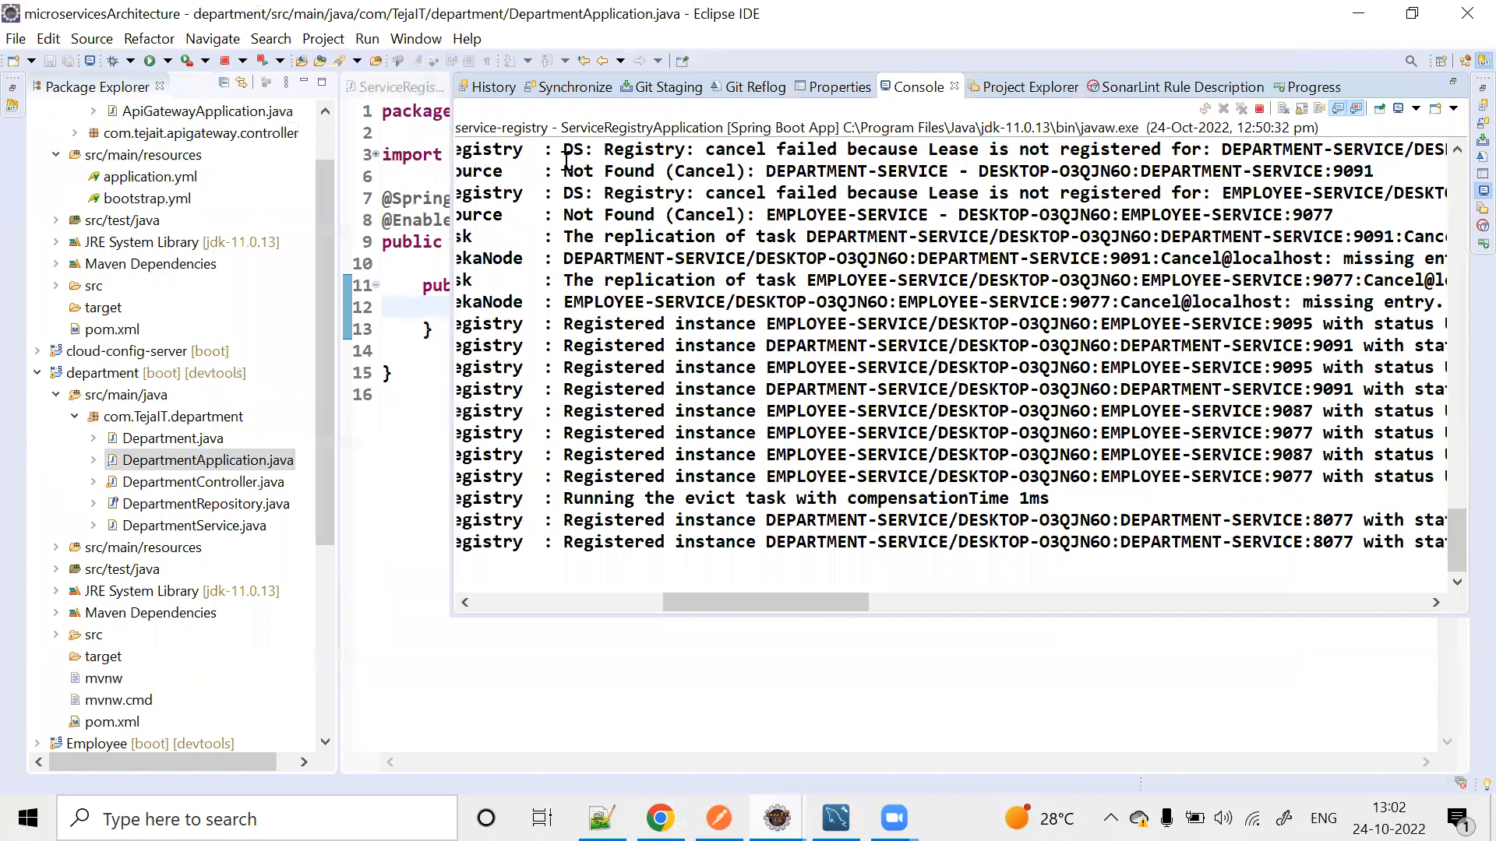
click(659, 818)
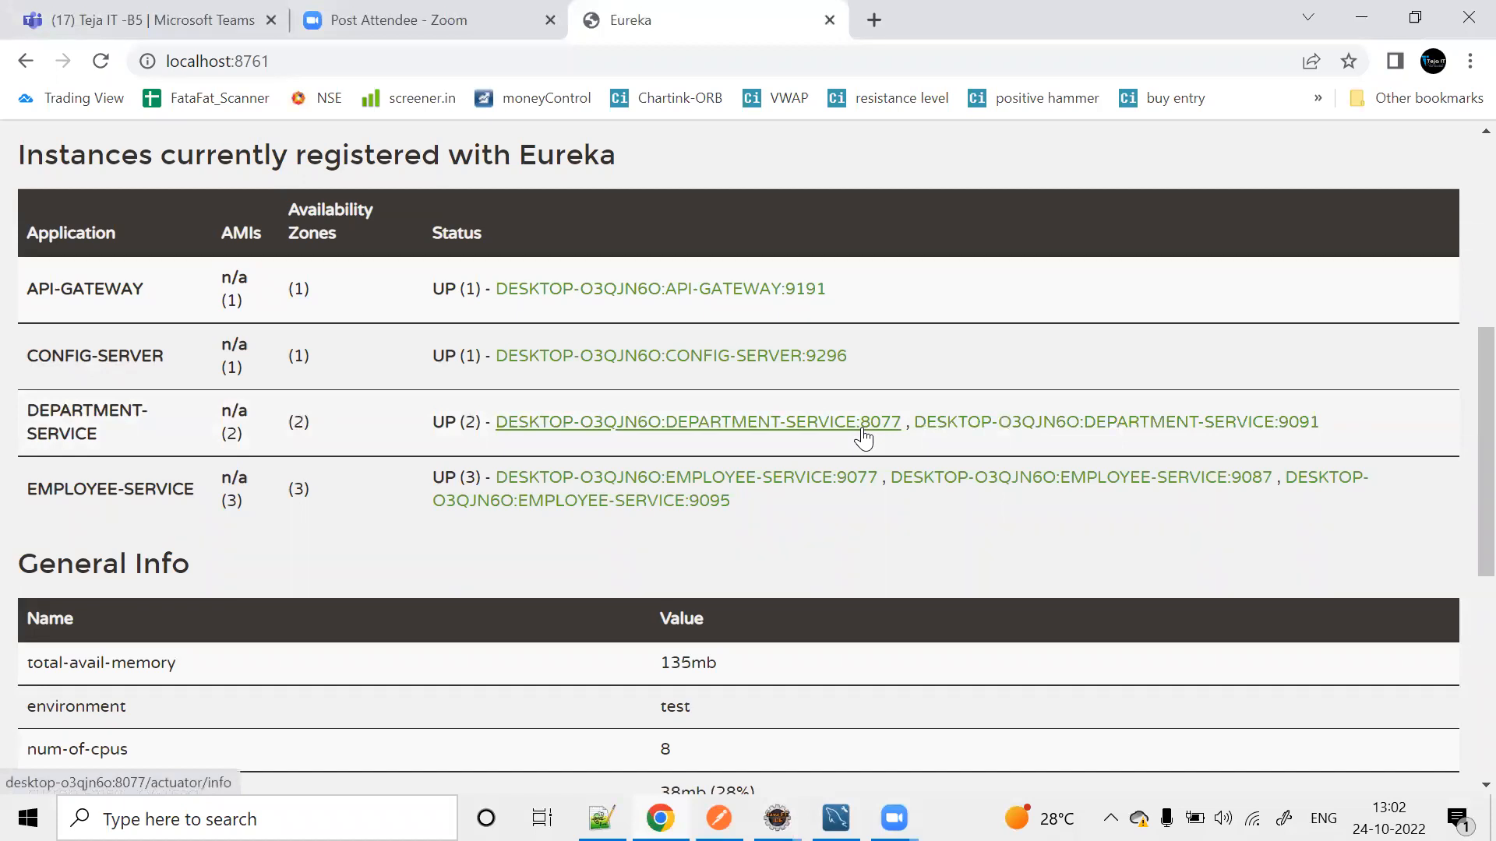
mouse_move(488, 570)
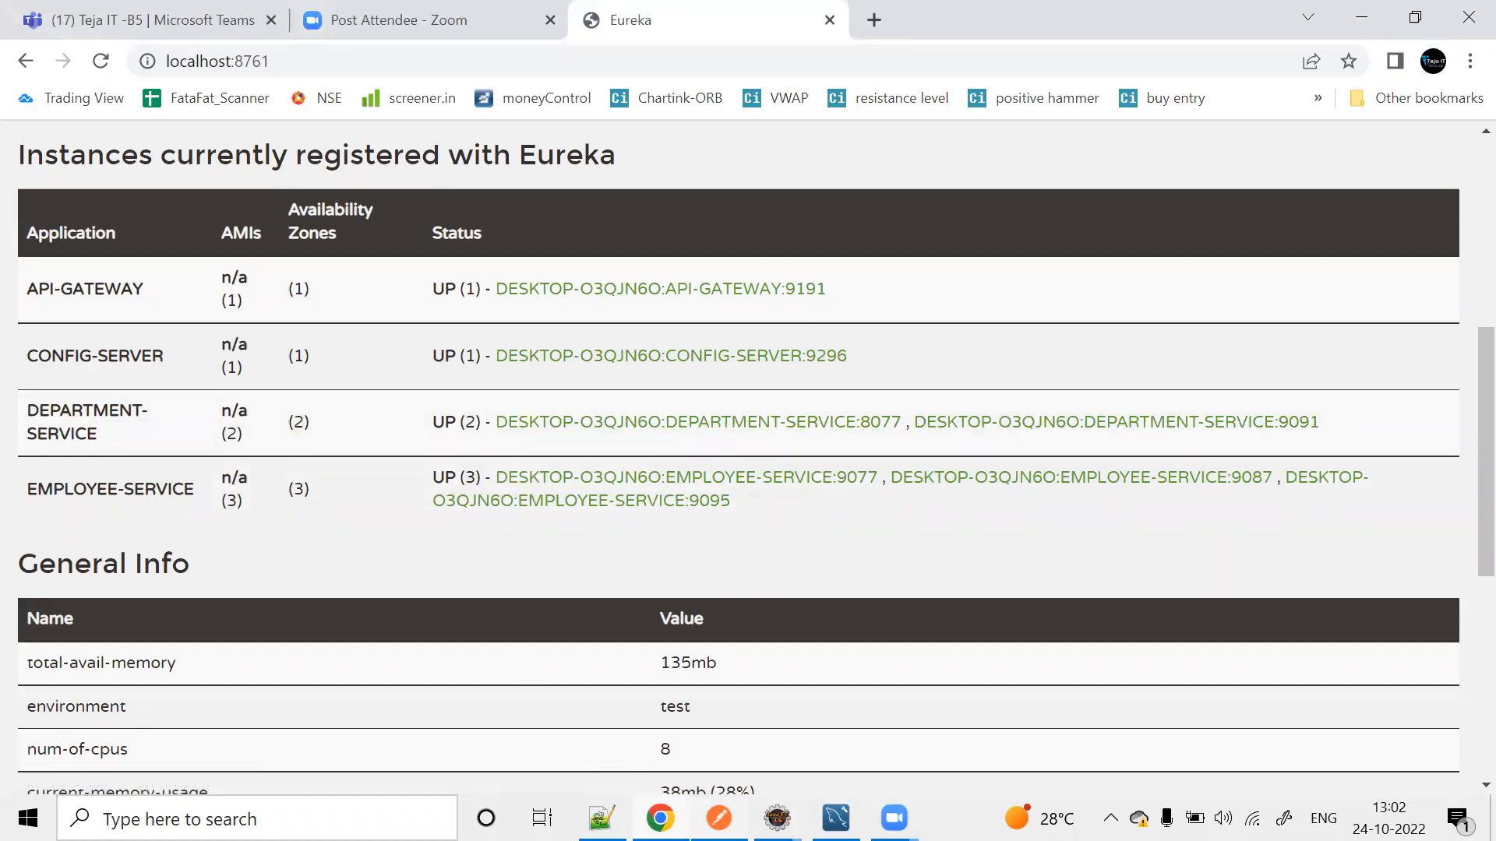
mouse_move(719, 818)
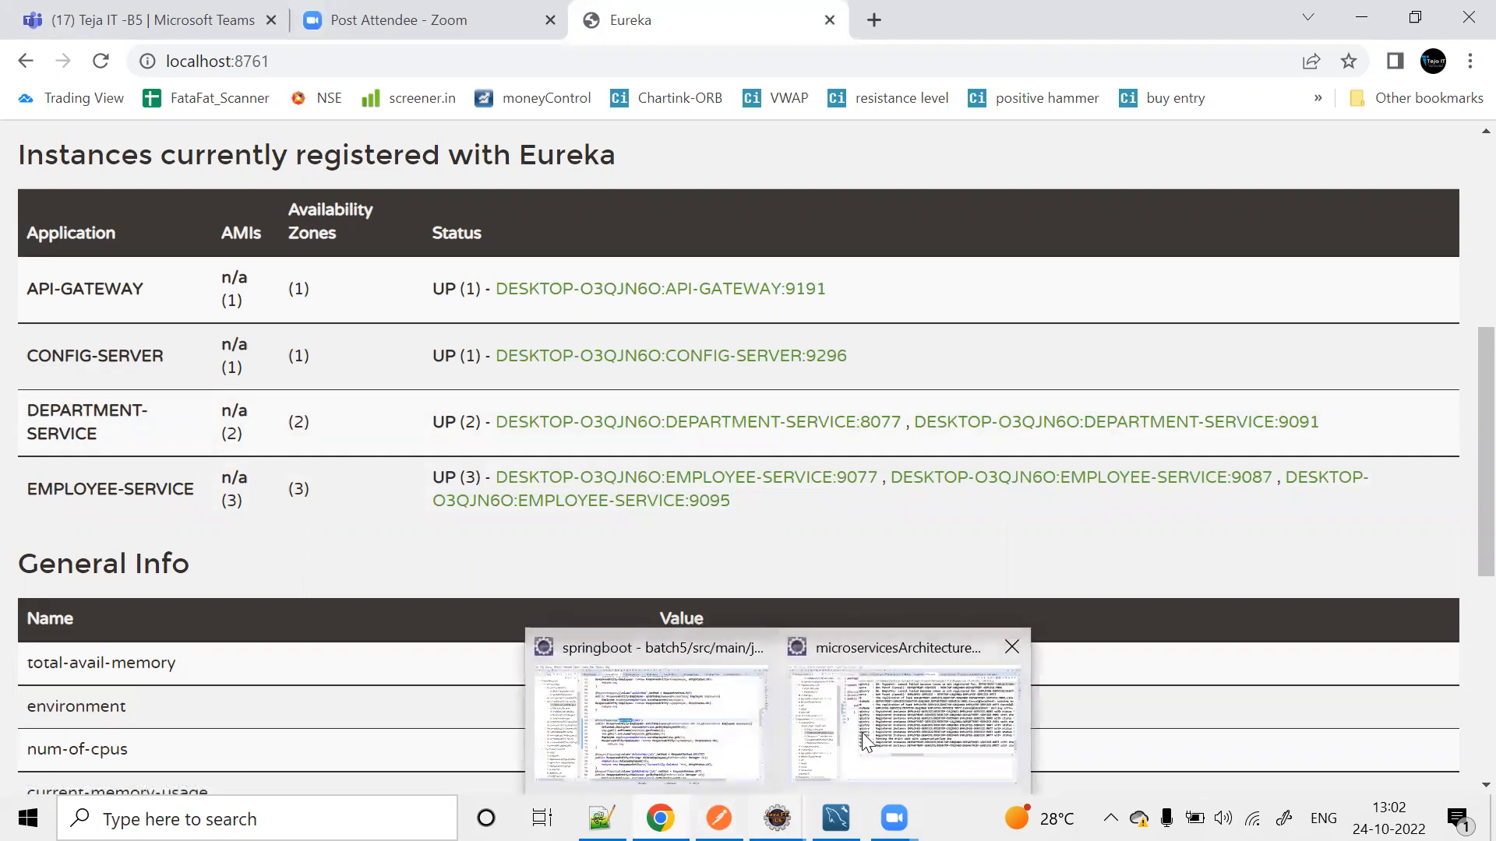
Confirm the Eureka table lists two DEPARTMENT-SERVICE and three EMPLOYEE-SERVICE instances, then return to Eclipse.
click(900, 720)
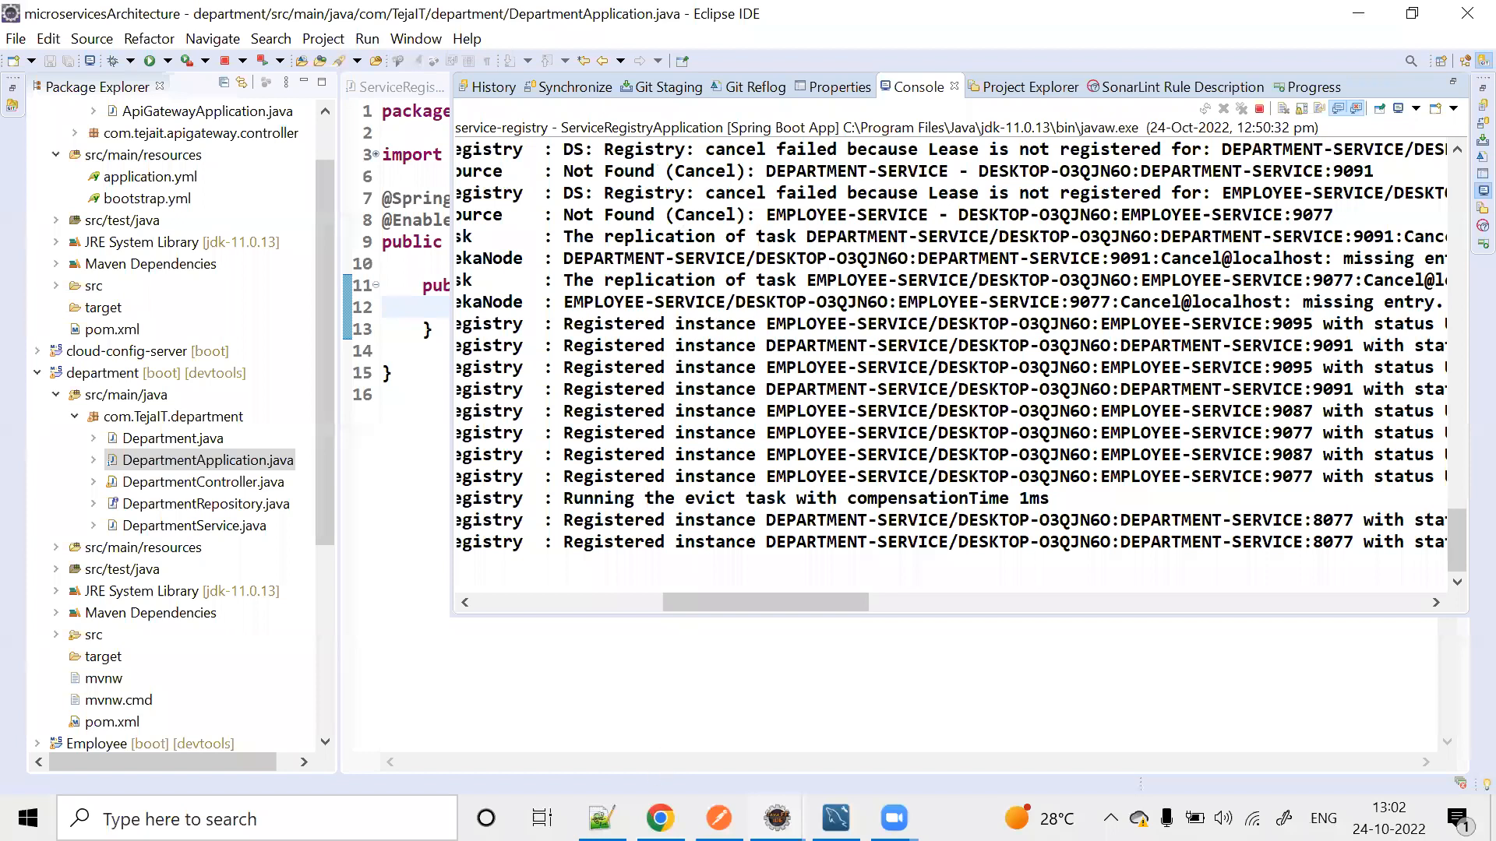